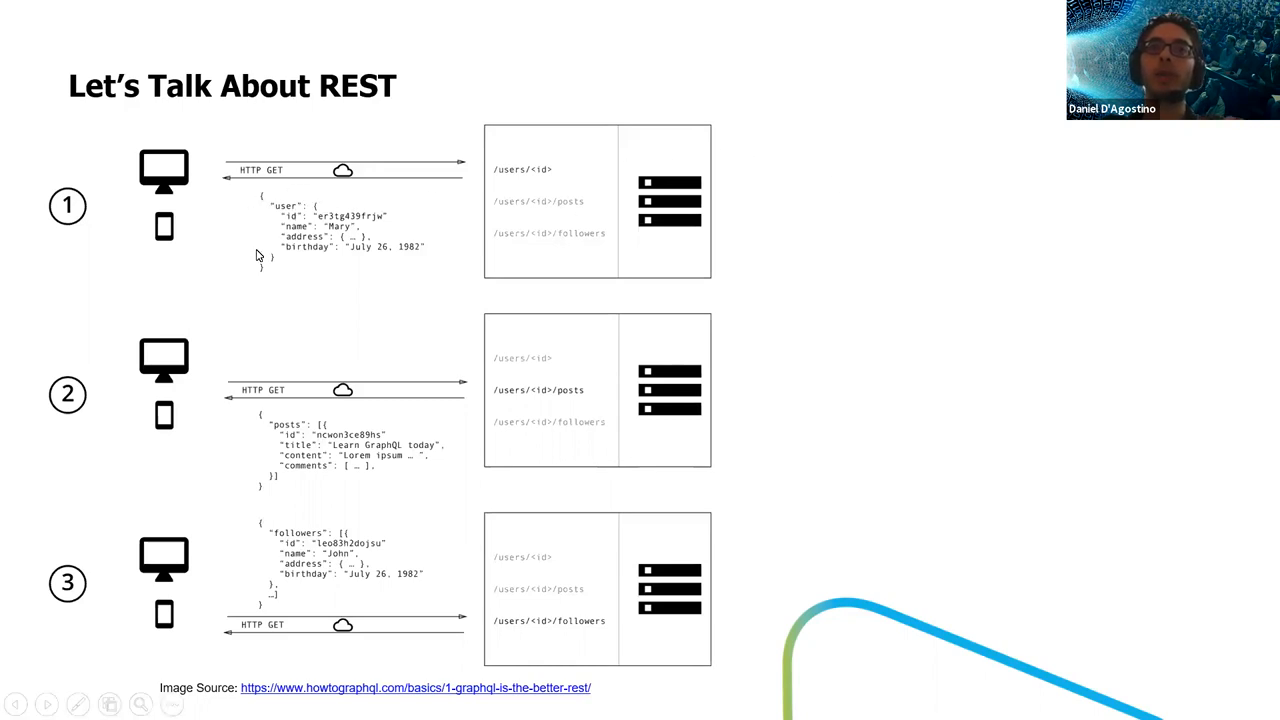
pyautogui.moveTo(446, 251)
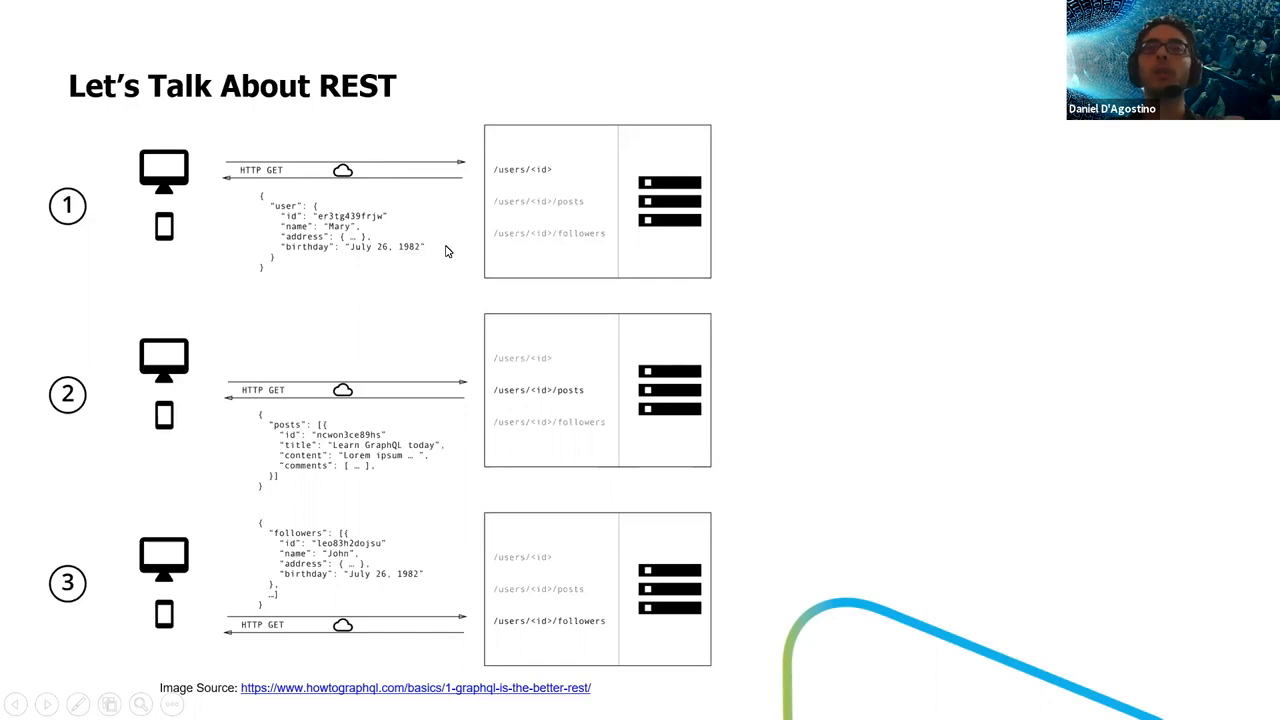
pyautogui.moveTo(308, 545)
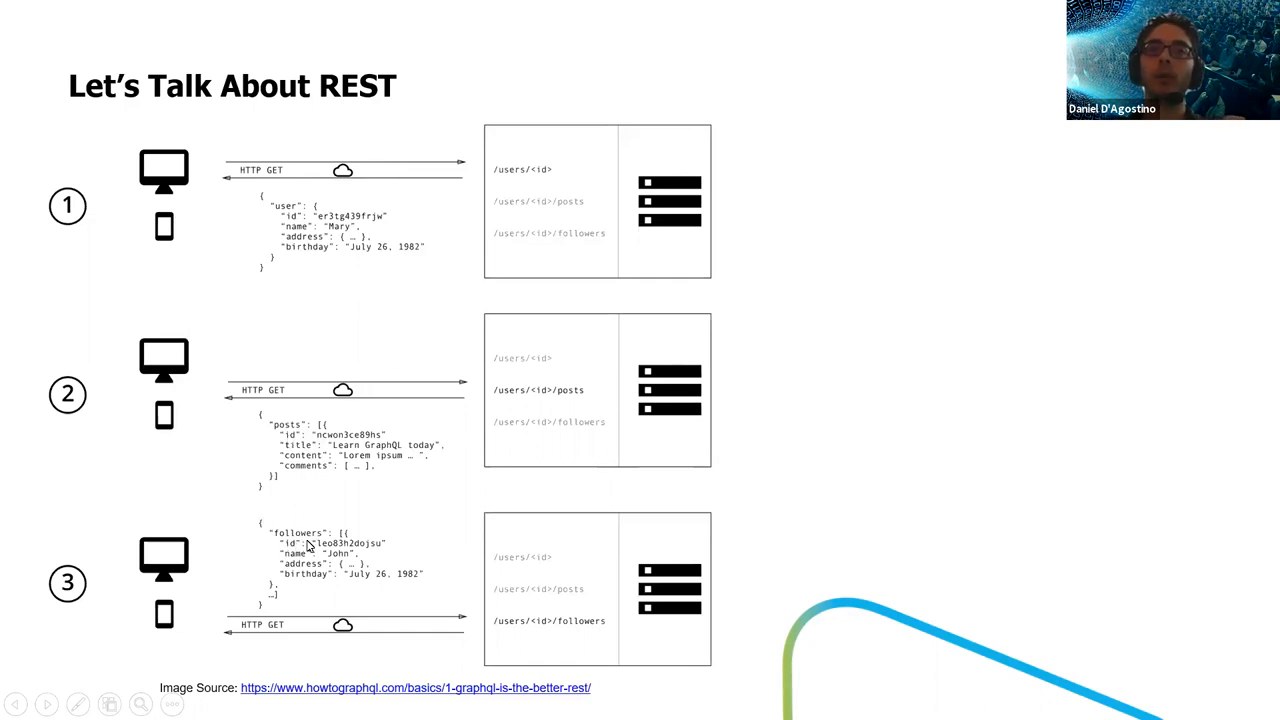
pyautogui.moveTo(434, 499)
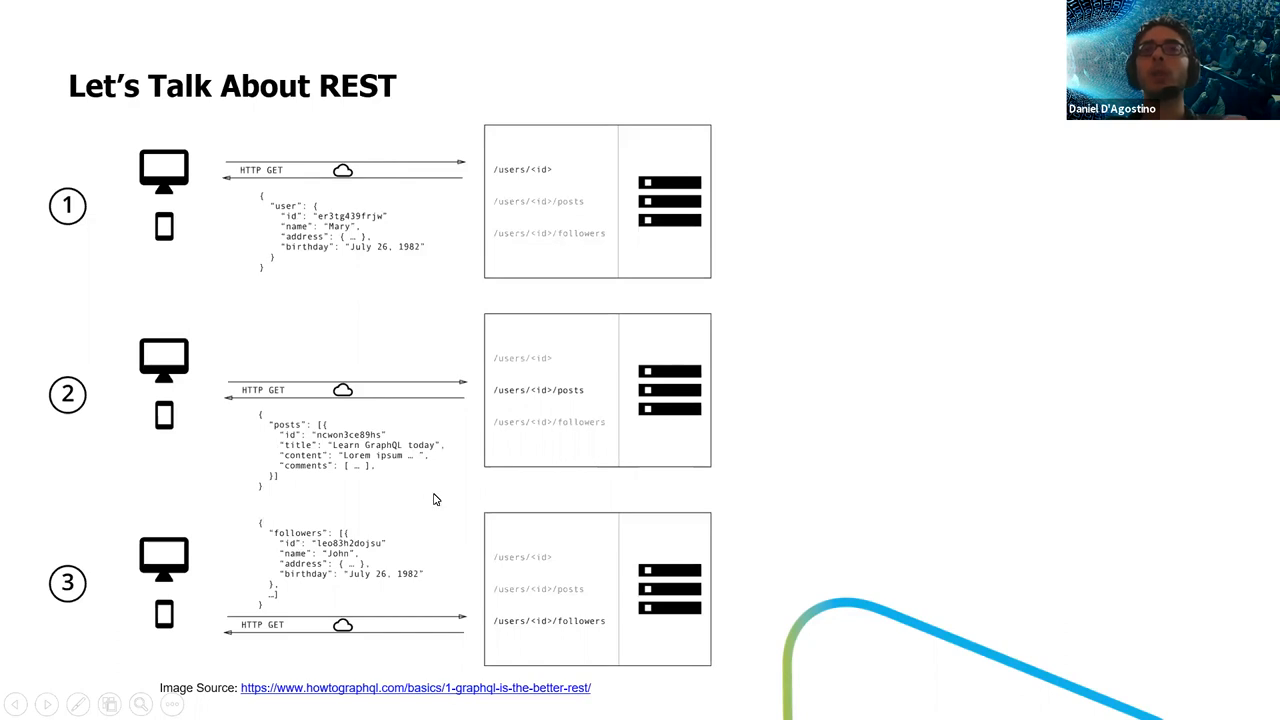
pyautogui.moveTo(378, 330)
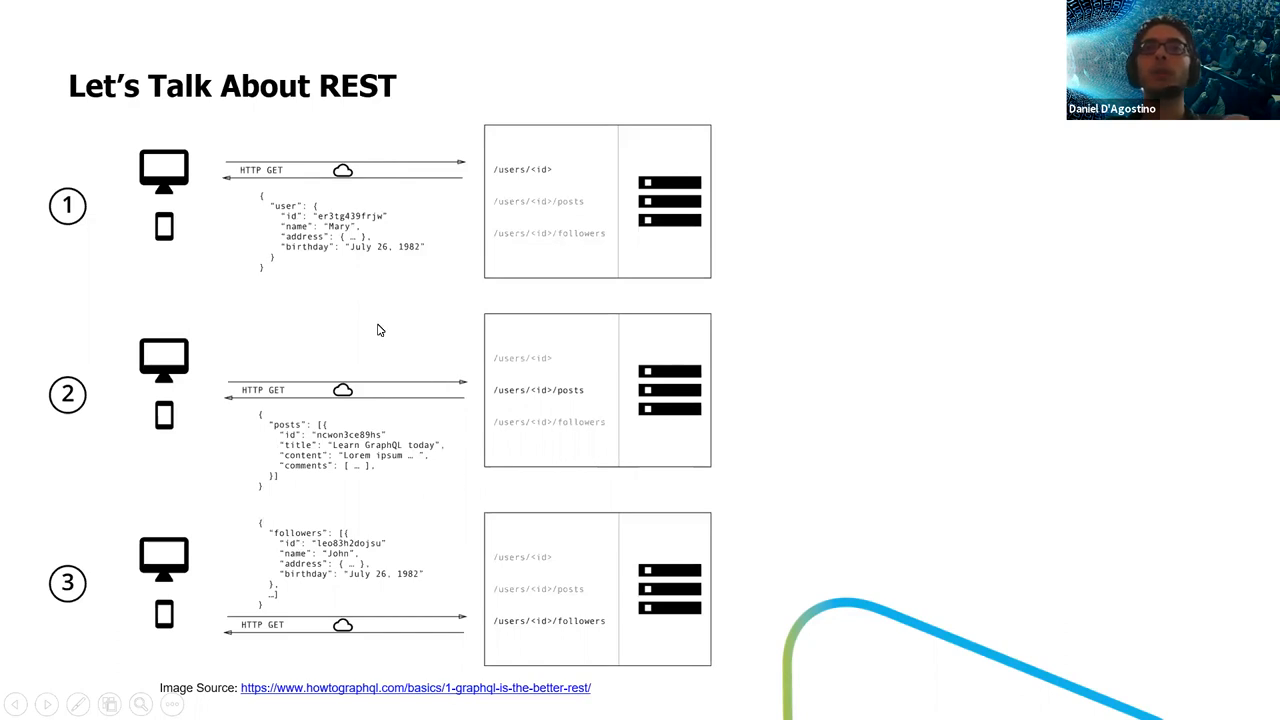
pyautogui.moveTo(282, 170)
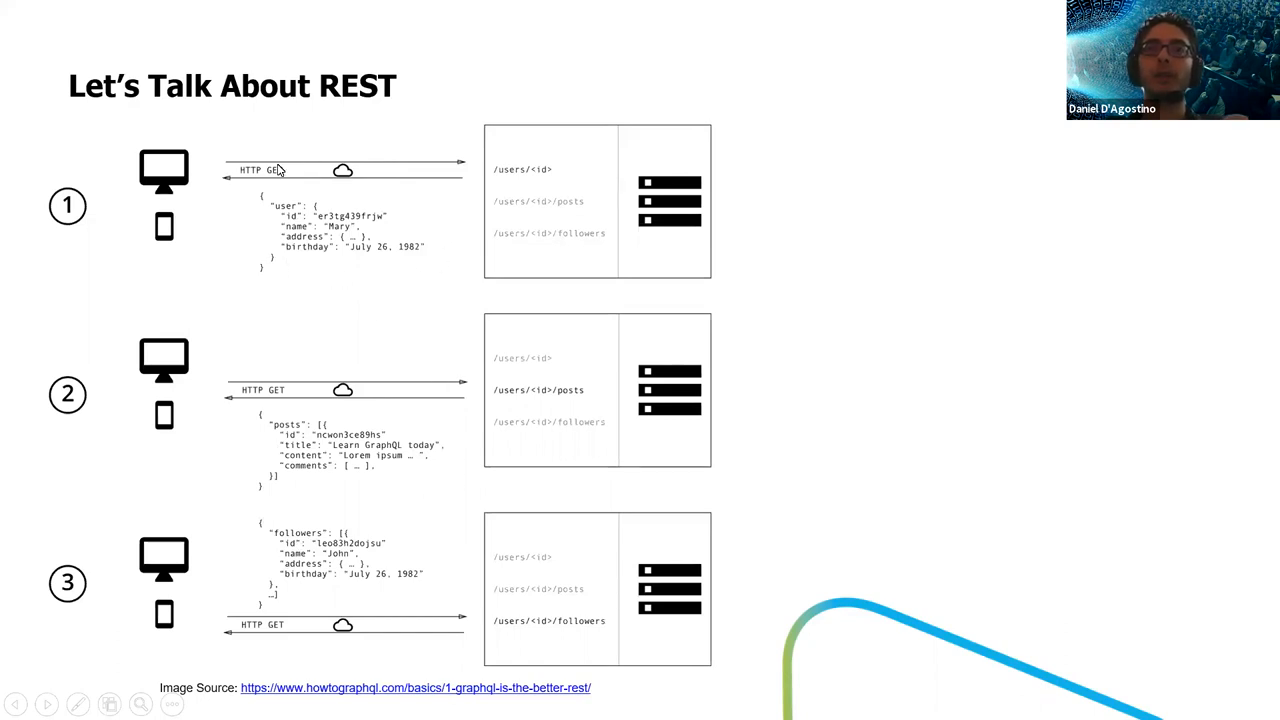
pyautogui.moveTo(344, 332)
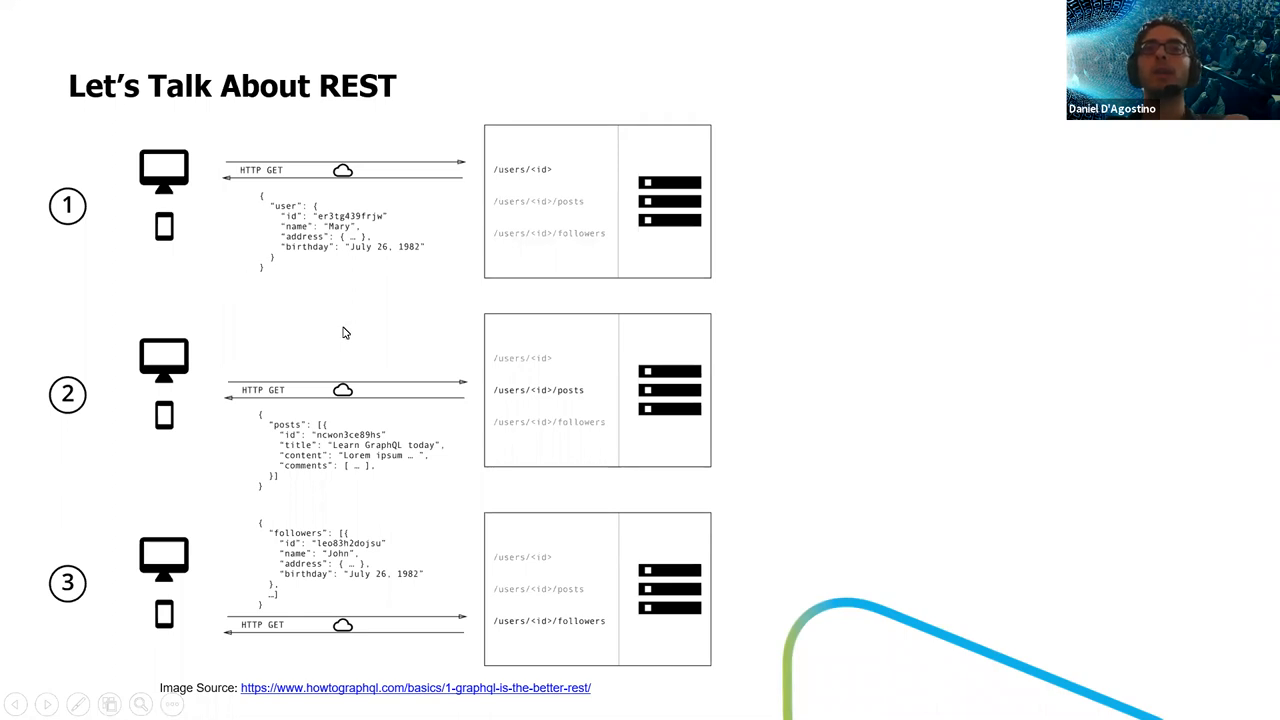
pyautogui.moveTo(335, 513)
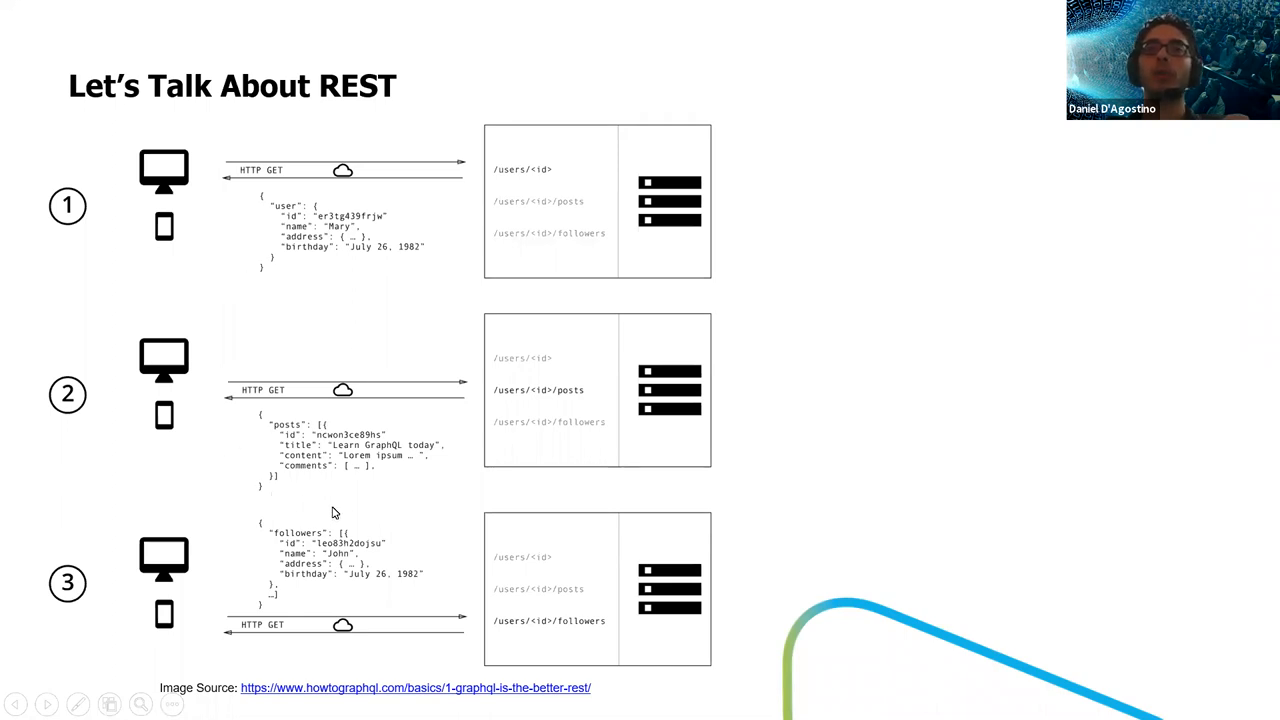
pyautogui.moveTo(318, 615)
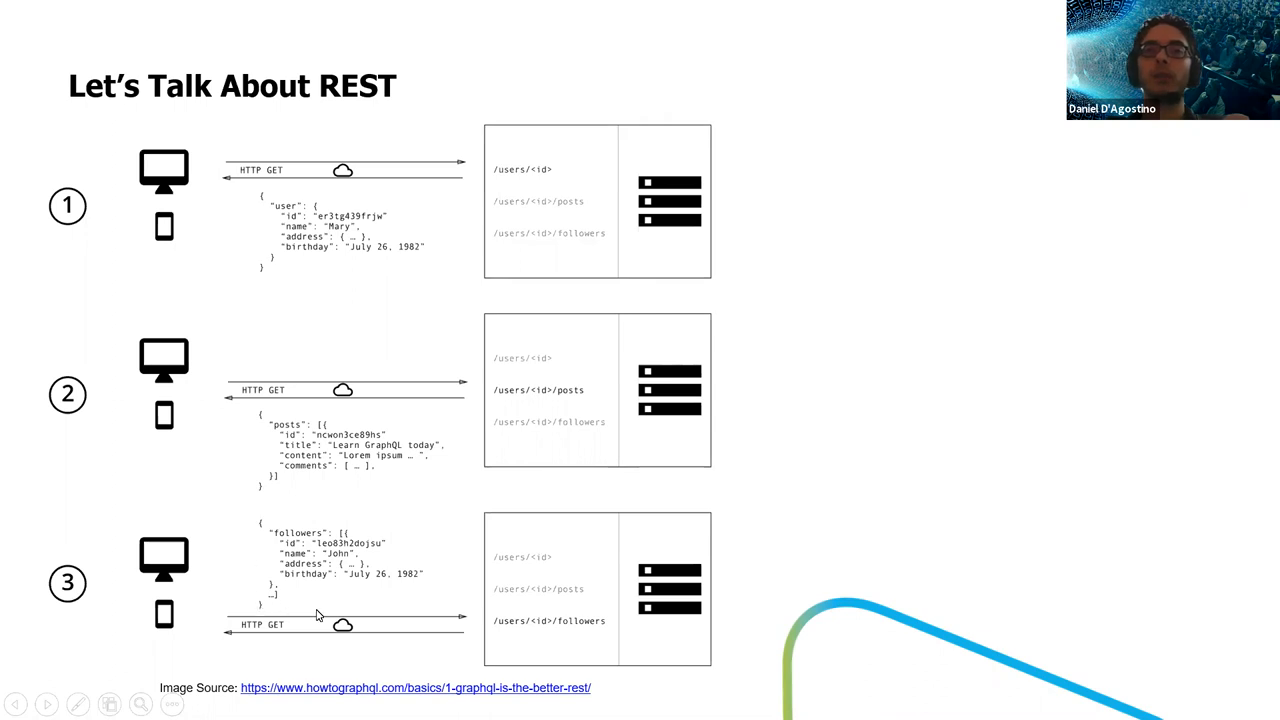
pyautogui.moveTo(781, 421)
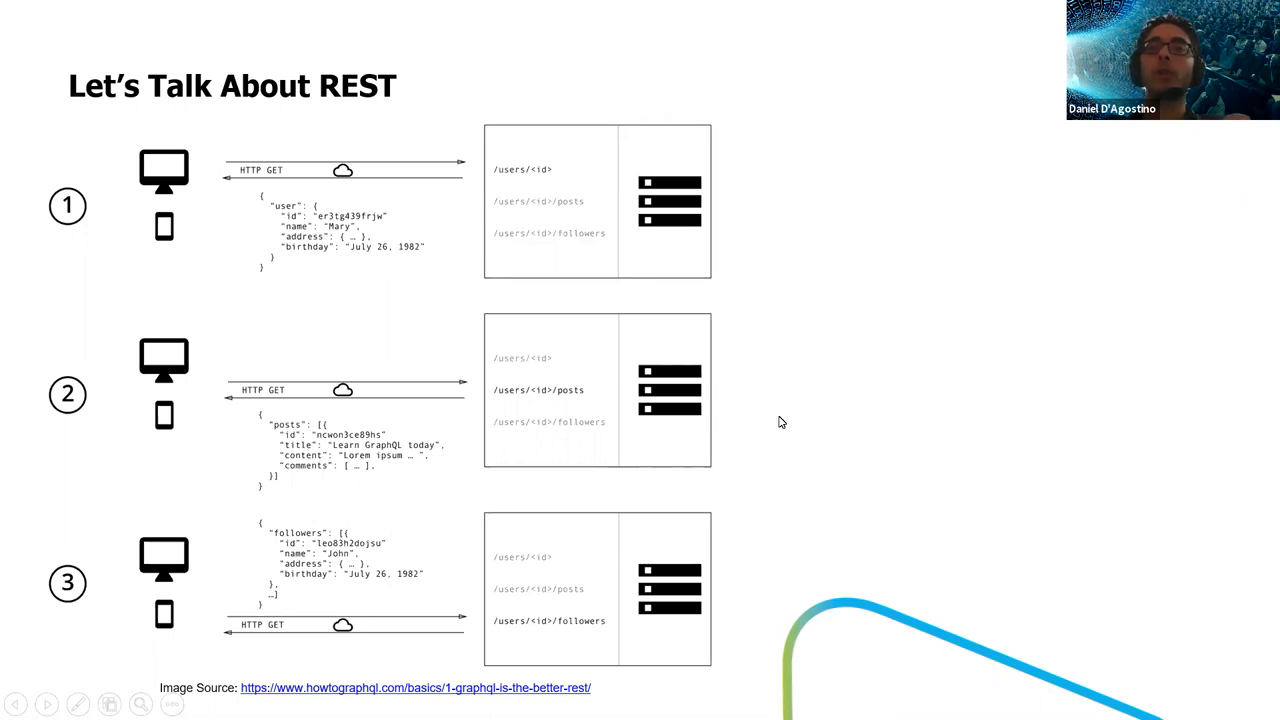
pyautogui.moveTo(787, 413)
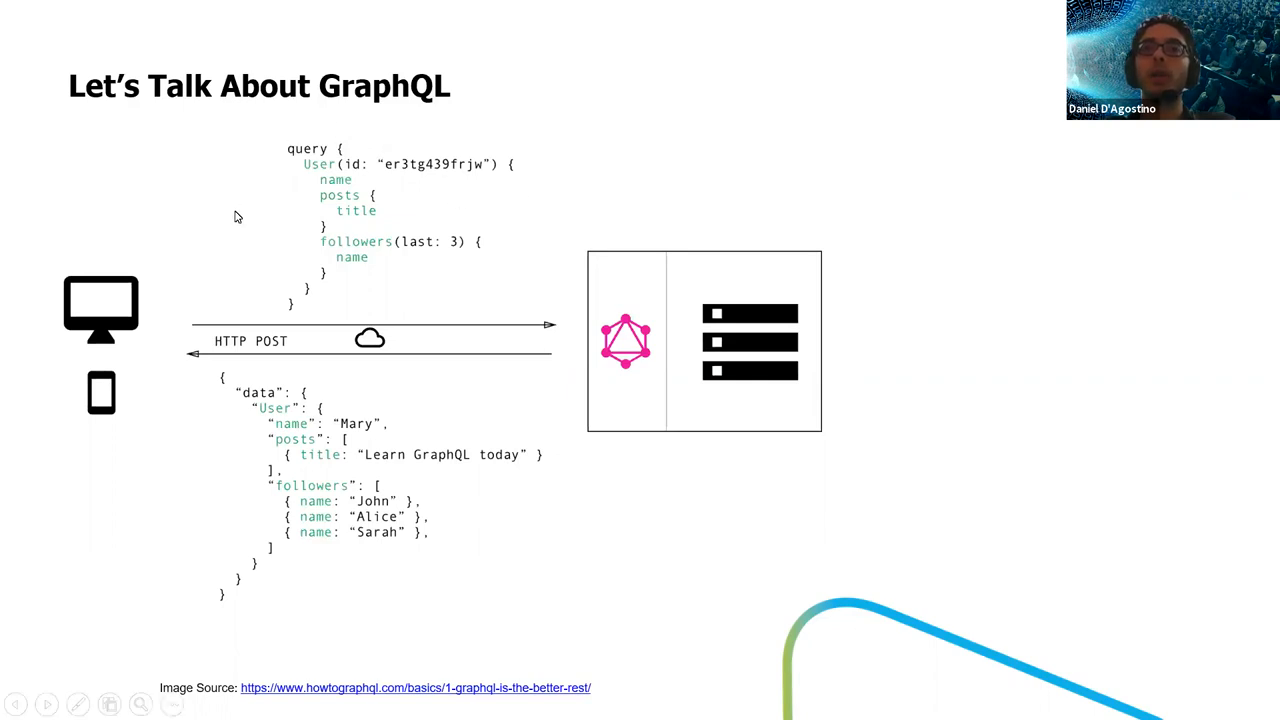
pyautogui.moveTo(337, 120)
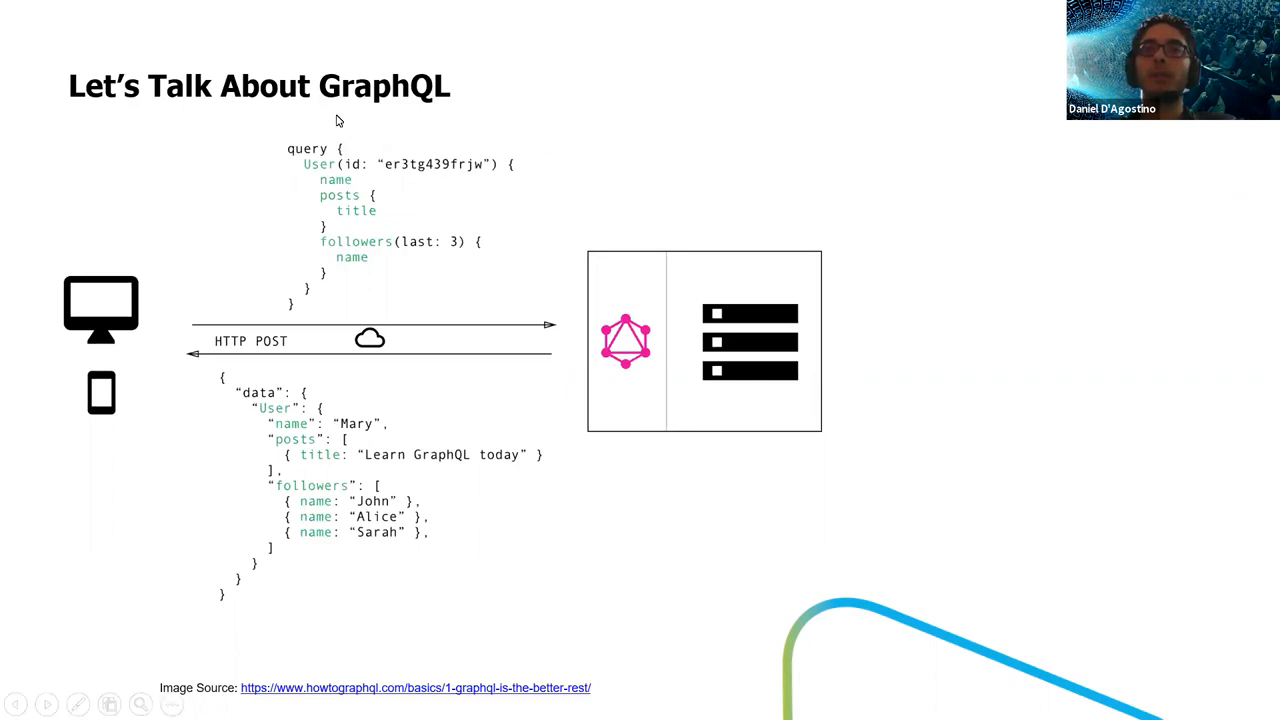
pyautogui.moveTo(296, 208)
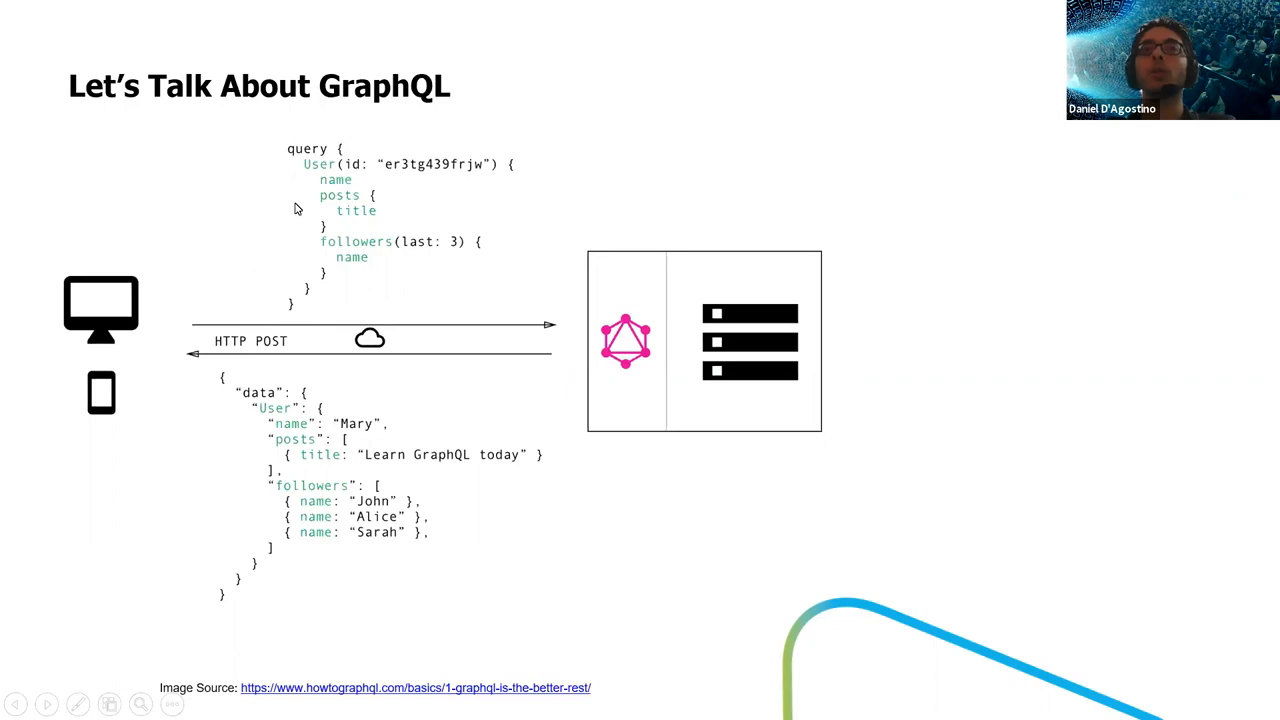
pyautogui.moveTo(336, 180)
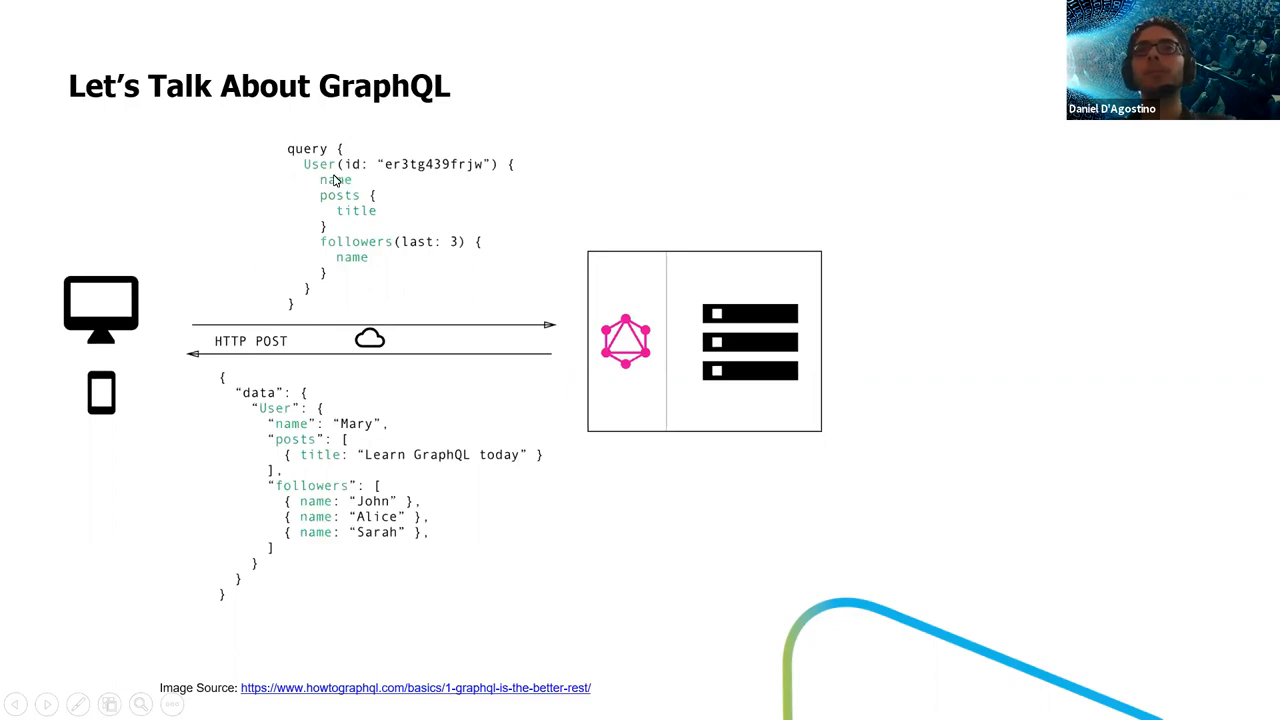
pyautogui.moveTo(391, 177)
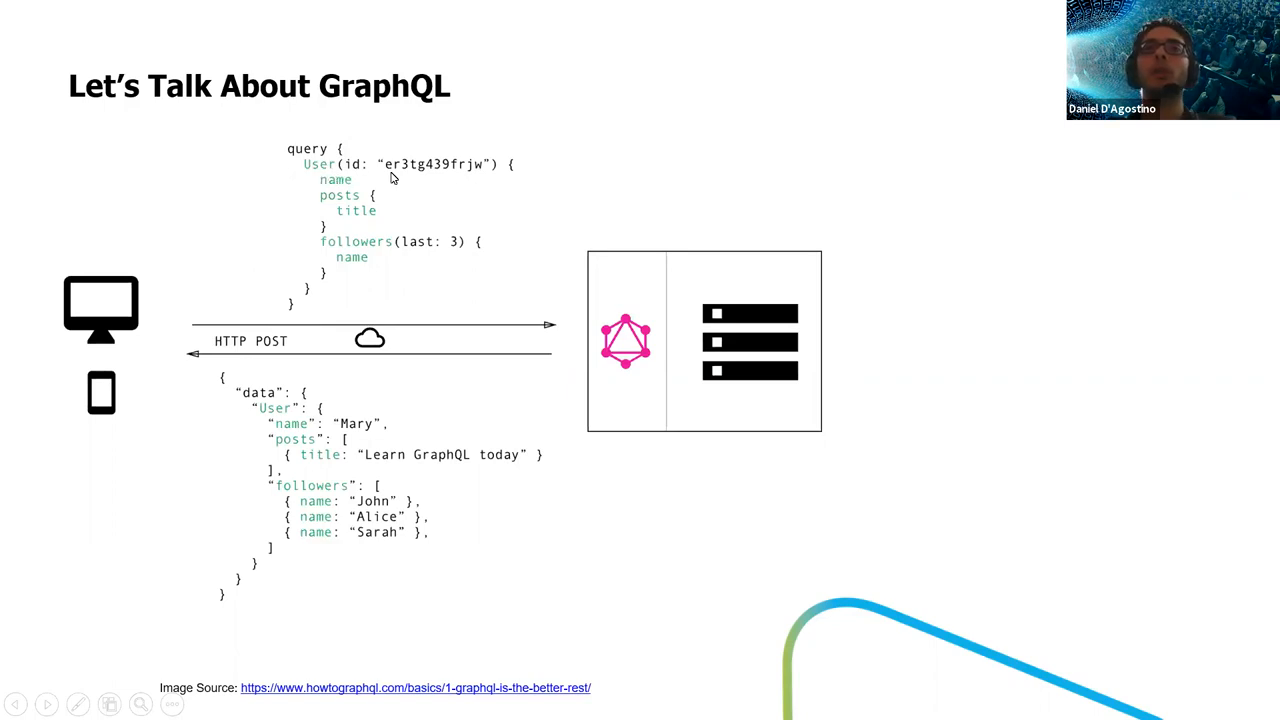
pyautogui.moveTo(325, 178)
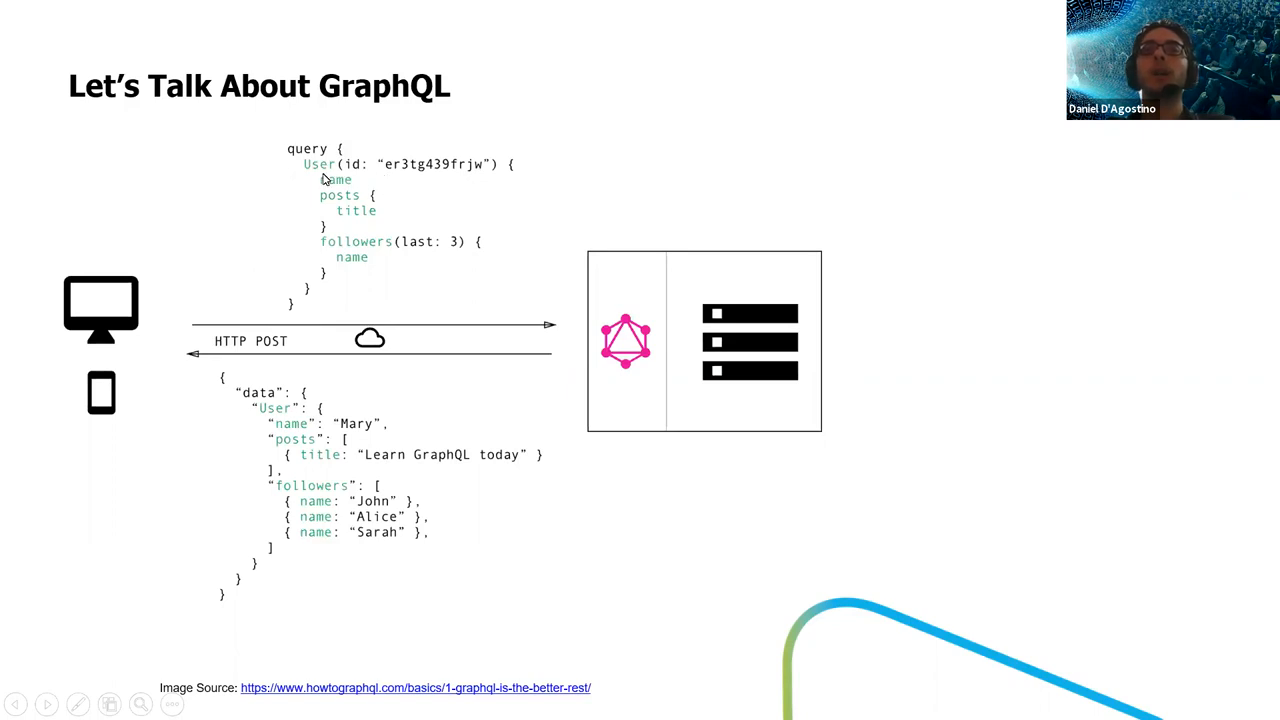
pyautogui.moveTo(368, 194)
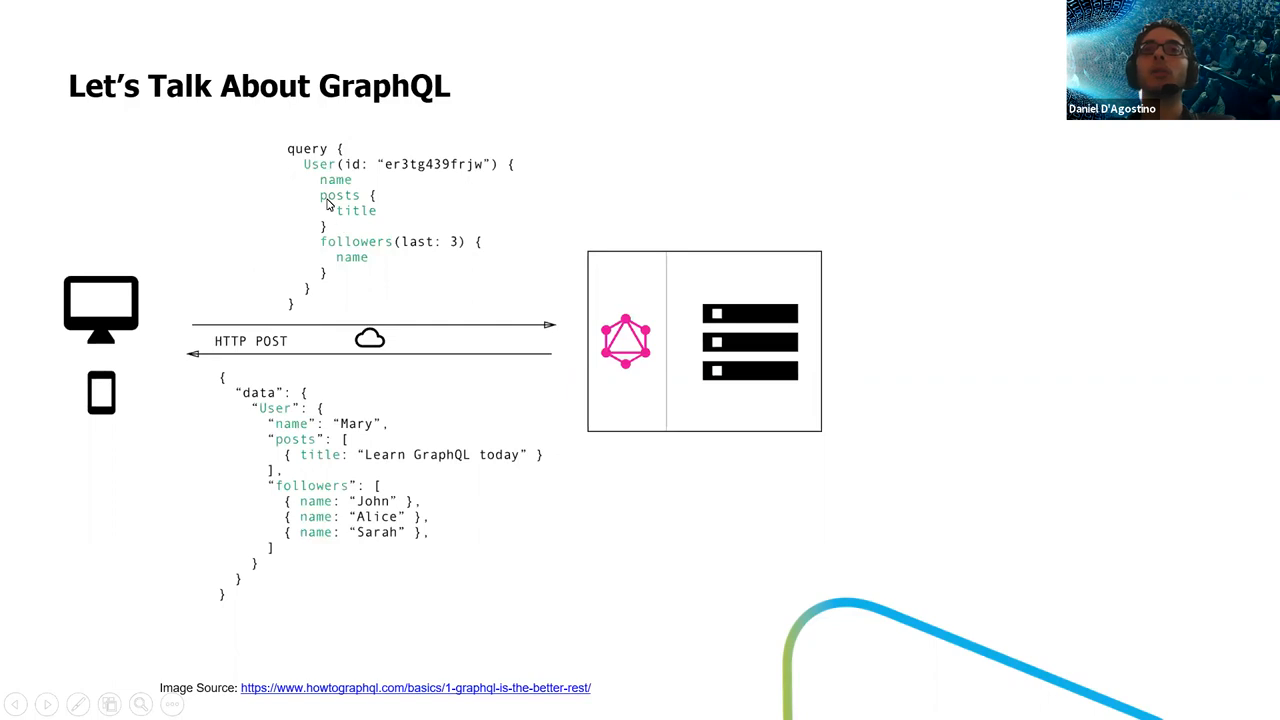
pyautogui.moveTo(350, 219)
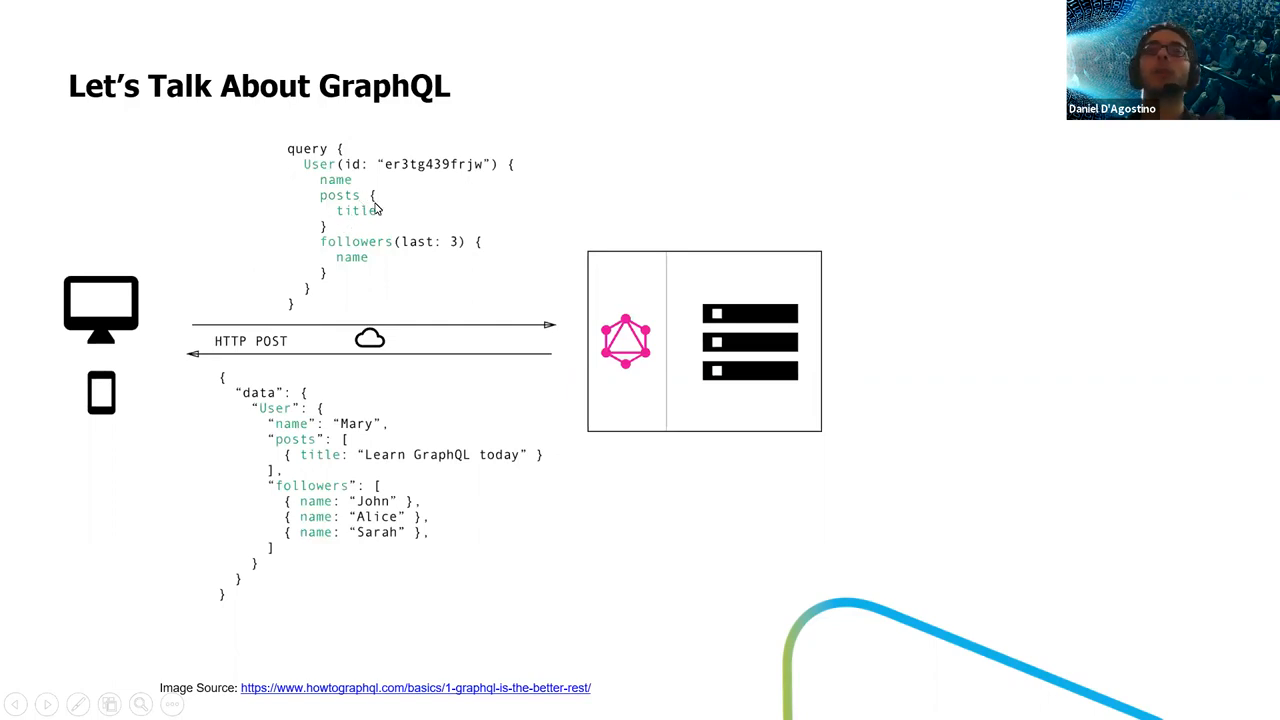
pyautogui.moveTo(390, 257)
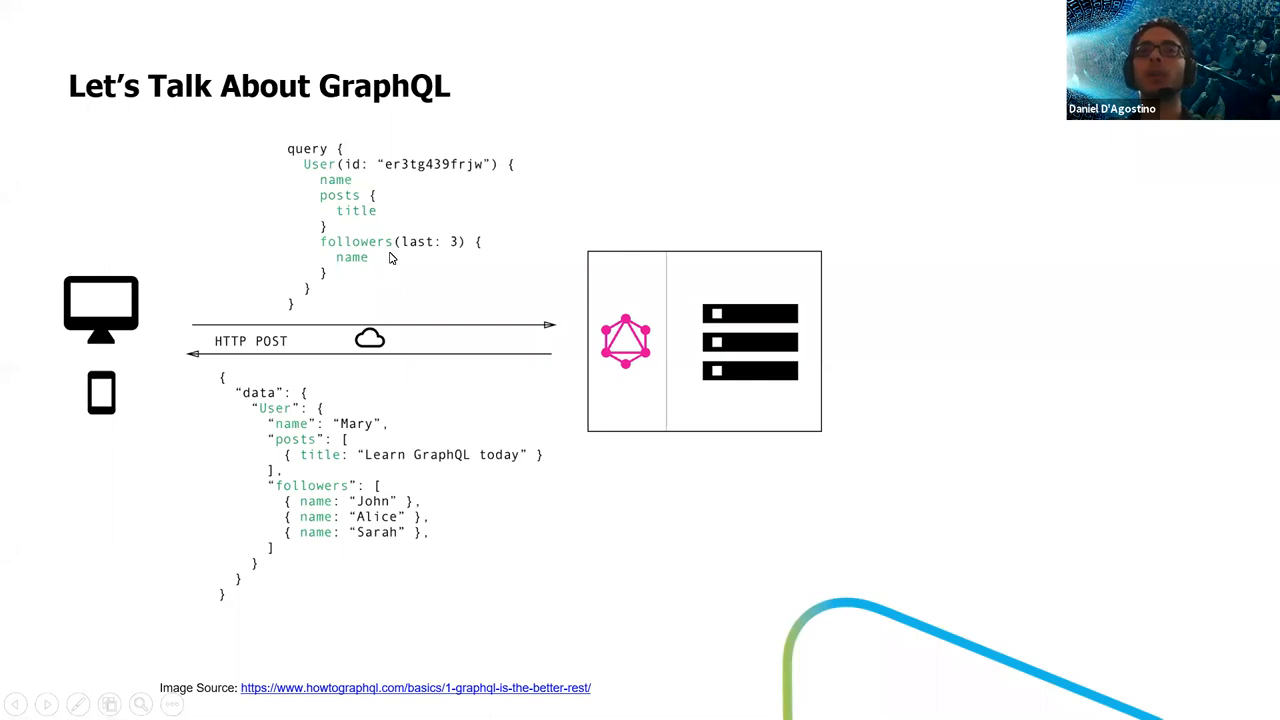
pyautogui.moveTo(458, 460)
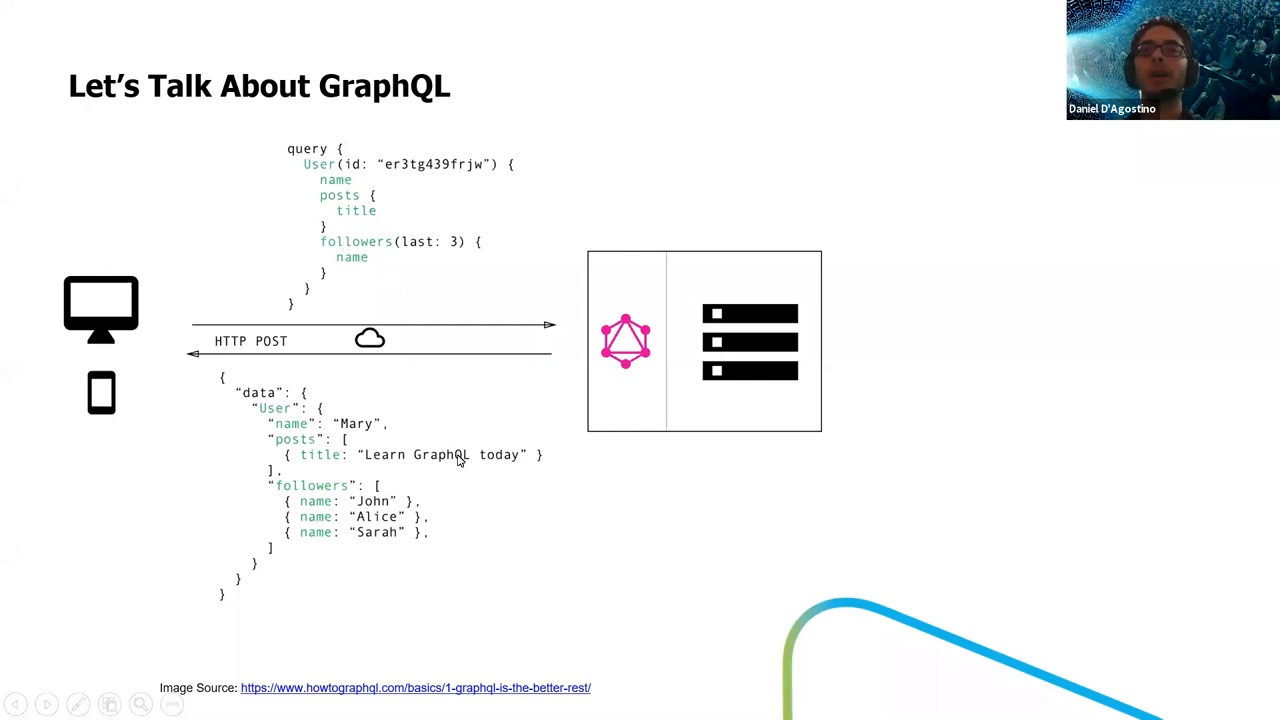
pyautogui.moveTo(481, 511)
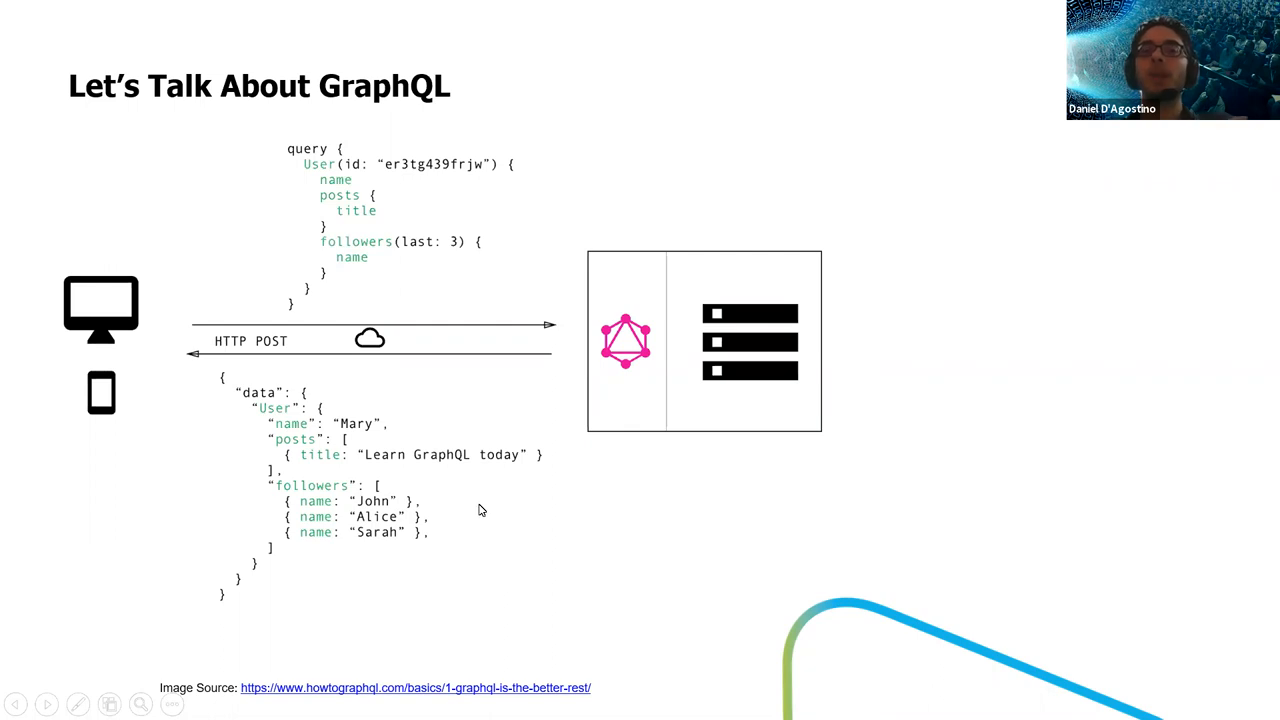
pyautogui.moveTo(184, 516)
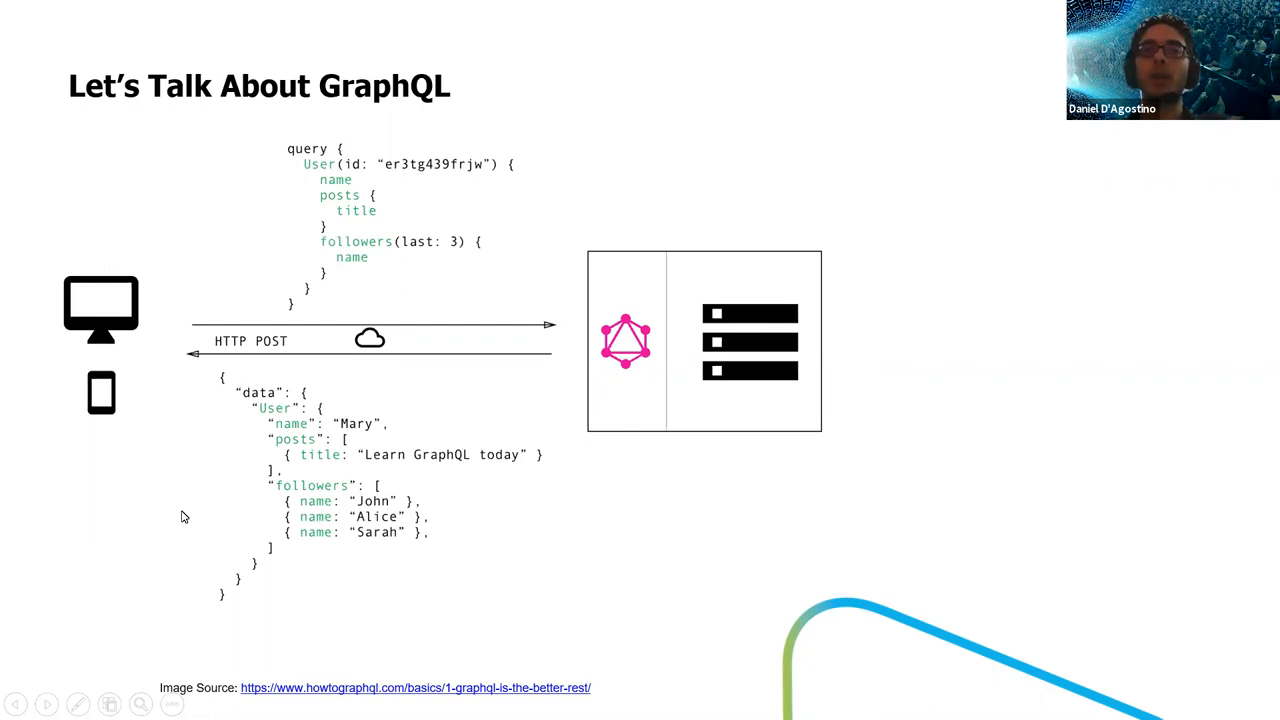
pyautogui.moveTo(278, 147)
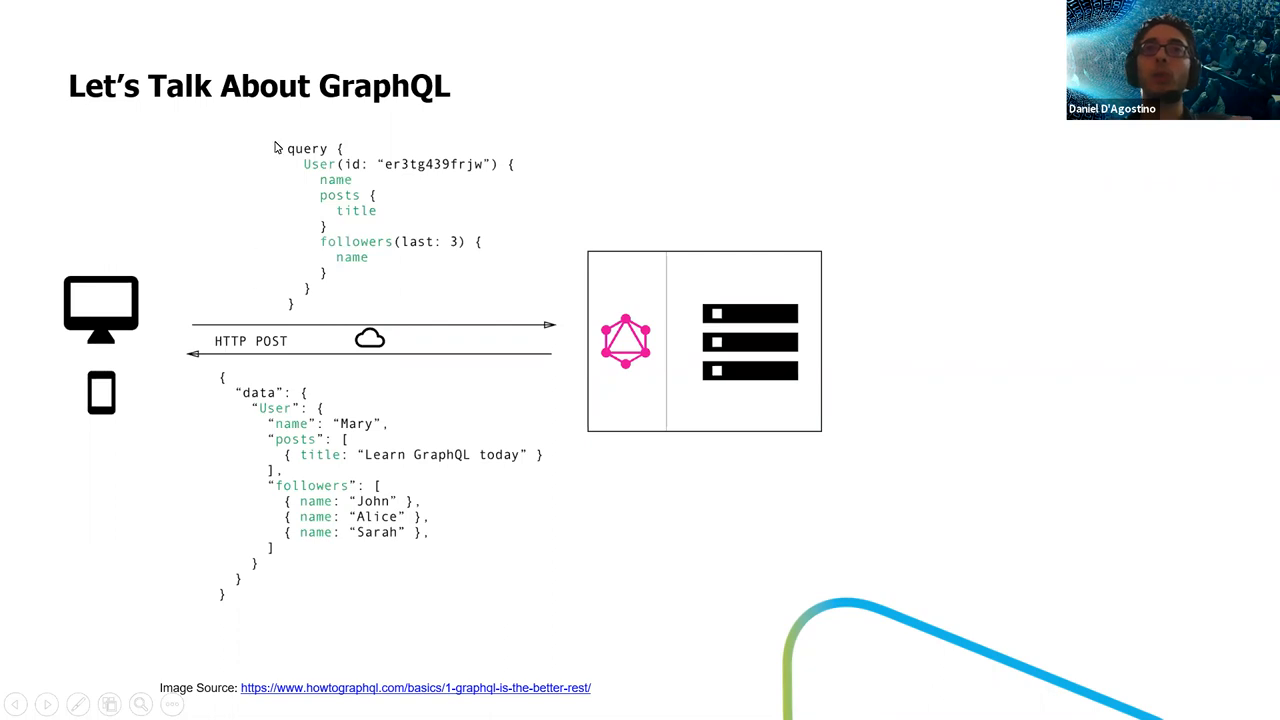
pyautogui.moveTo(545, 173)
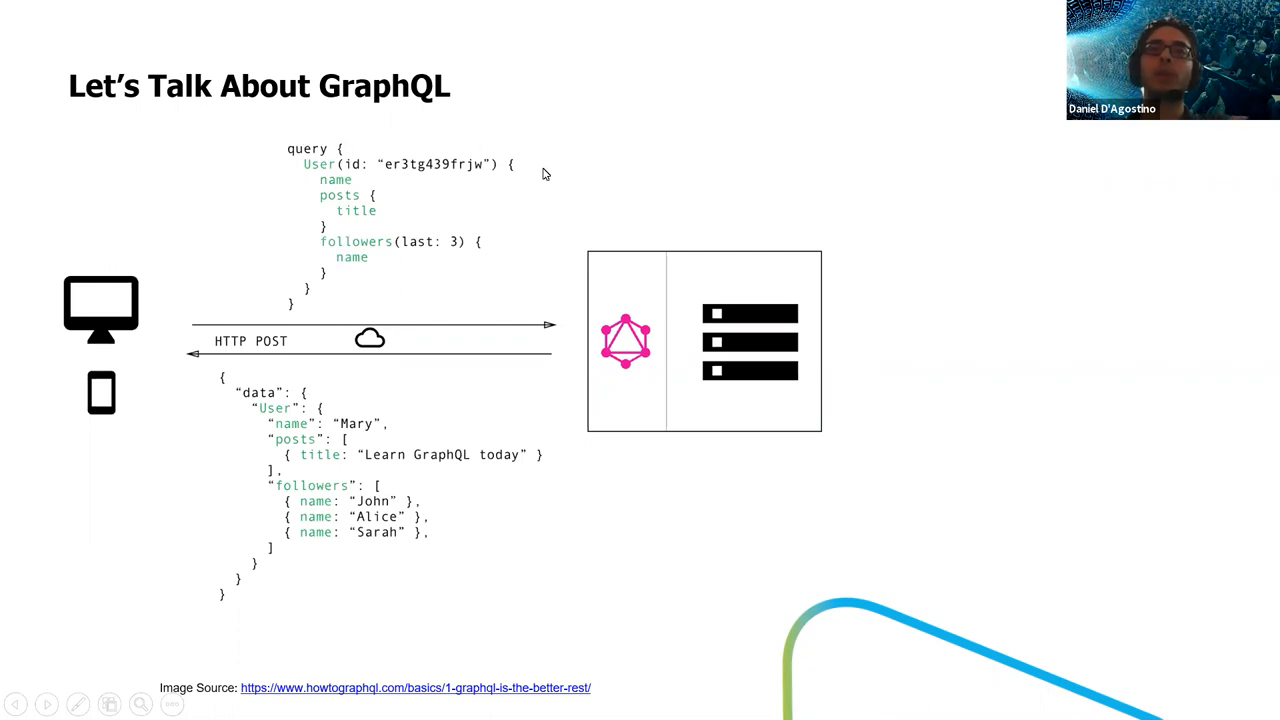
pyautogui.moveTo(545, 427)
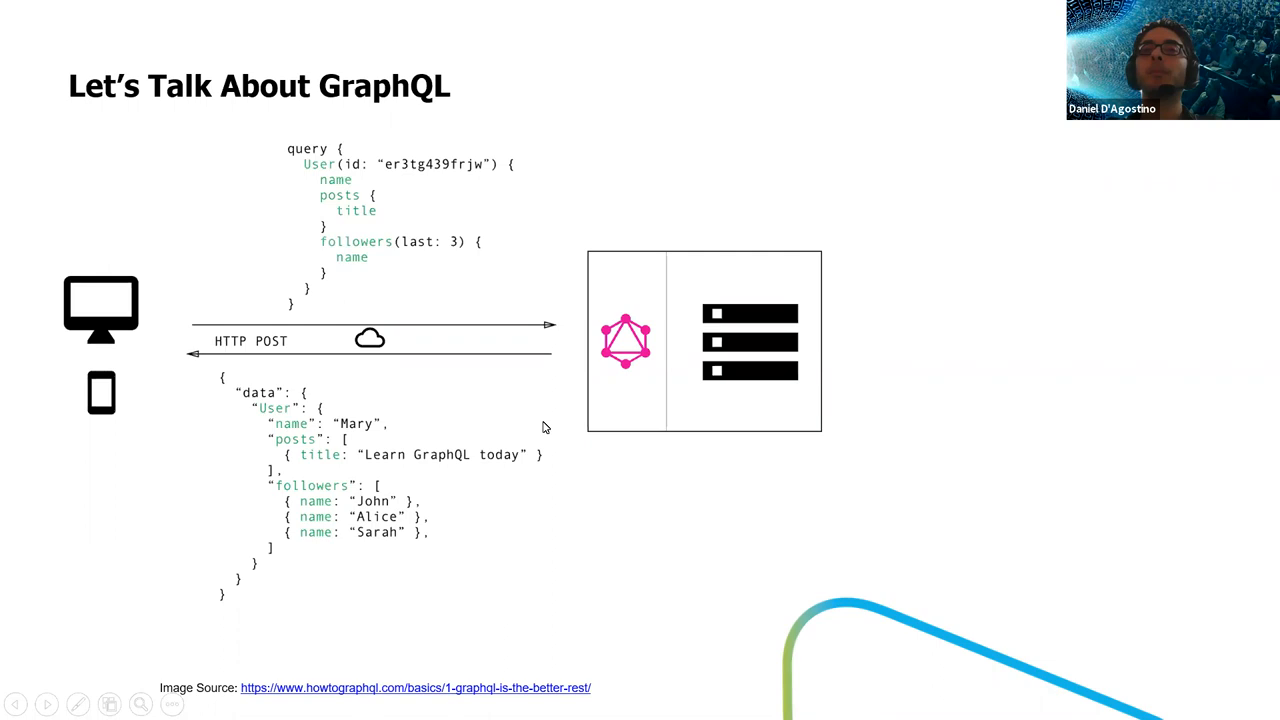
pyautogui.moveTo(464, 415)
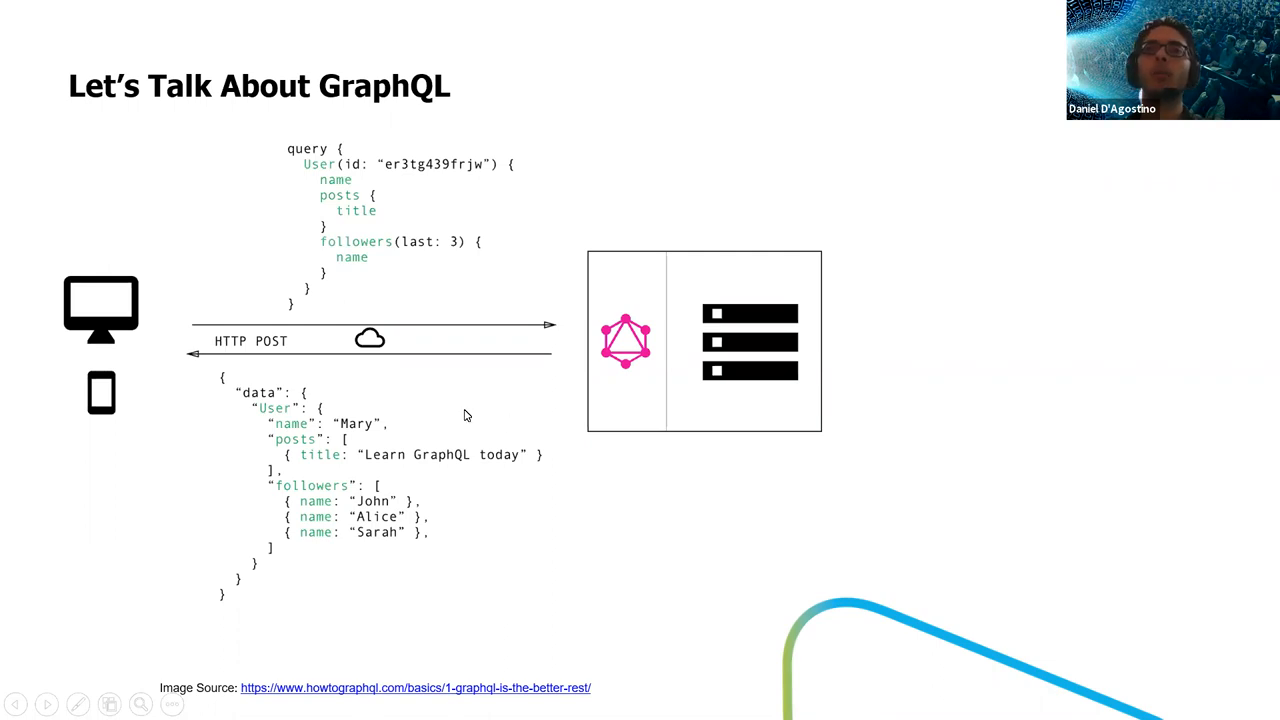
pyautogui.moveTo(450, 428)
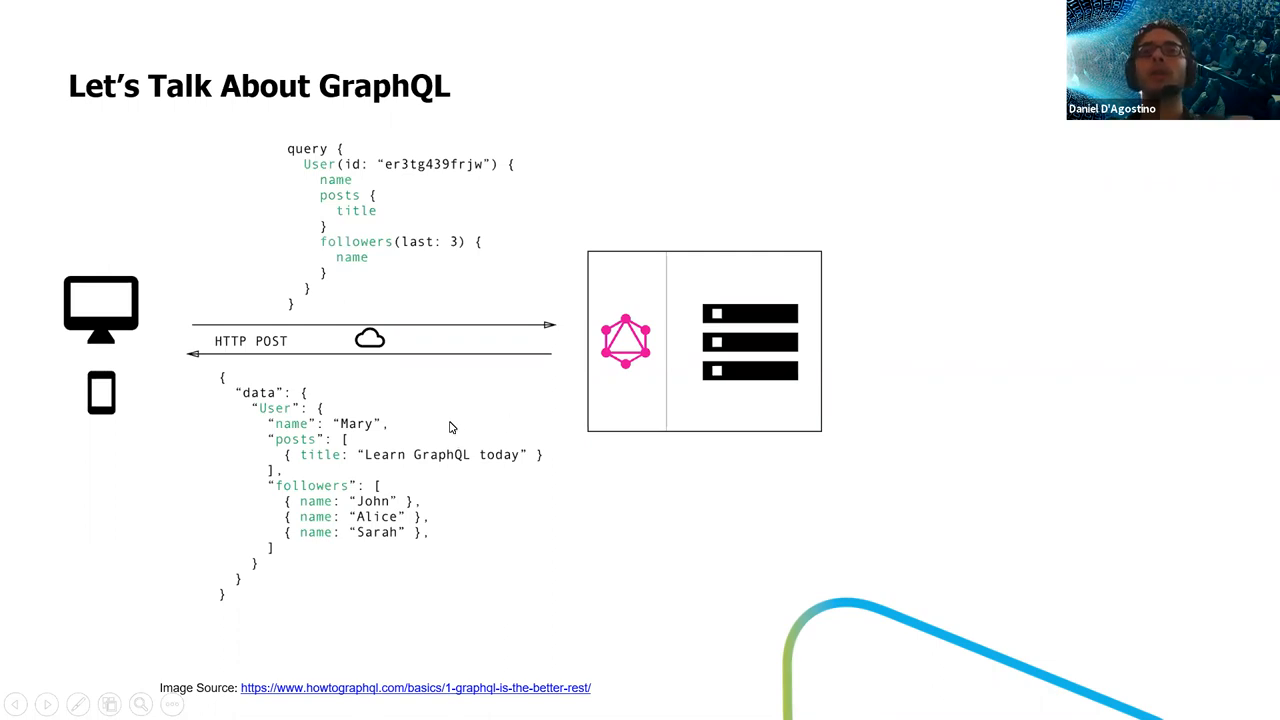
pyautogui.moveTo(425, 413)
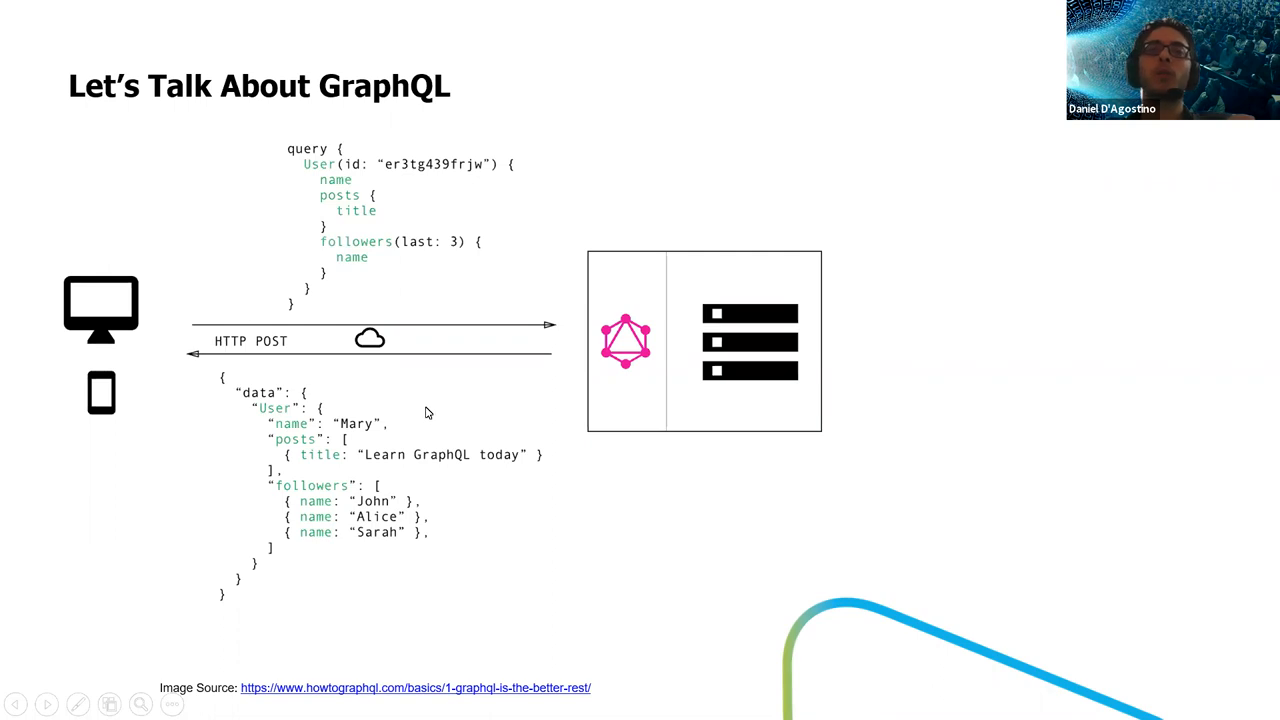
pyautogui.moveTo(267, 351)
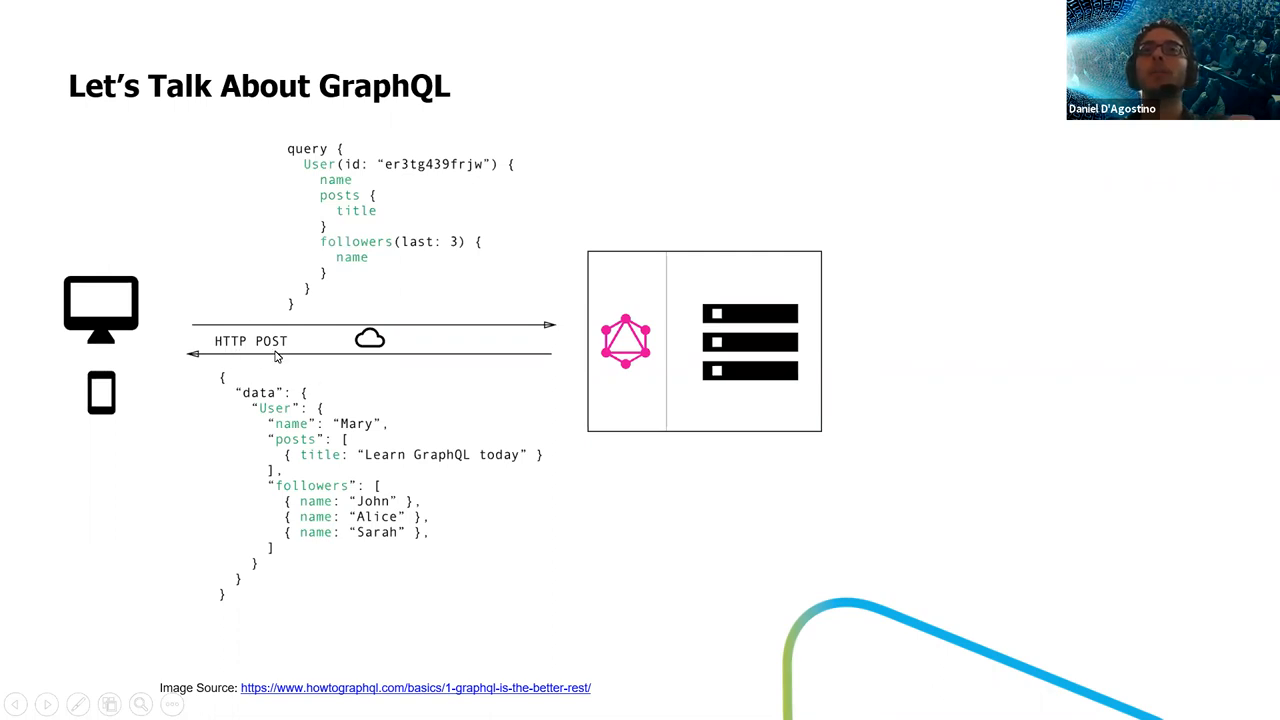
pyautogui.moveTo(658, 489)
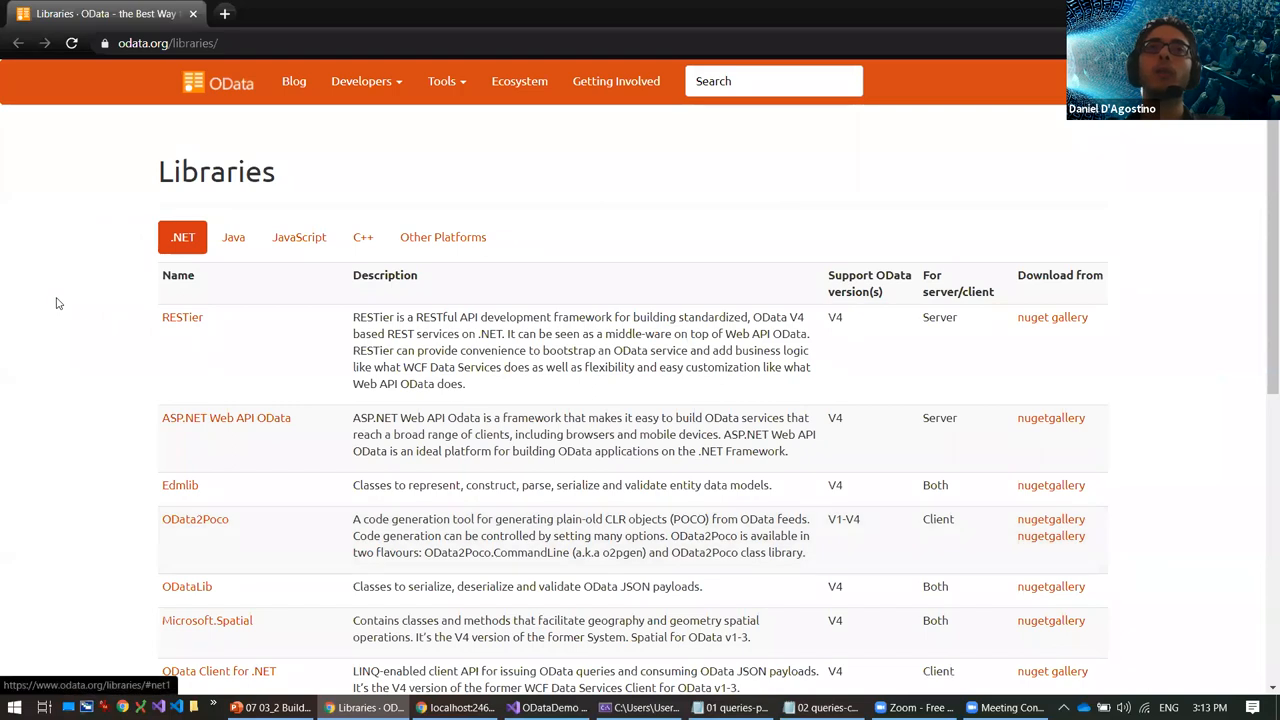
pyautogui.moveTo(108, 255)
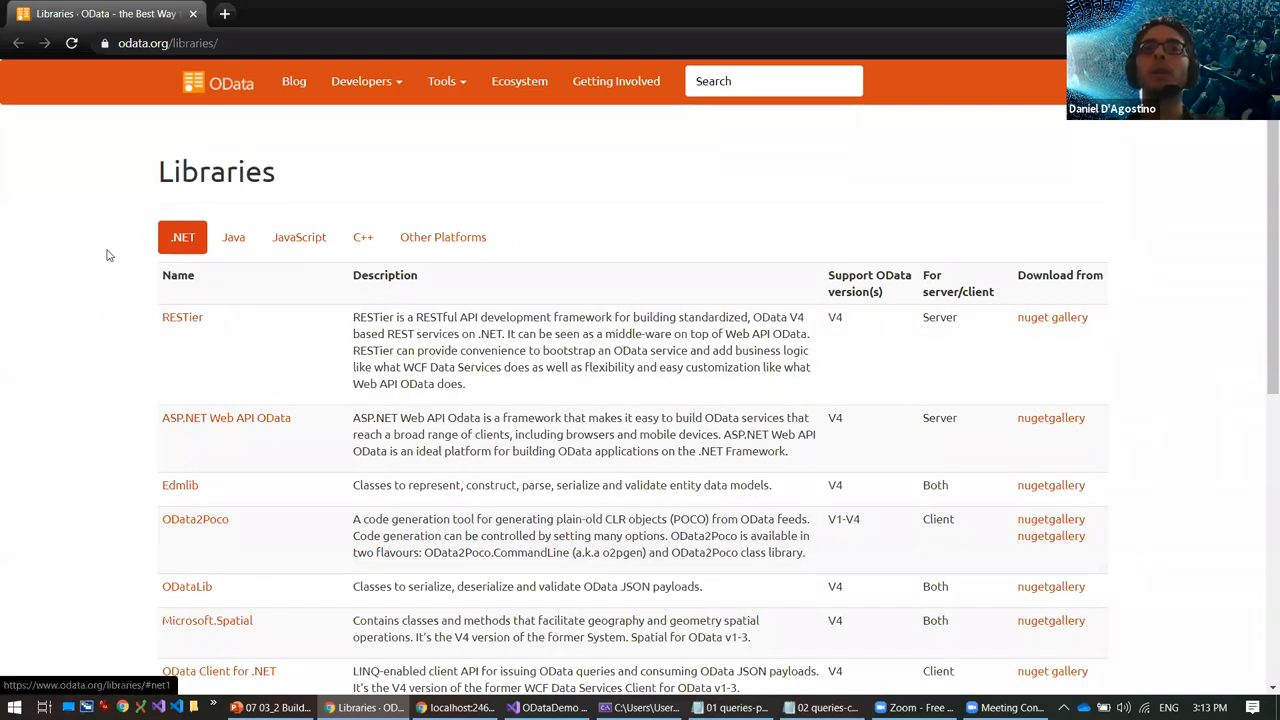
pyautogui.moveTo(202, 212)
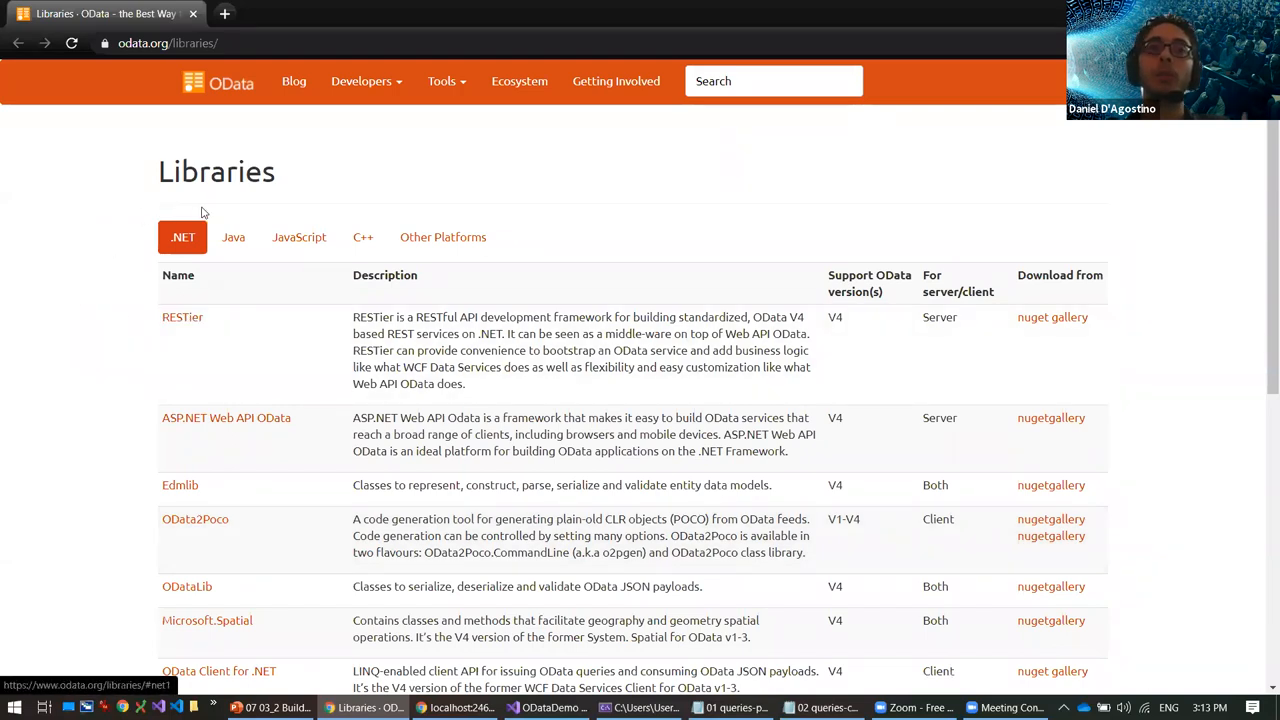
pyautogui.moveTo(233, 237)
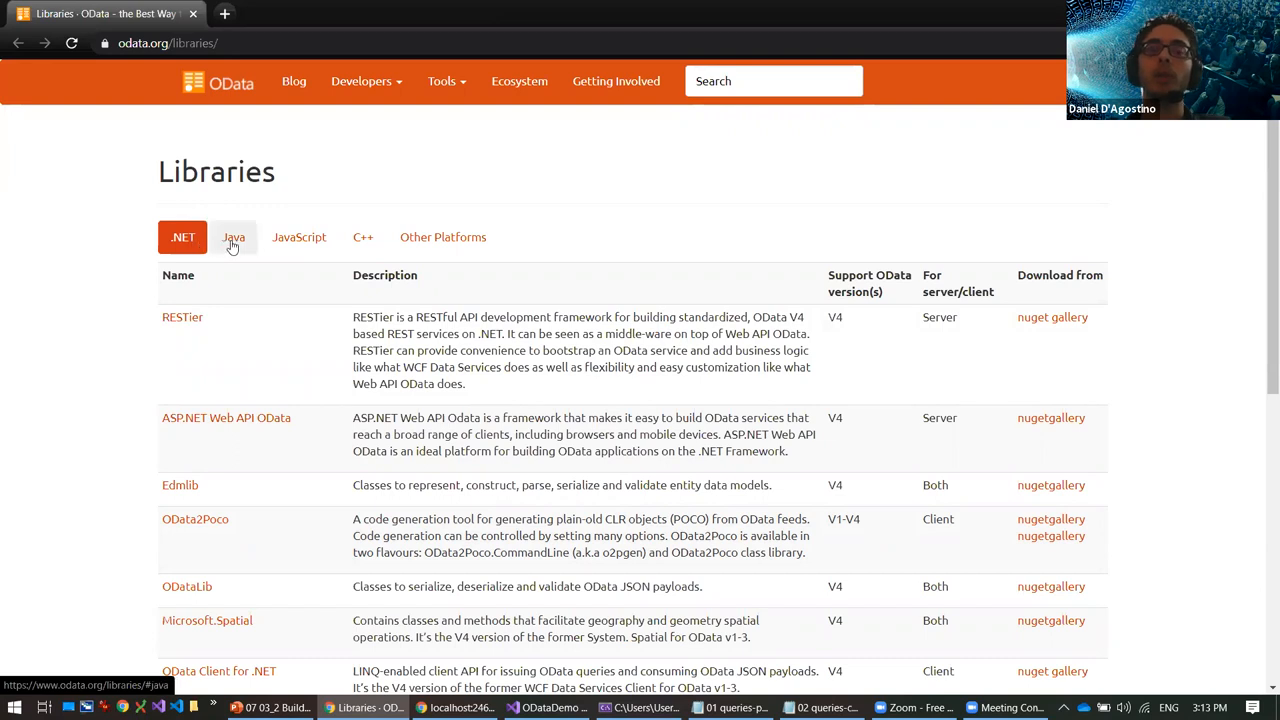
# Step: Browse the Java, JavaScript, C++ and Other Platforms OData library tabs on odata.org
pyautogui.click(233, 237)
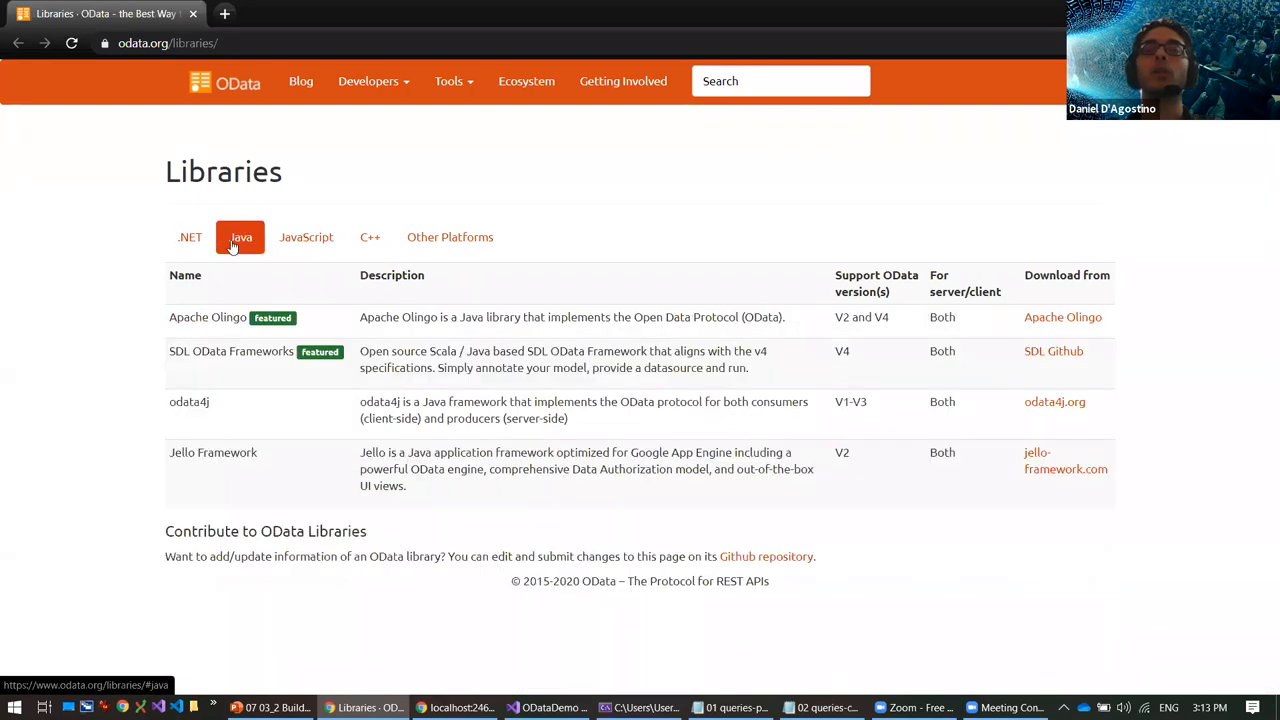
pyautogui.click(299, 237)
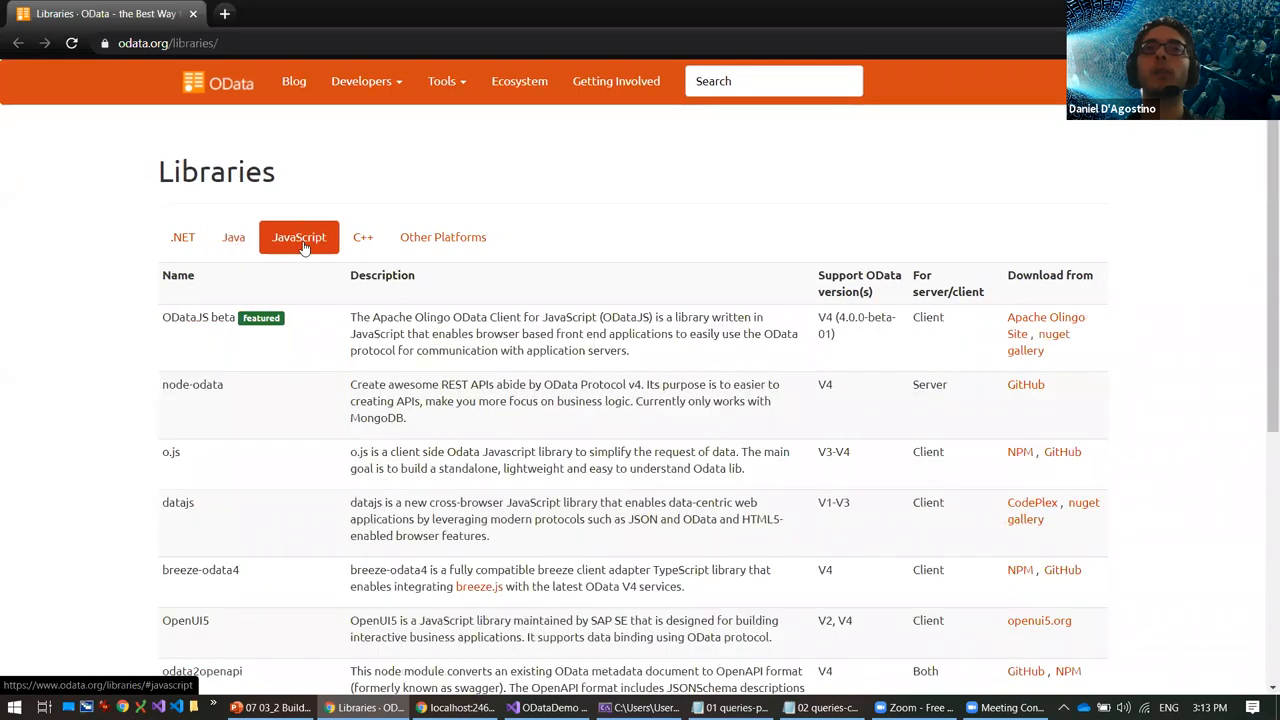
pyautogui.click(370, 237)
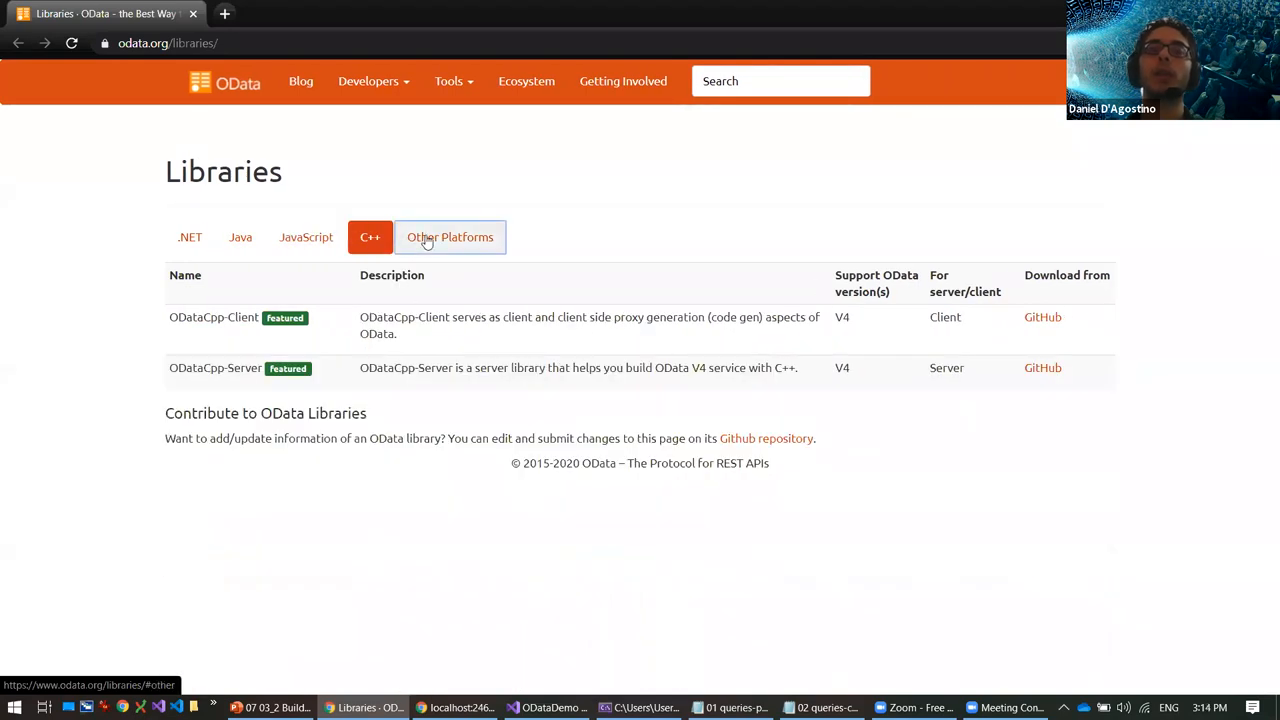
pyautogui.click(450, 237)
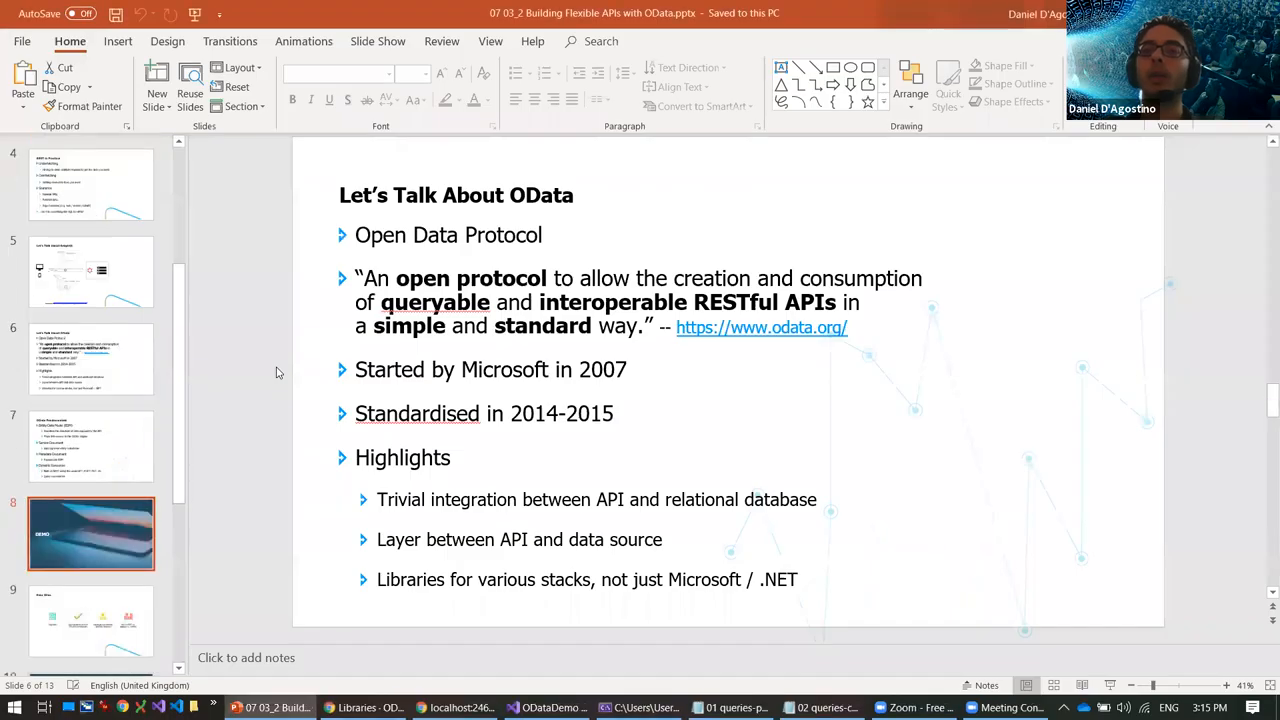
# Step: Select slide 8, 'DEMO', in the thumbnail pane
pyautogui.click(91, 533)
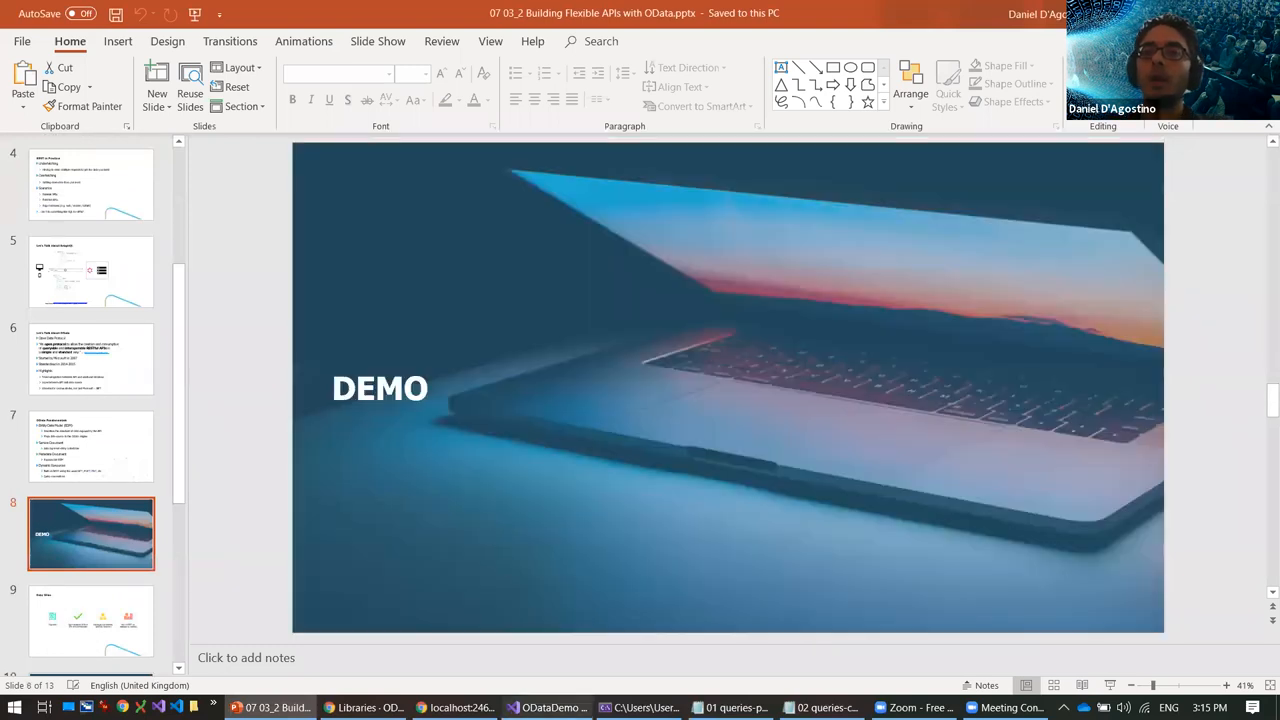
pyautogui.moveTo(547, 707)
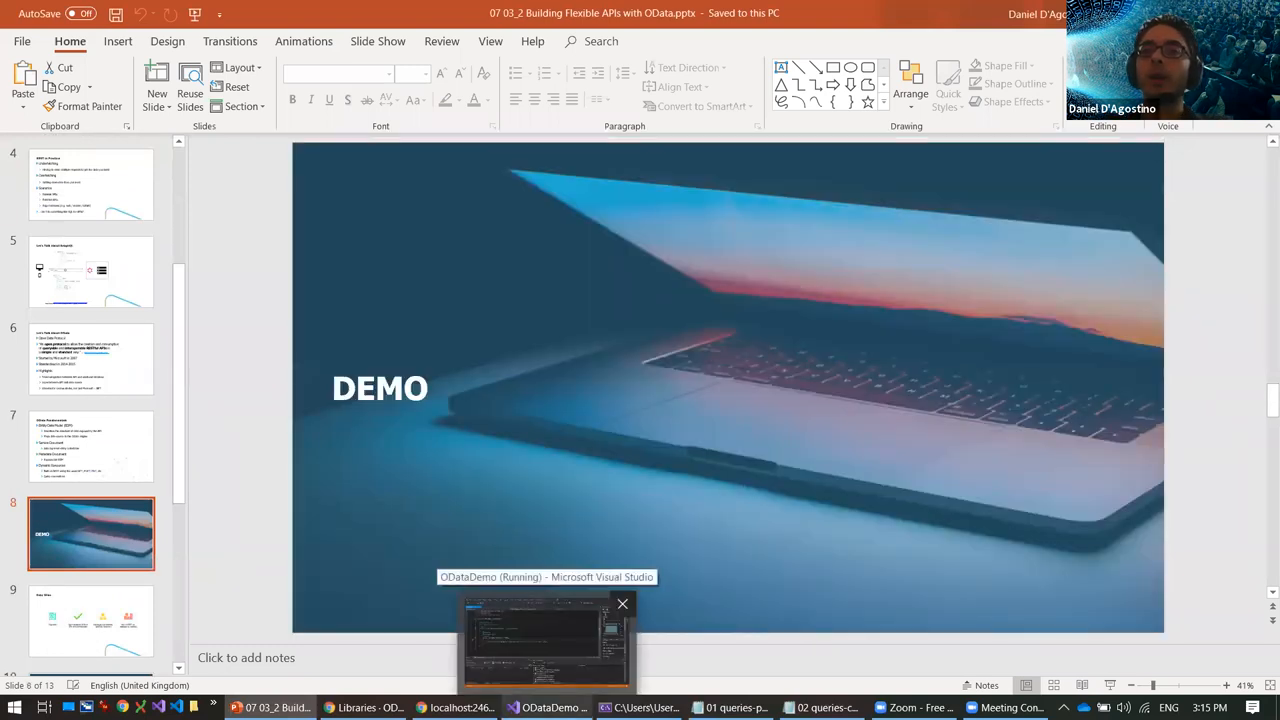
# Step: Switch to the running Visual Studio demo and open the Person class definition in Person.cs
pyautogui.click(546, 640)
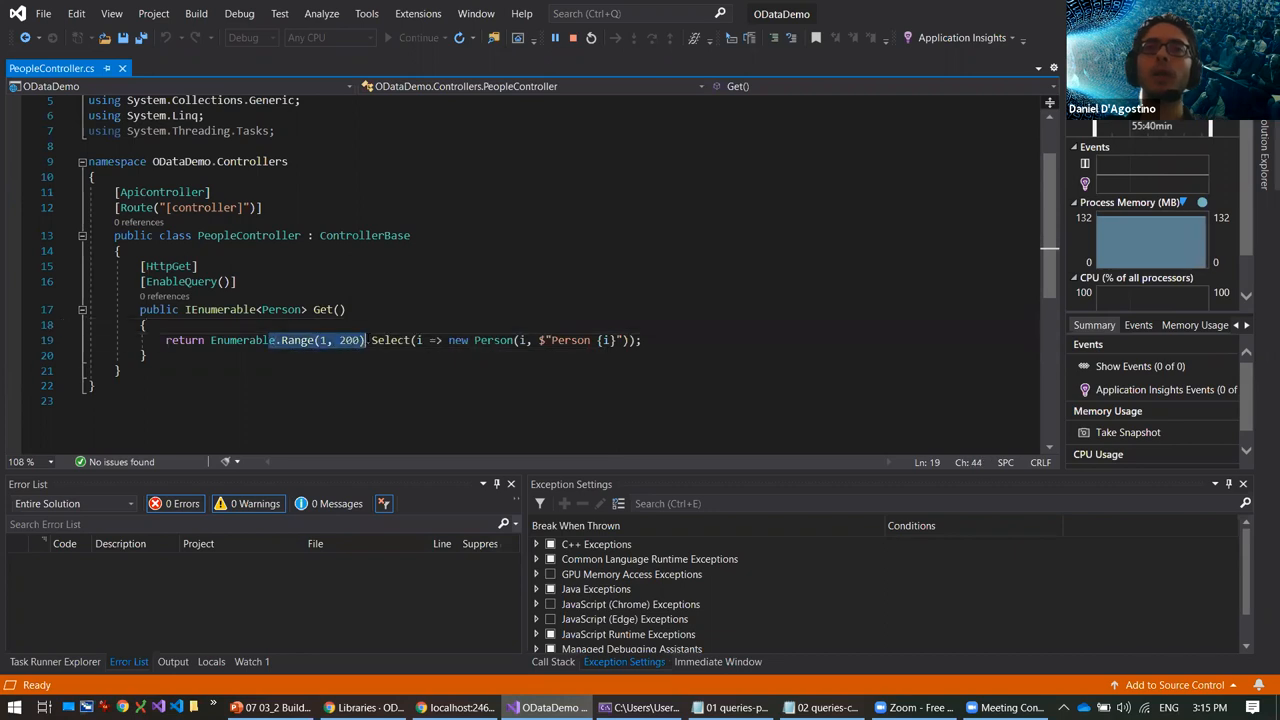
pyautogui.doubleClick(492, 340)
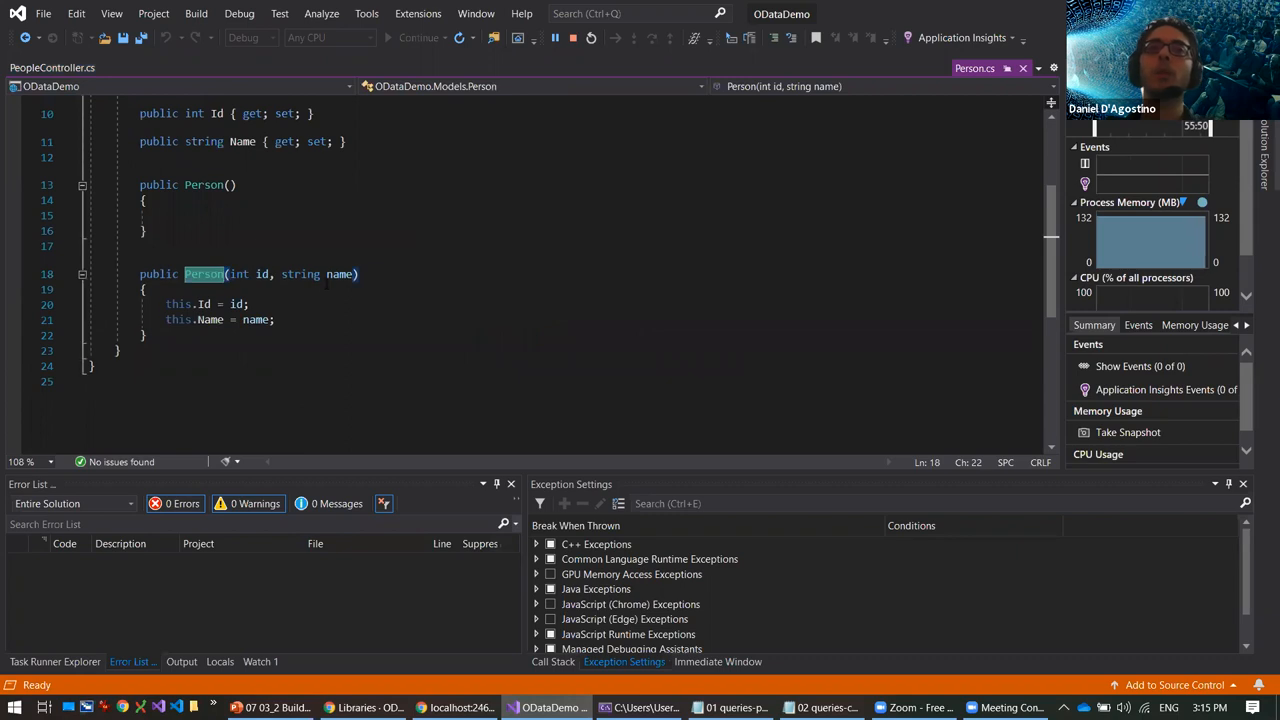
pyautogui.scroll(3)
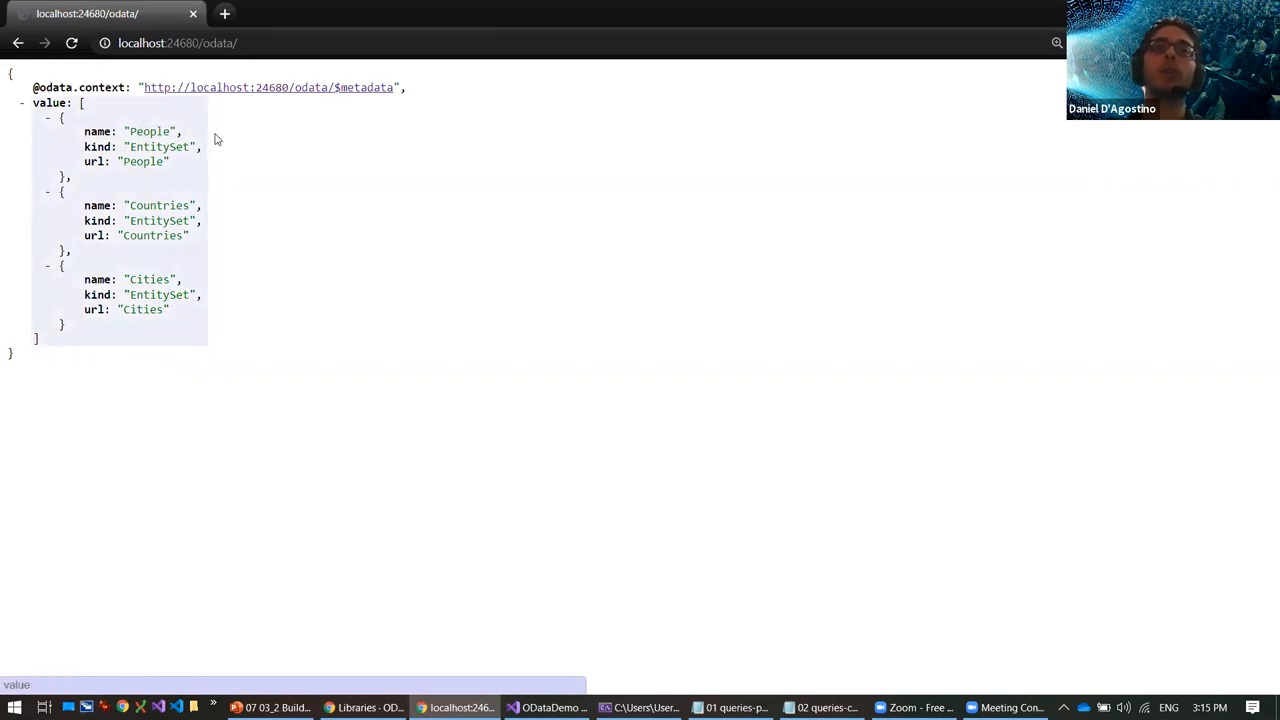
pyautogui.moveTo(178, 226)
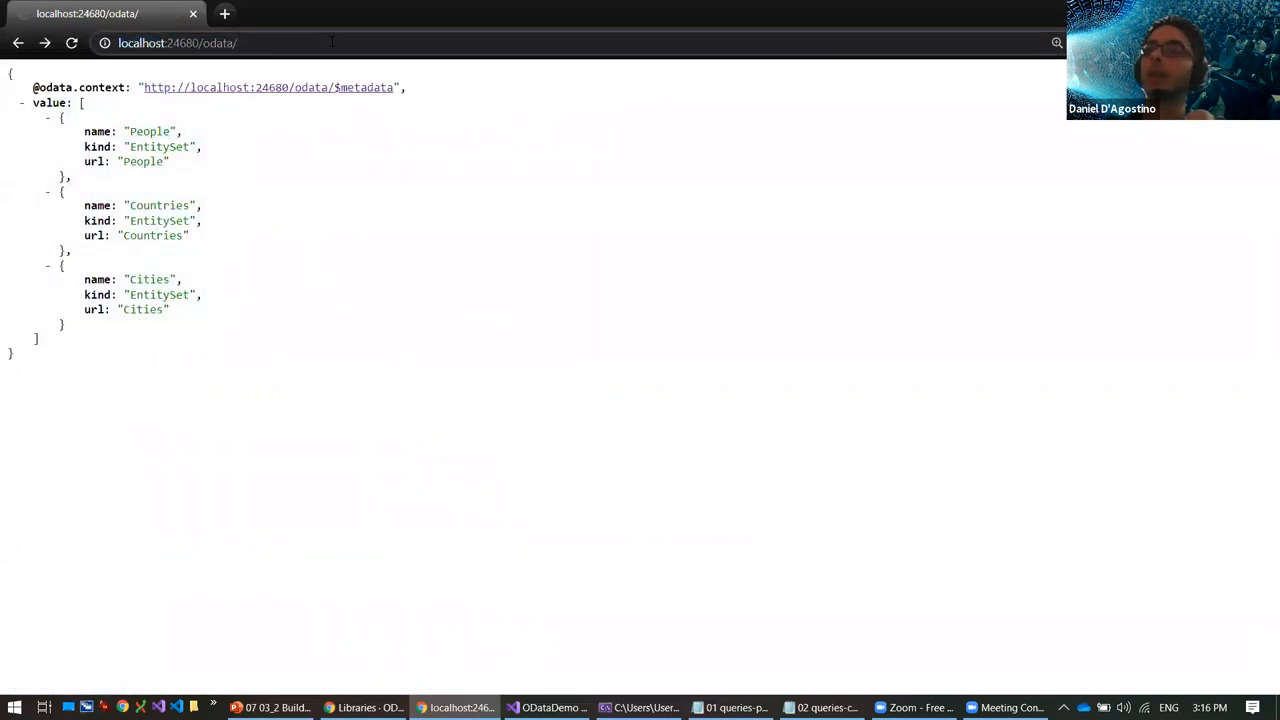
# Step: Append People to the localhost:24680/odata URL to list Person 1 through Person 8
pyautogui.write('People')
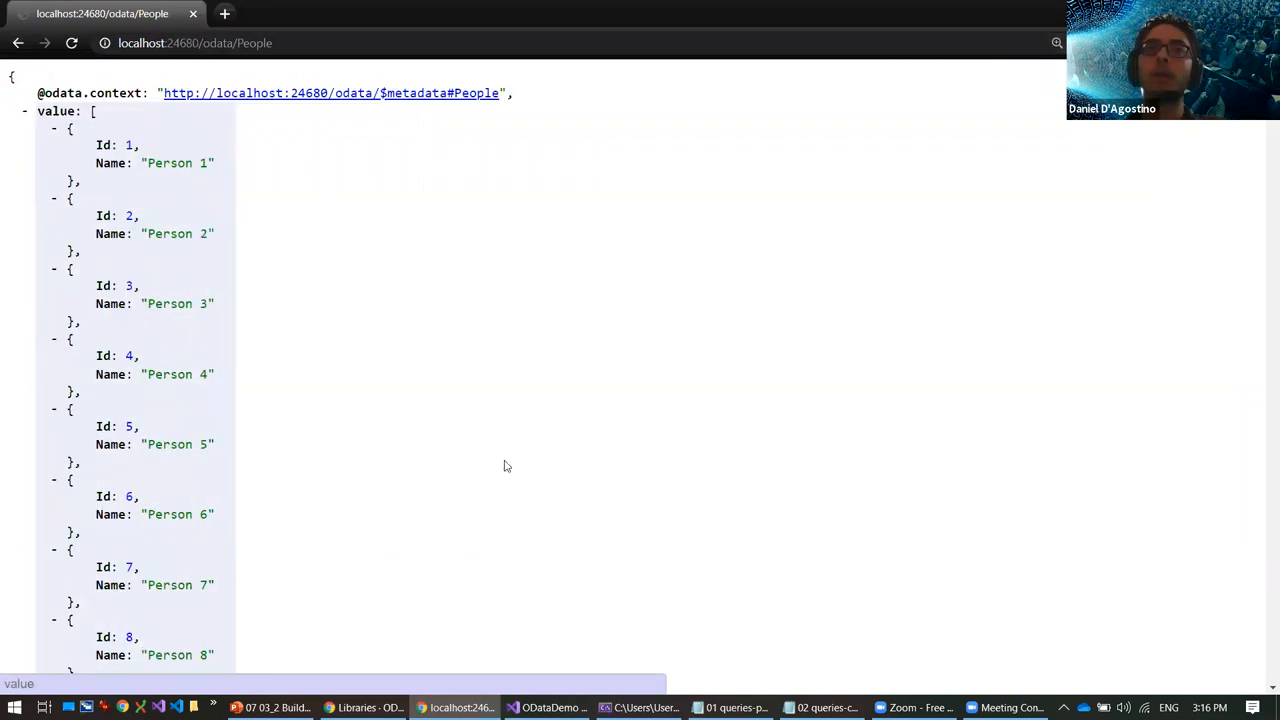
pyautogui.moveTo(735, 612)
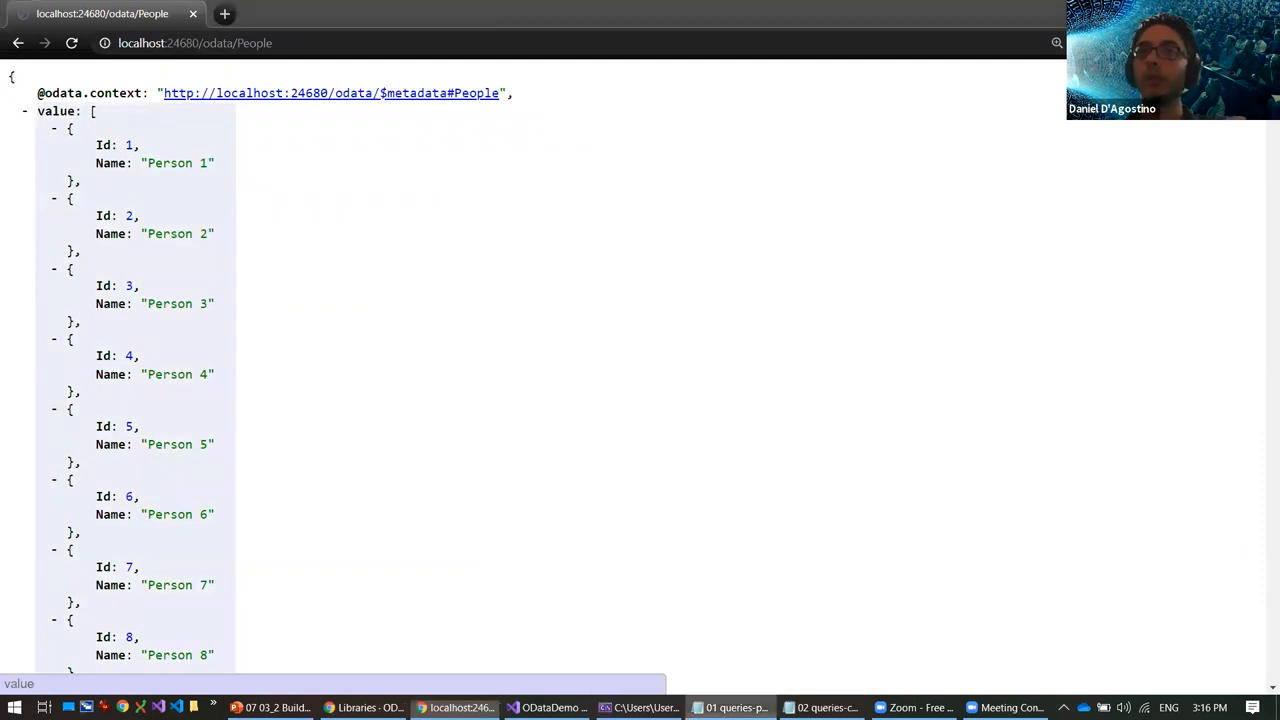
# Step: Run the saved $select=name People query from 01 queries-people.txt in Chrome
pyautogui.click(738, 707)
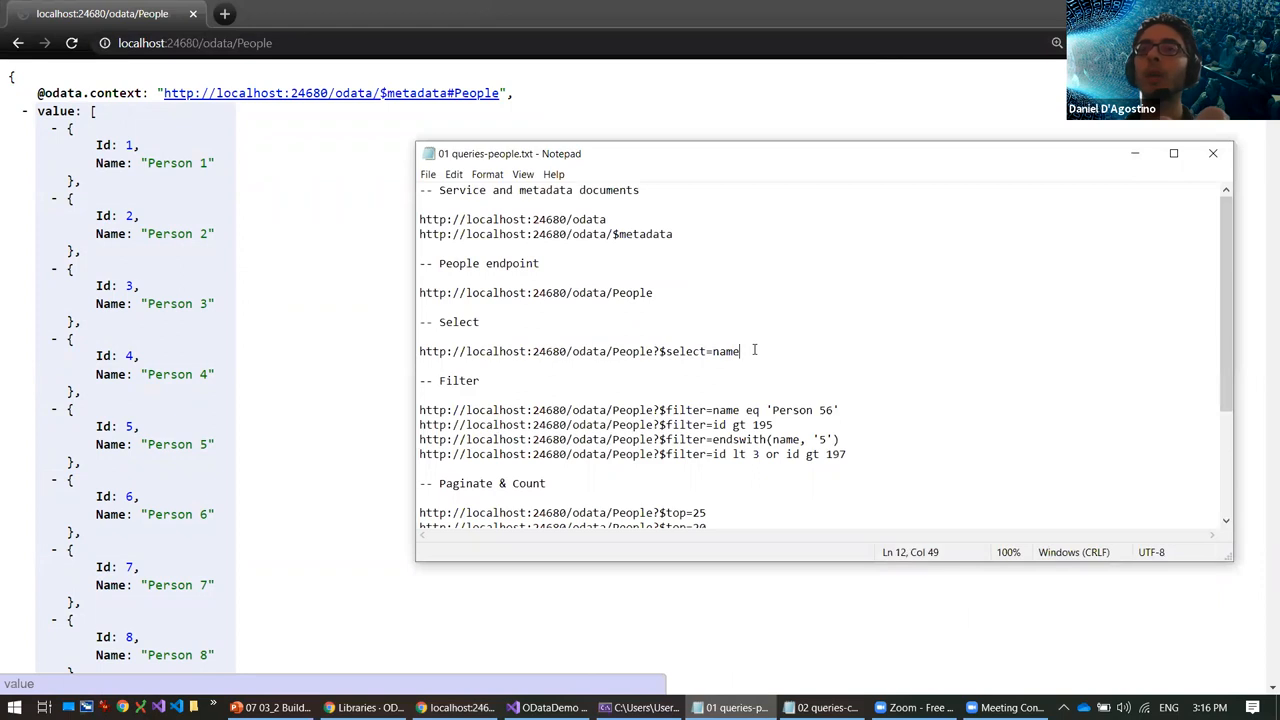
pyautogui.tripleClick(580, 351)
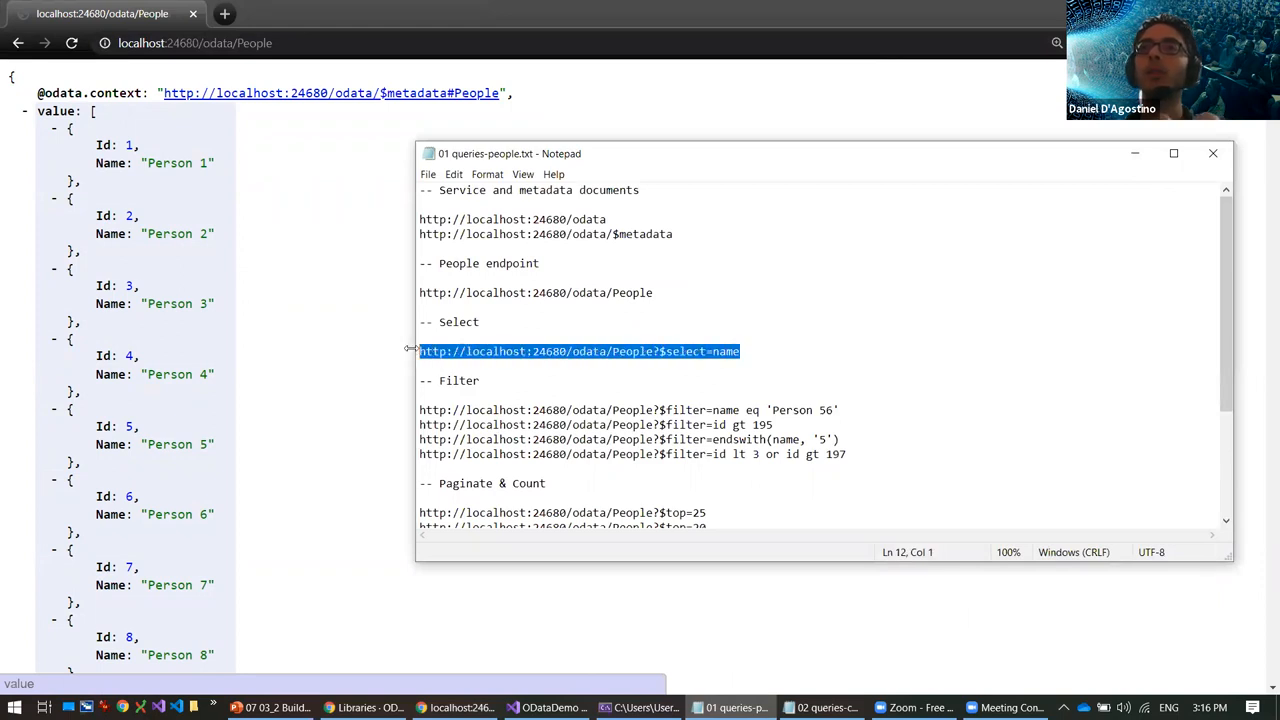
pyautogui.moveTo(128, 175)
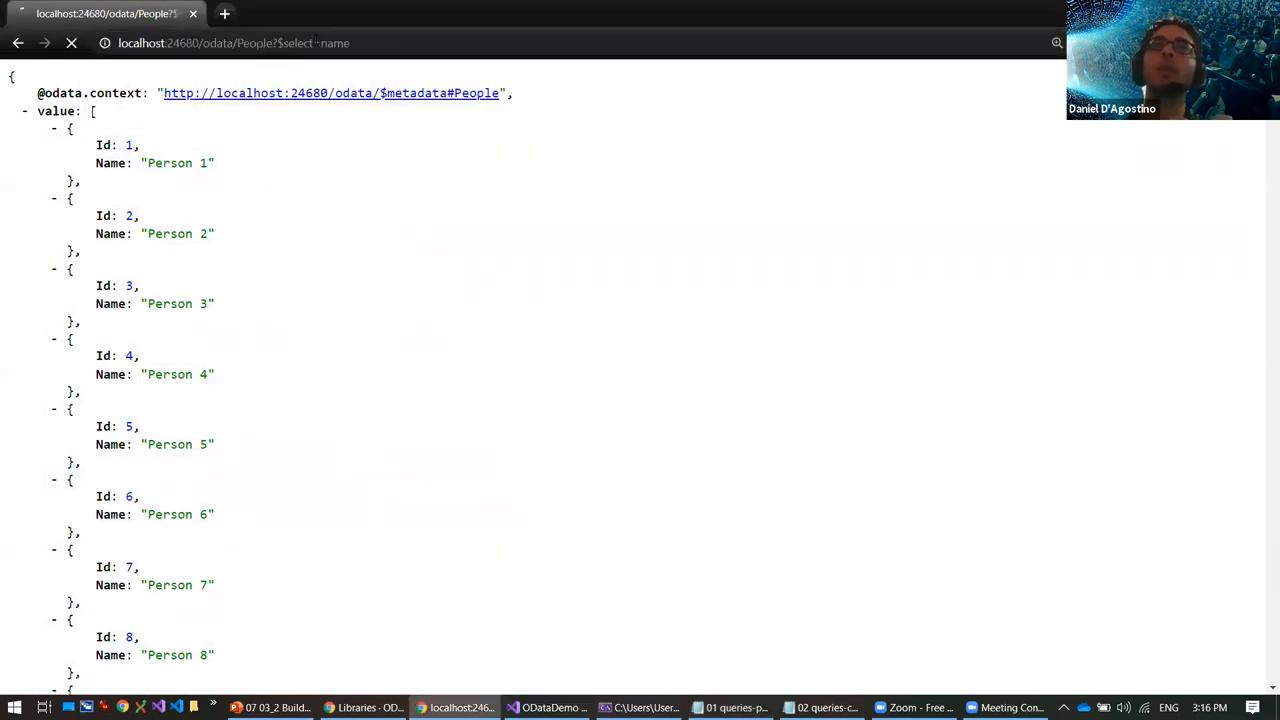
pyautogui.press('Return')
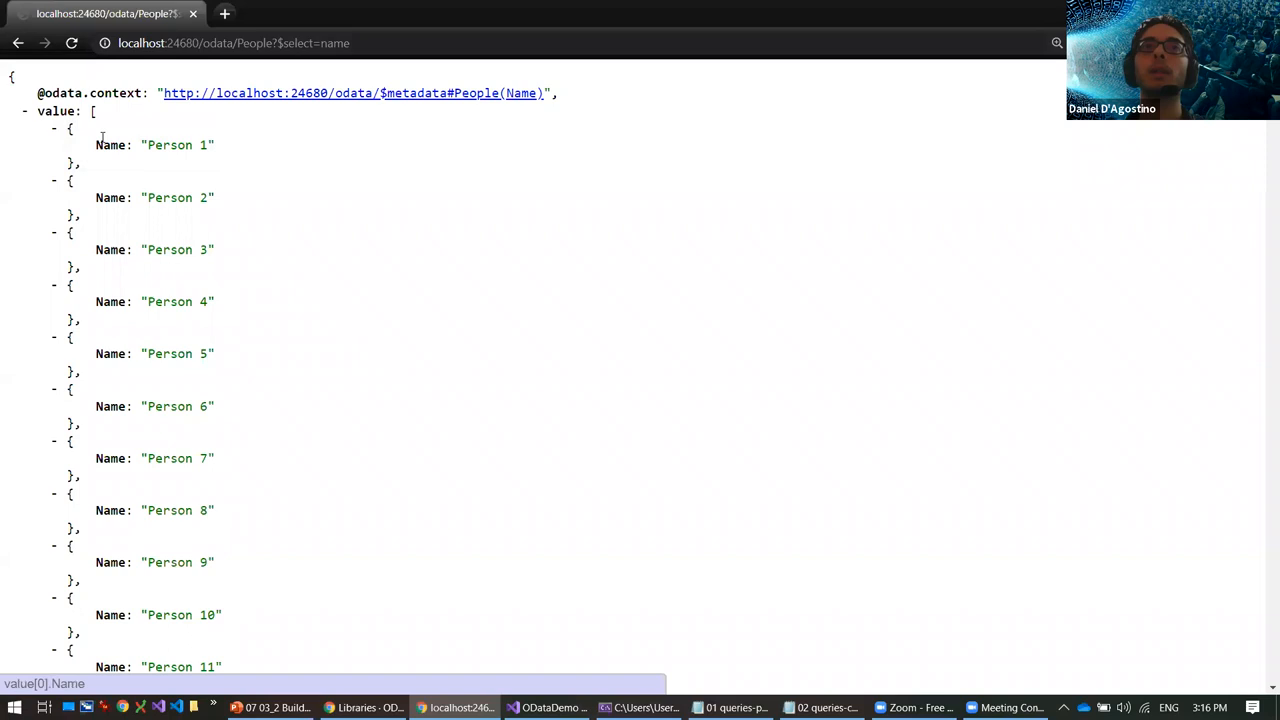
pyautogui.moveTo(174, 151)
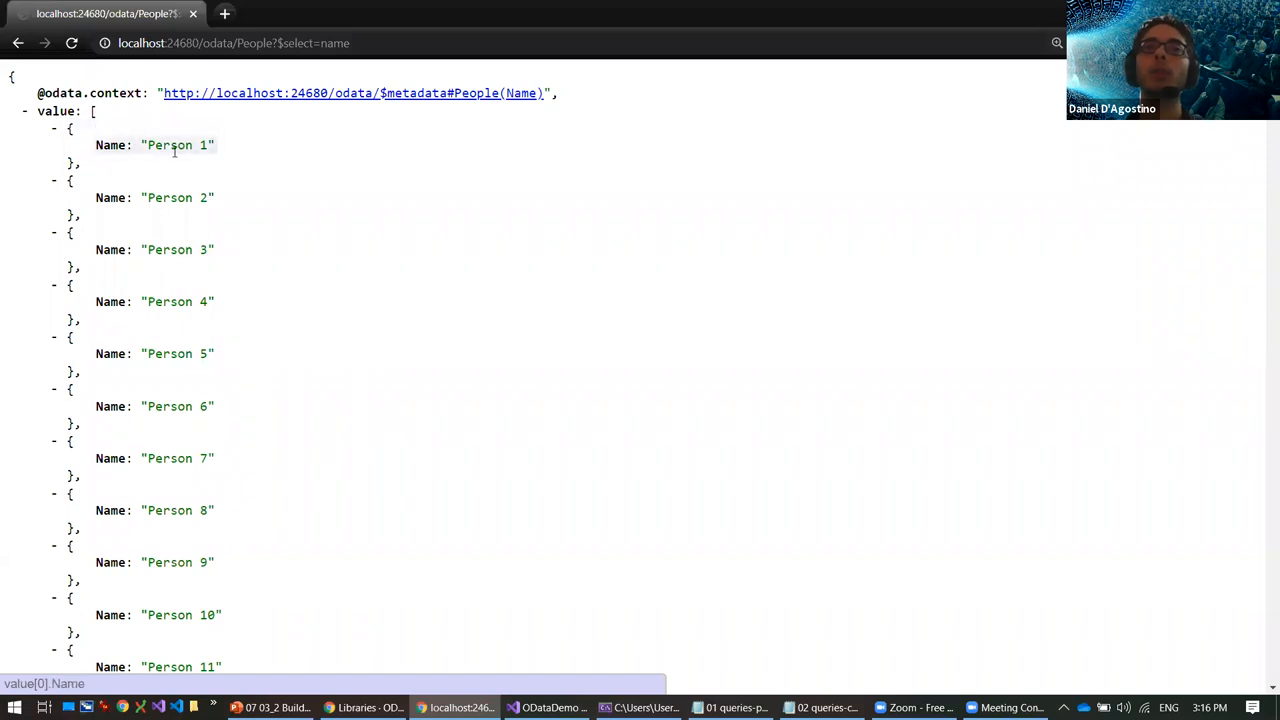
pyautogui.click(730, 707)
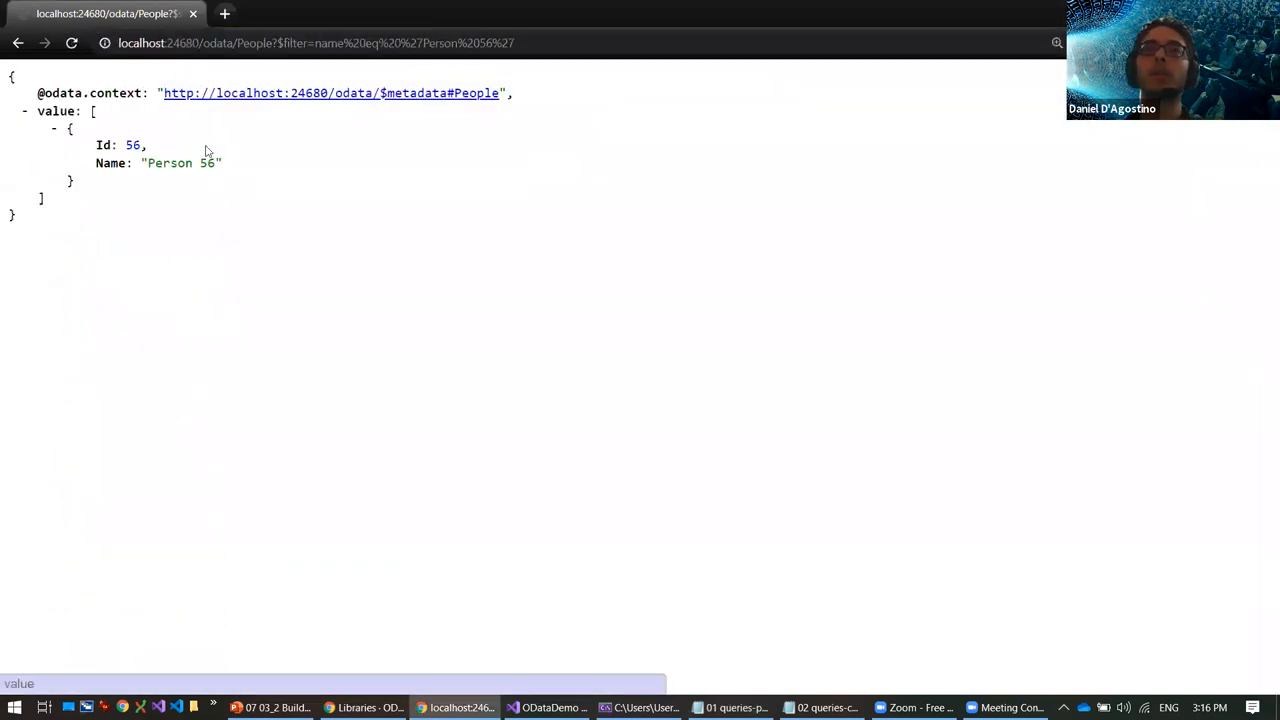
pyautogui.moveTo(263, 214)
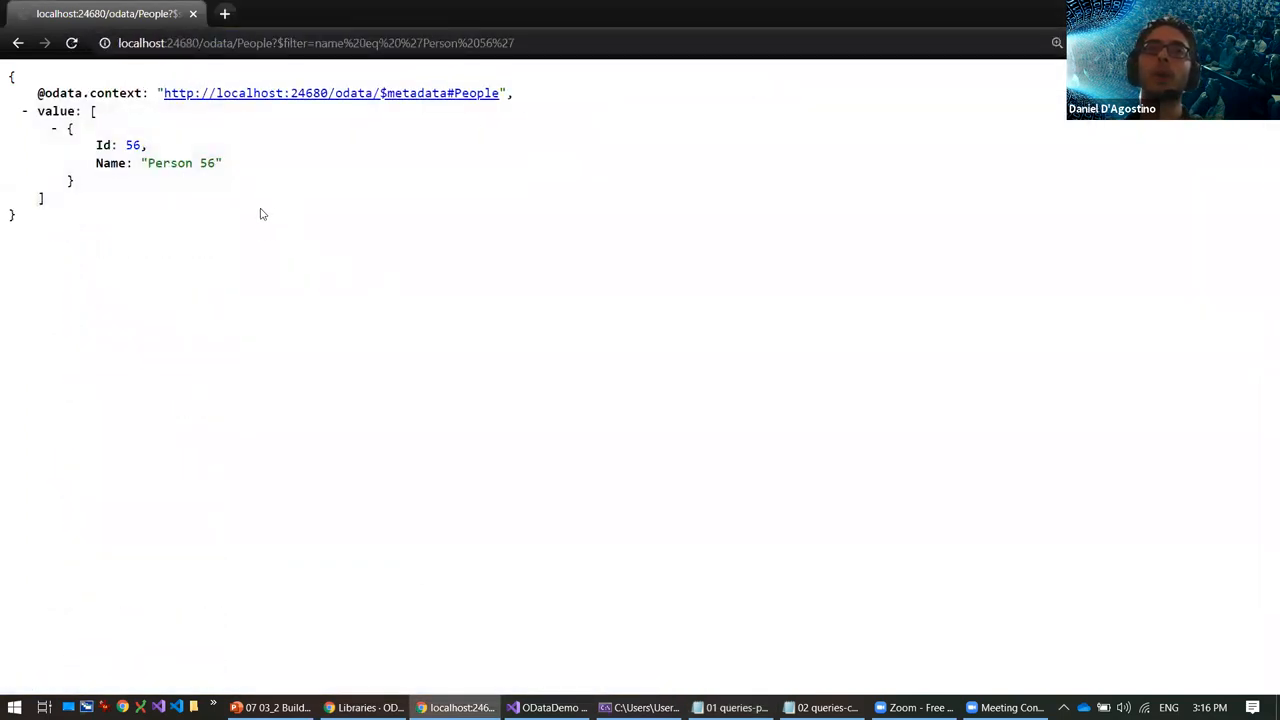
# Step: Point out the name-equals and id-greater-than filter queries in the Notepad notes
pyautogui.click(738, 707)
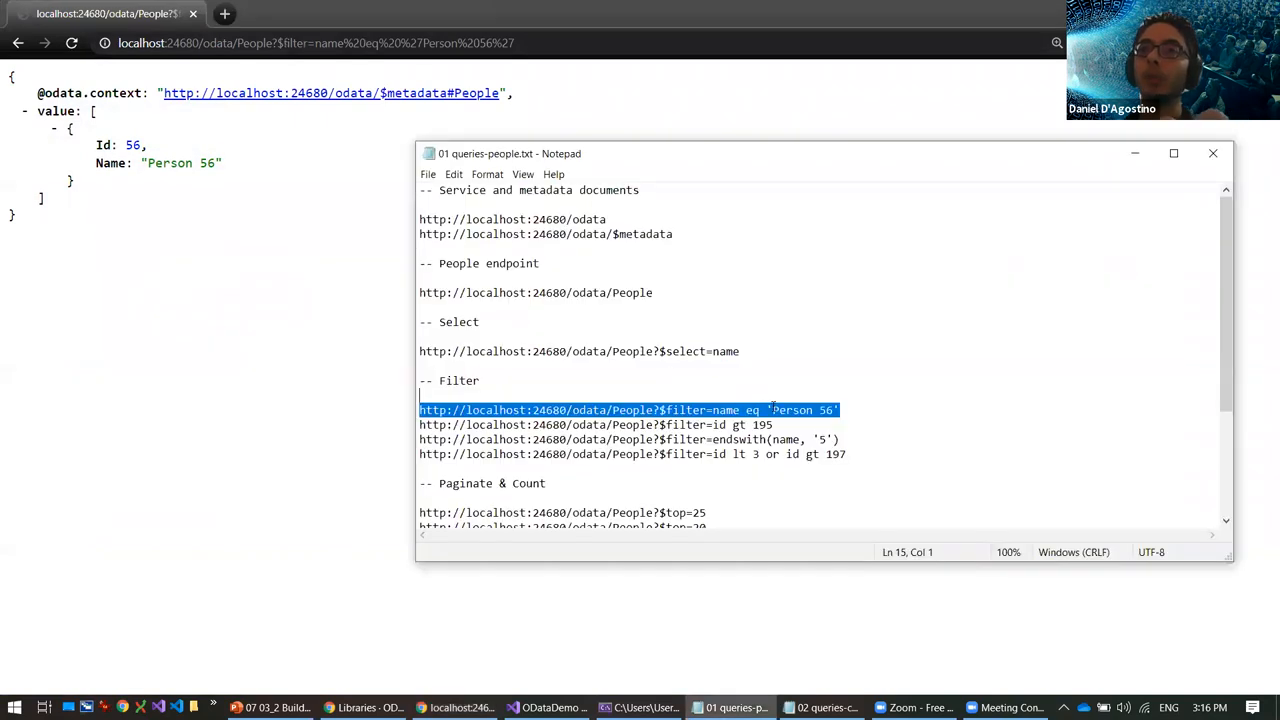
pyautogui.doubleClick(752, 410)
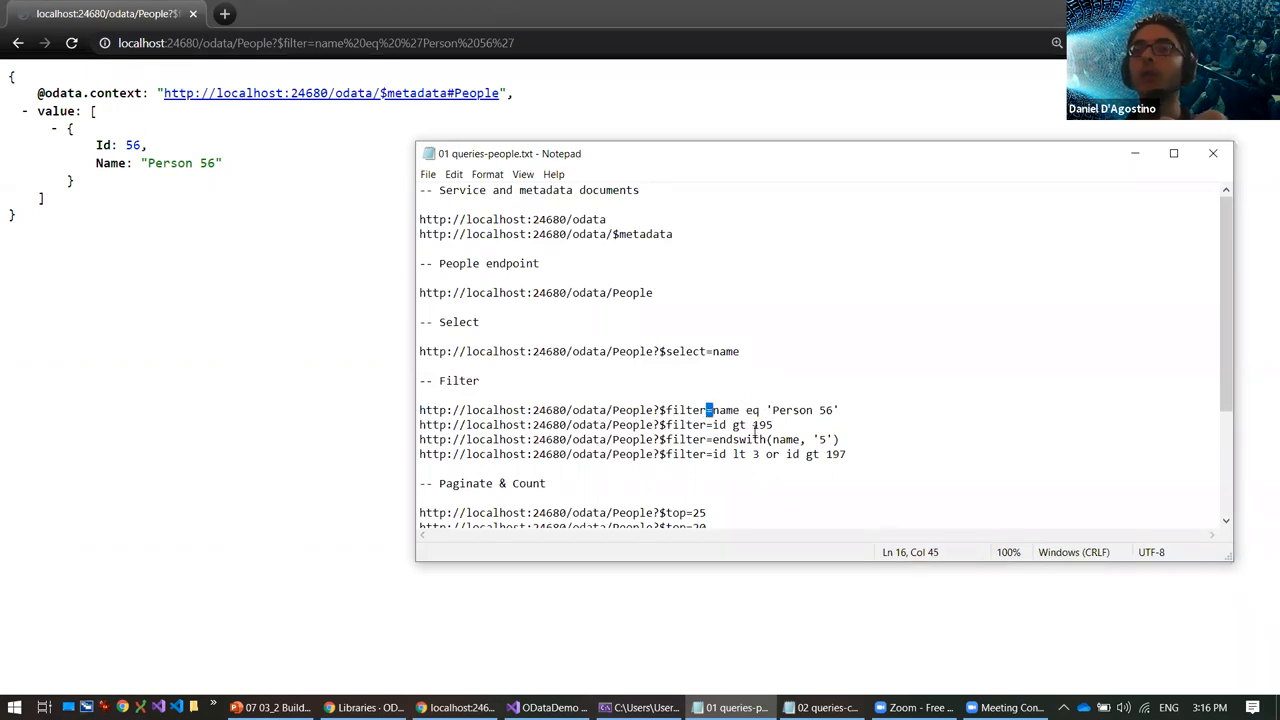
pyautogui.doubleClick(737, 425)
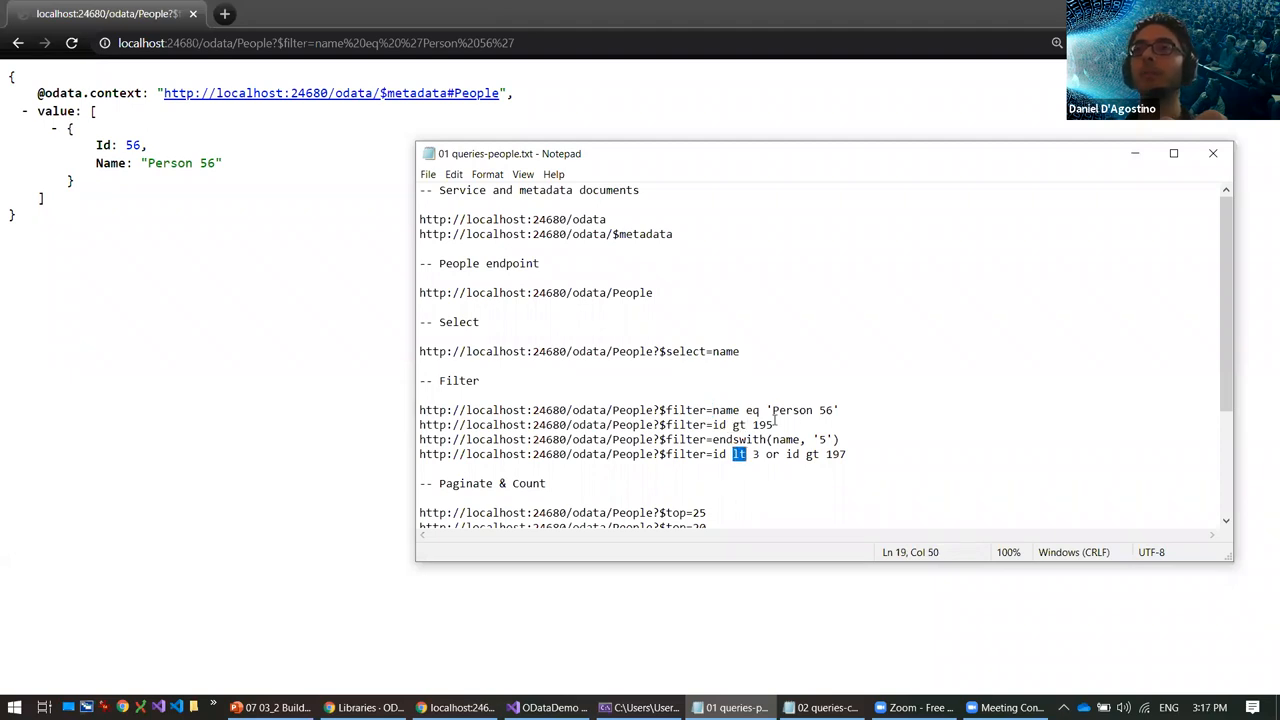
pyautogui.click(775, 425)
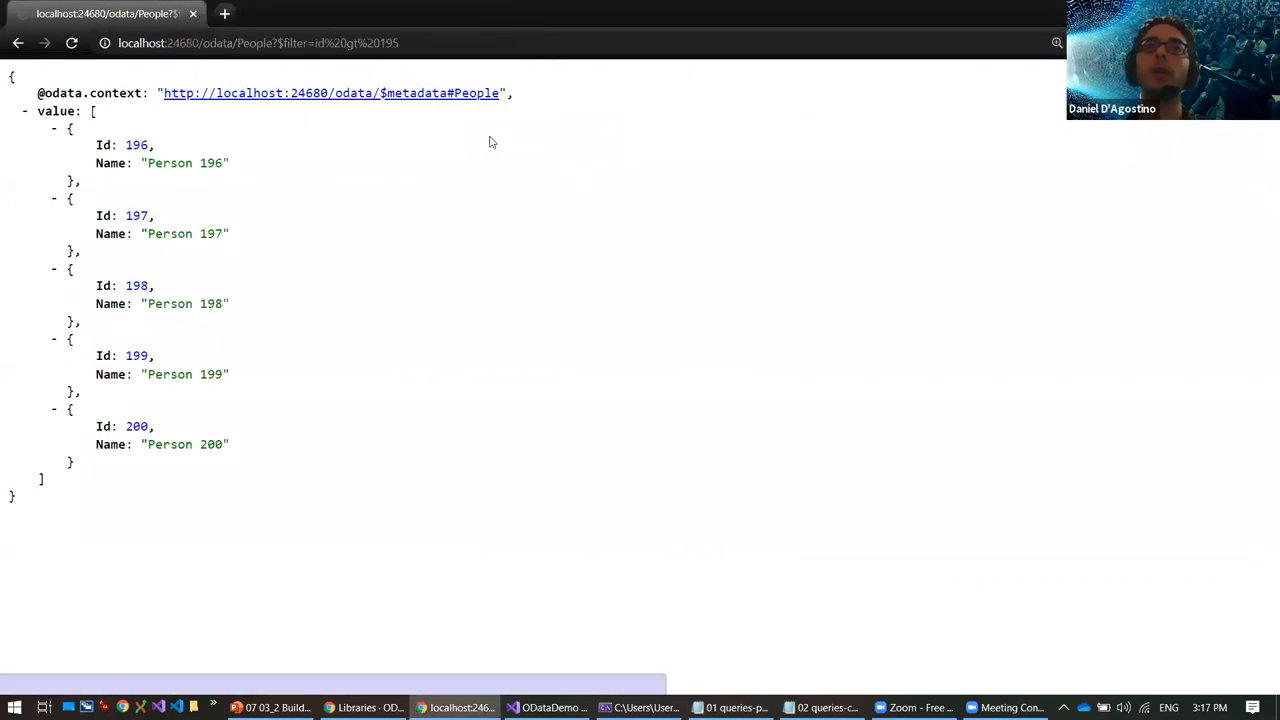
# Step: Run the People filter 'id lt 3 or id gt 197' in Chrome
pyautogui.click(735, 707)
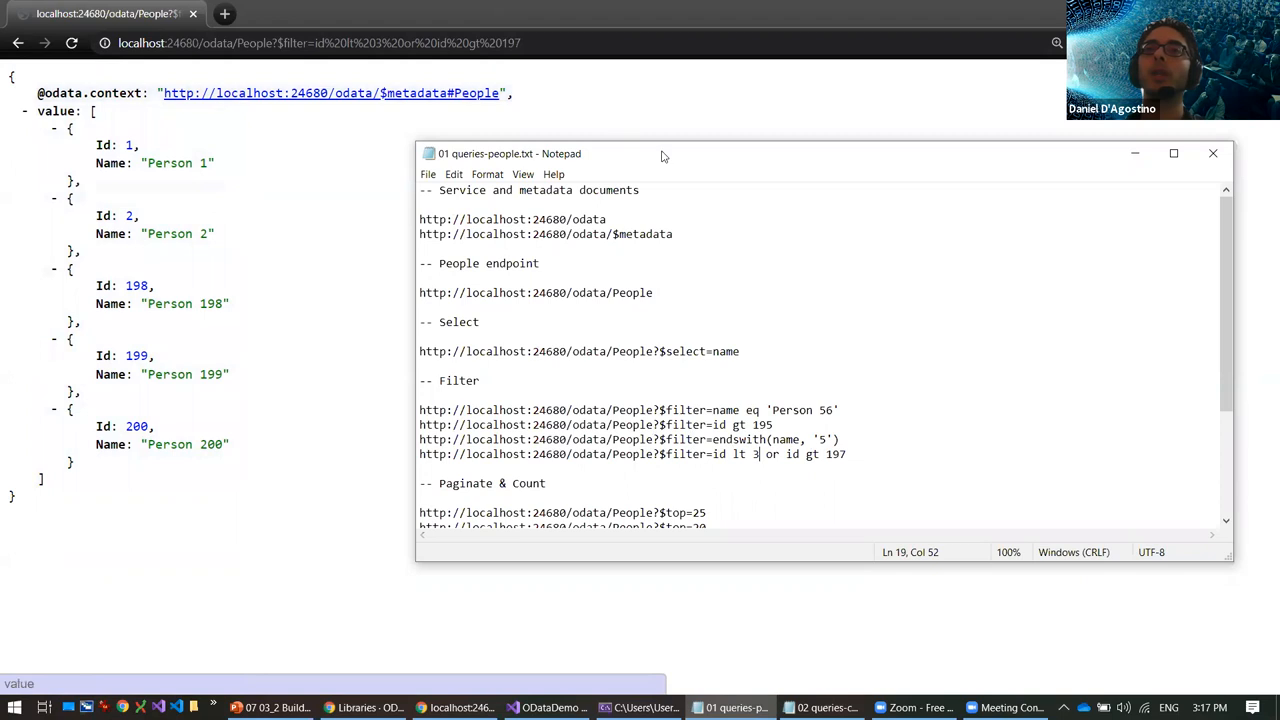
# Step: Request $top=25, see the top-20 limit error, then load $top=20 people
pyautogui.scroll(-3)
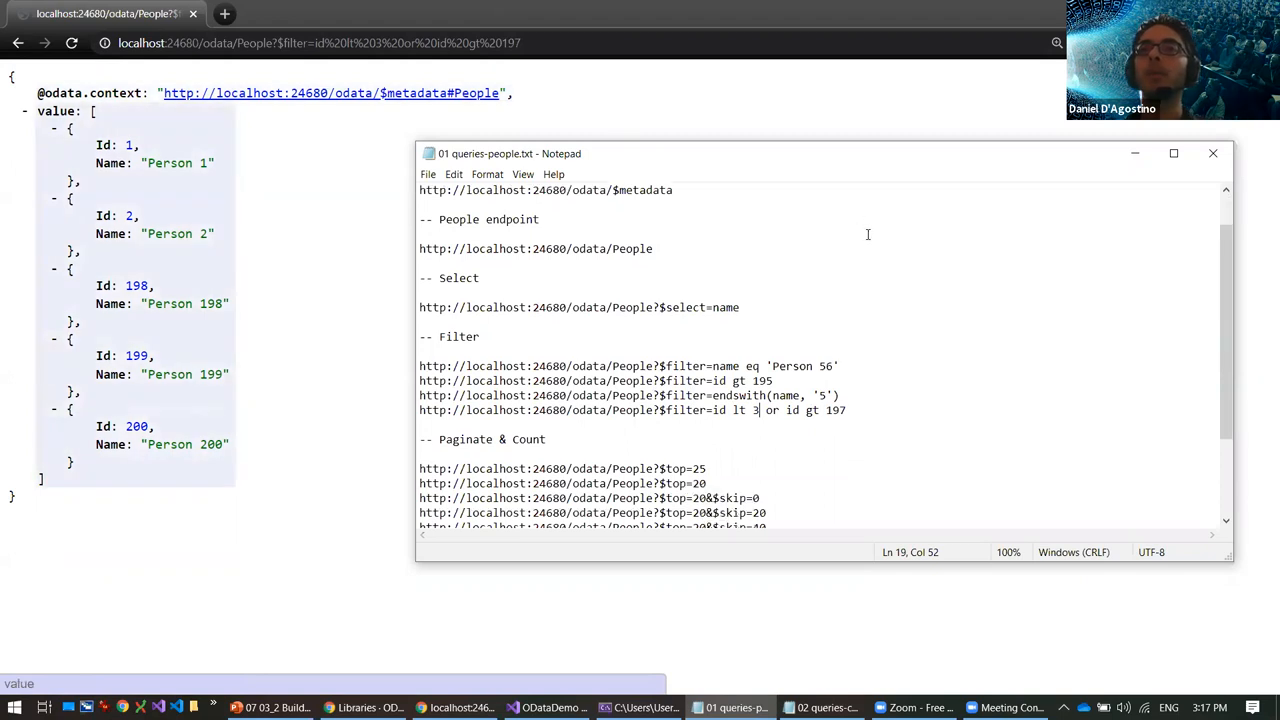
pyautogui.scroll(-3)
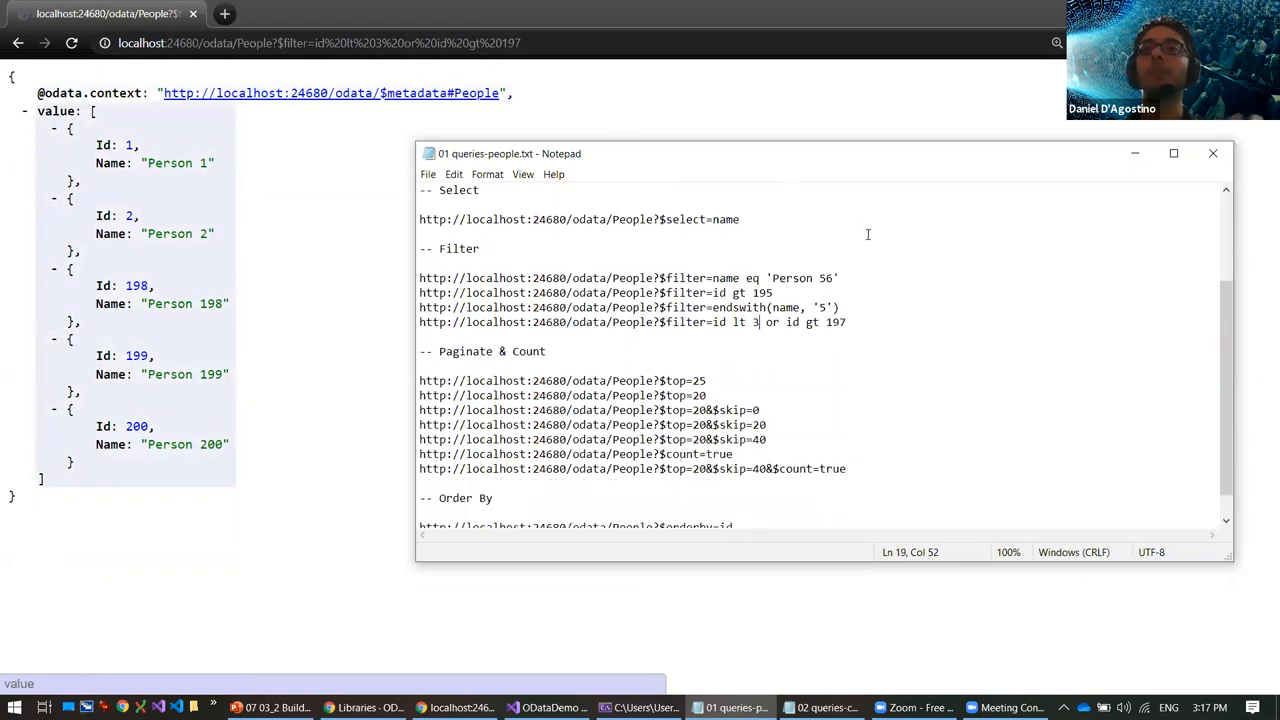
pyautogui.moveTo(895, 346)
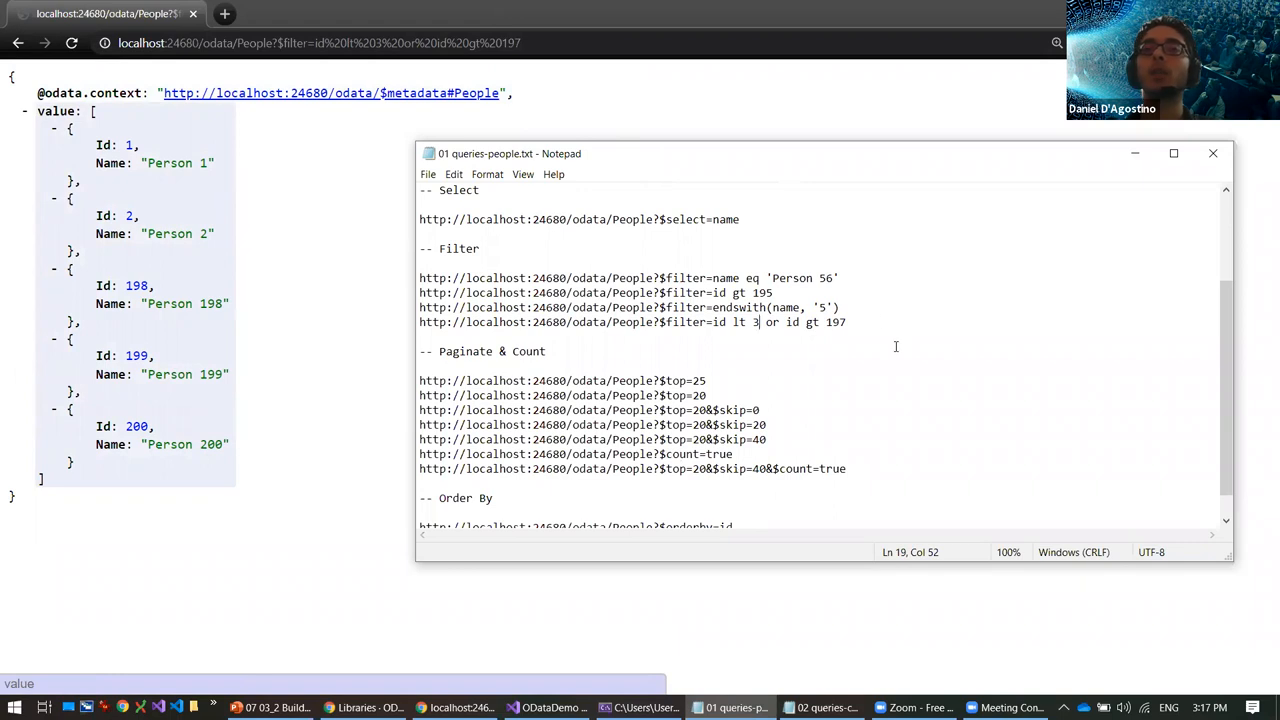
pyautogui.moveTo(765, 346)
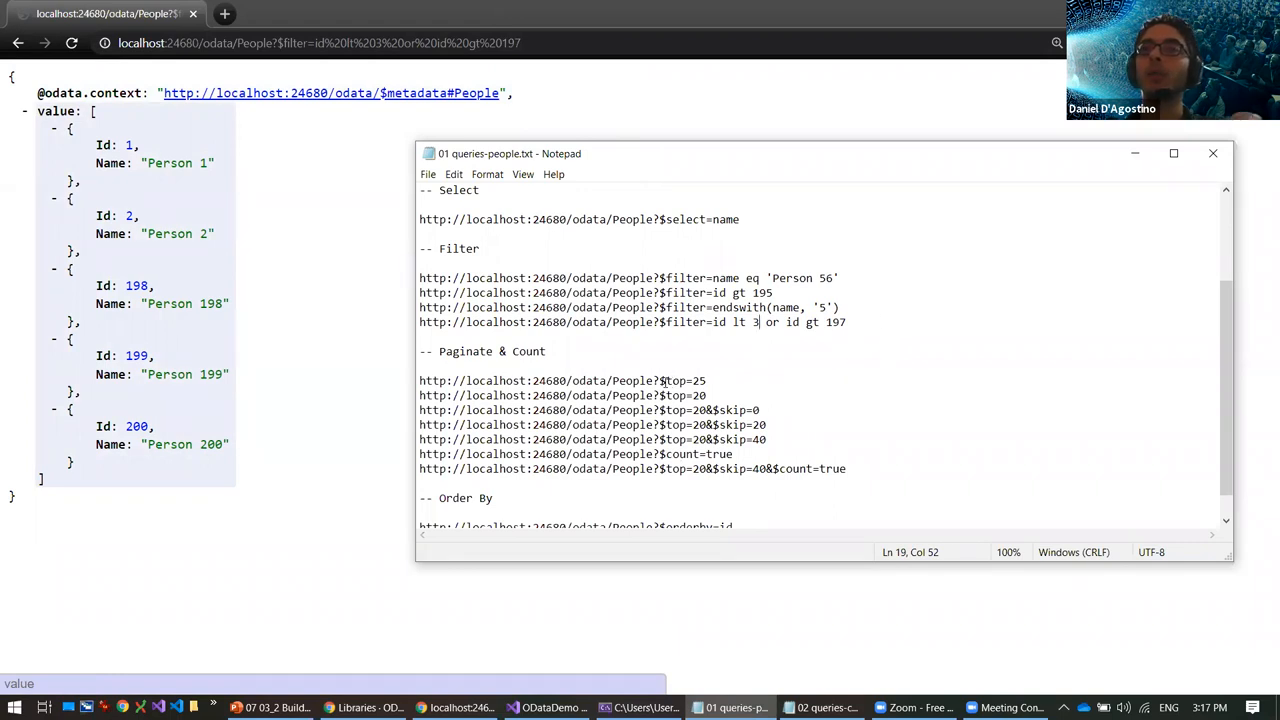
pyautogui.doubleClick(675, 380)
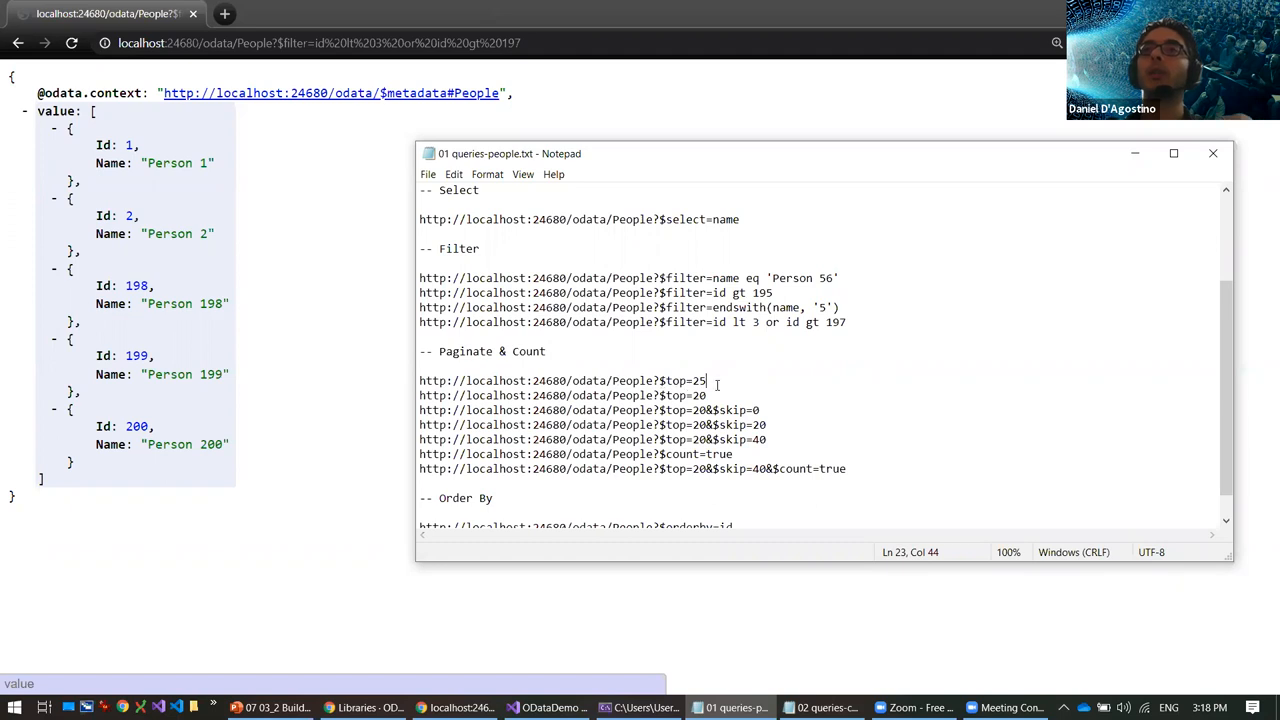
pyautogui.tripleClick(562, 380)
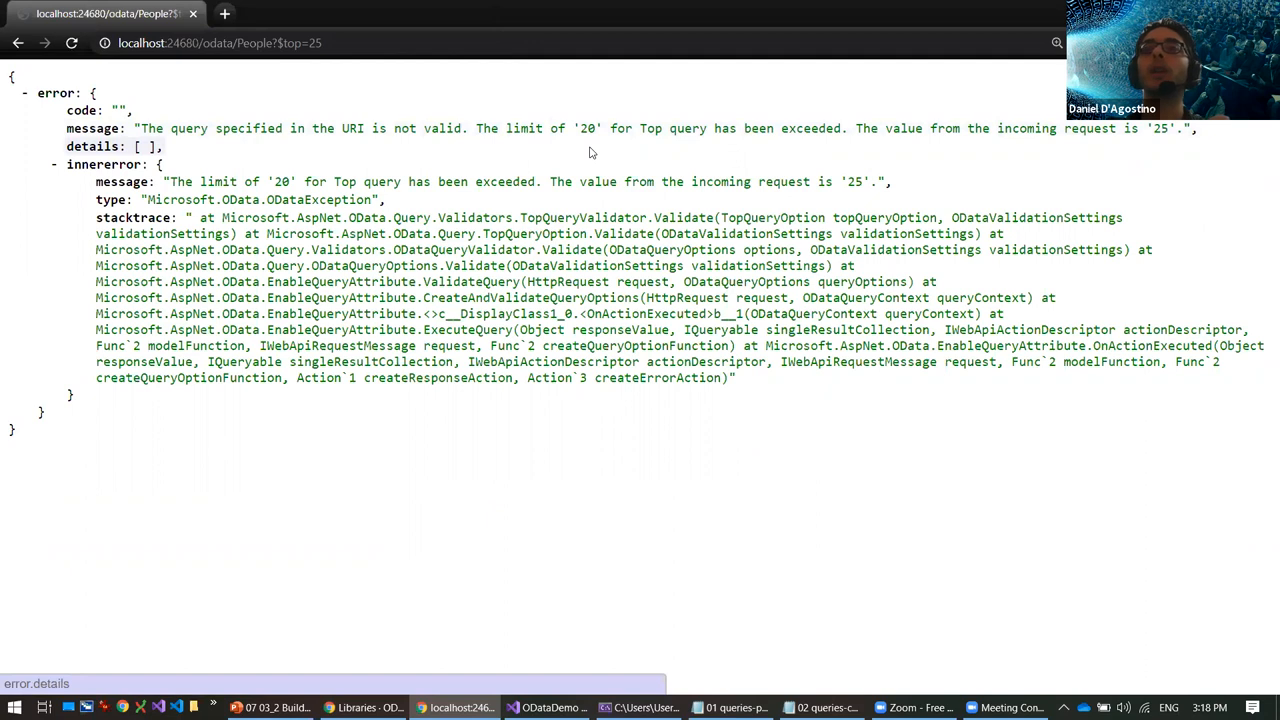
pyautogui.moveTo(543, 152)
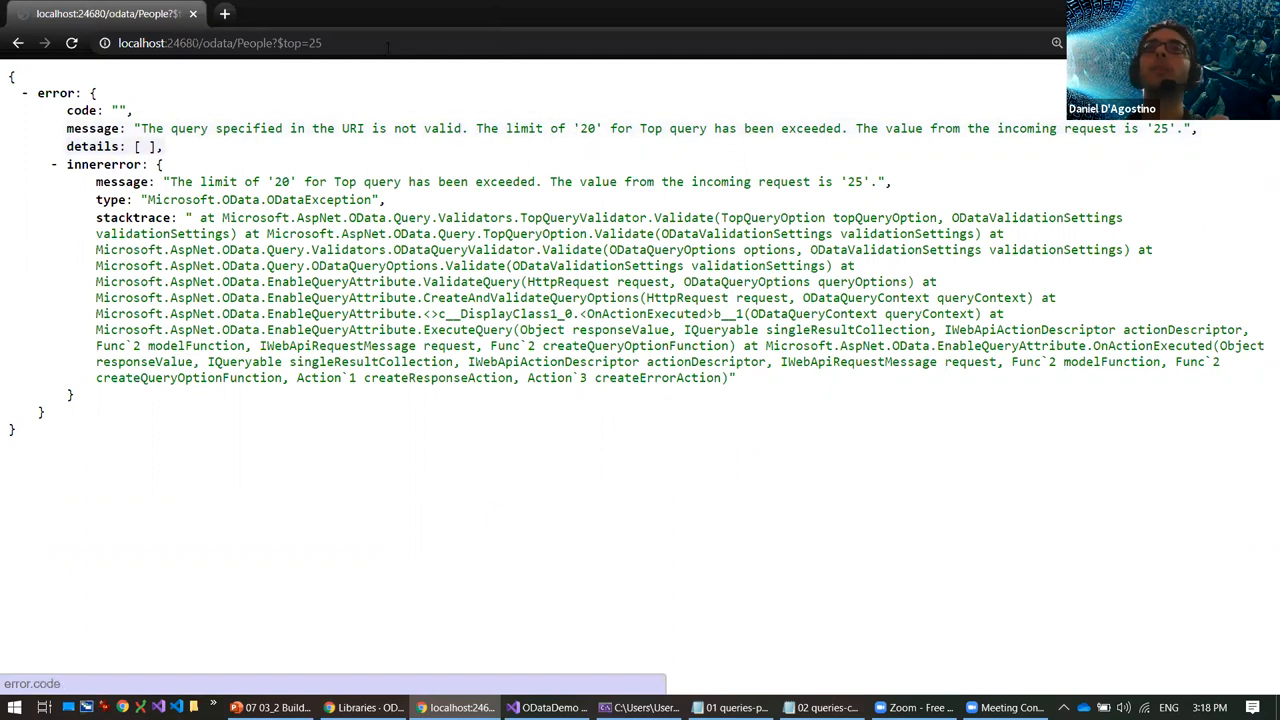
pyautogui.click(220, 42)
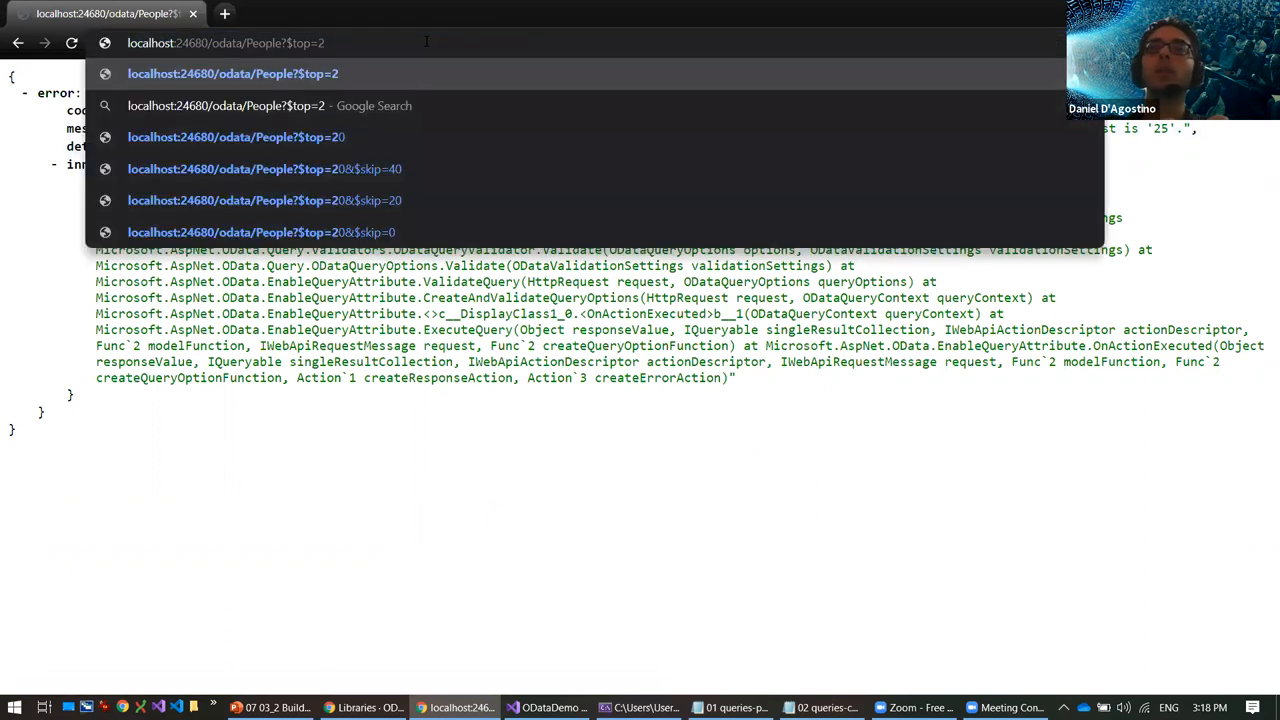
pyautogui.click(236, 137)
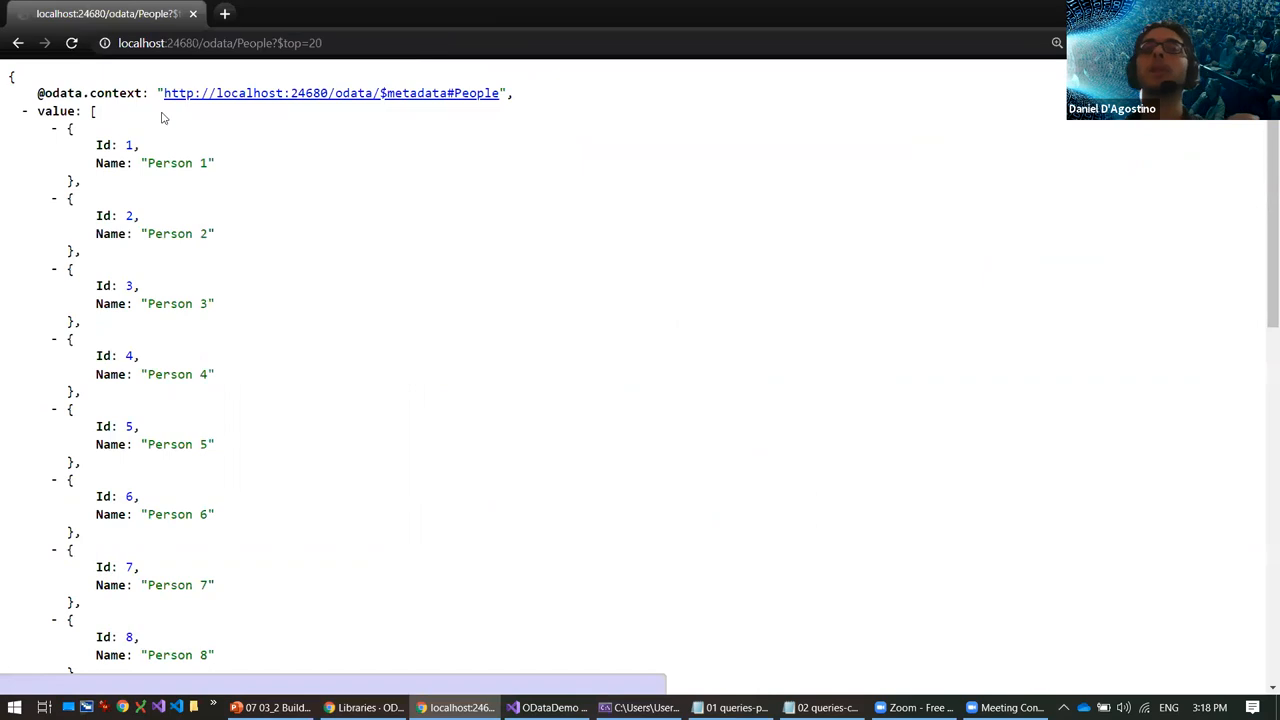
pyautogui.moveTo(367, 64)
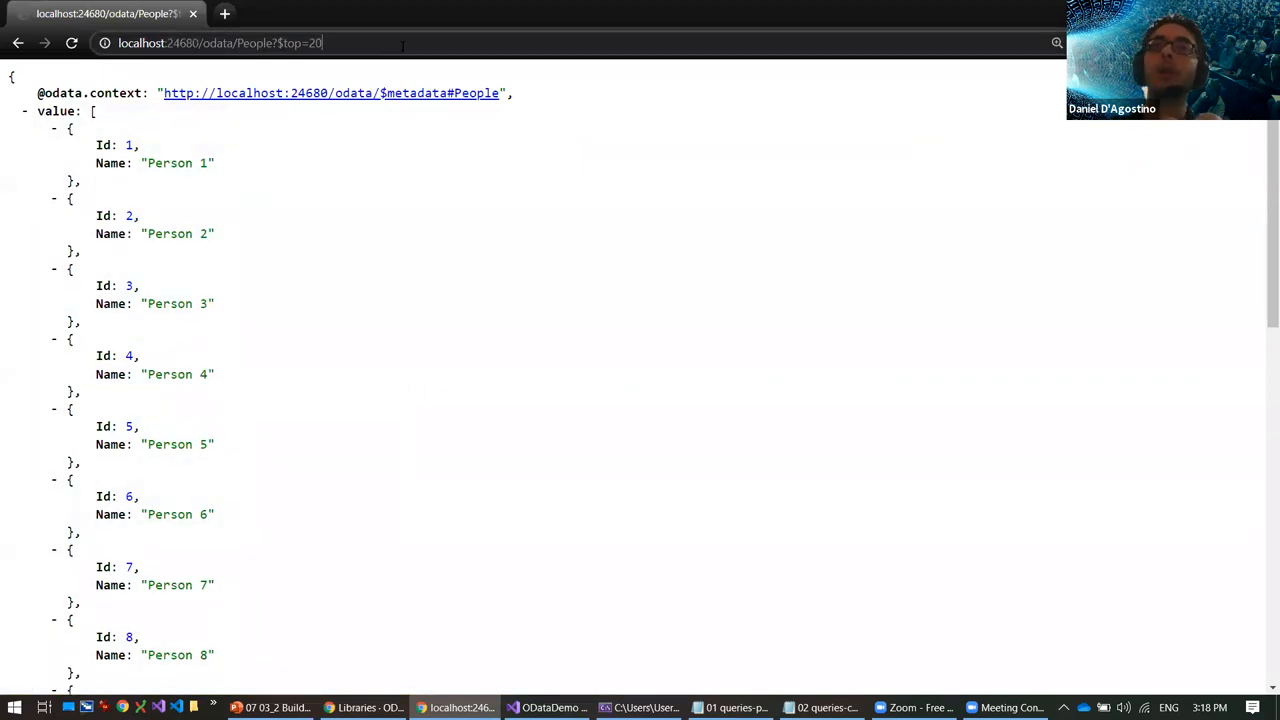
# Step: Page People with $top=20&$skip=40, then add $count=true to show 200 total
pyautogui.write('&$skip=40')
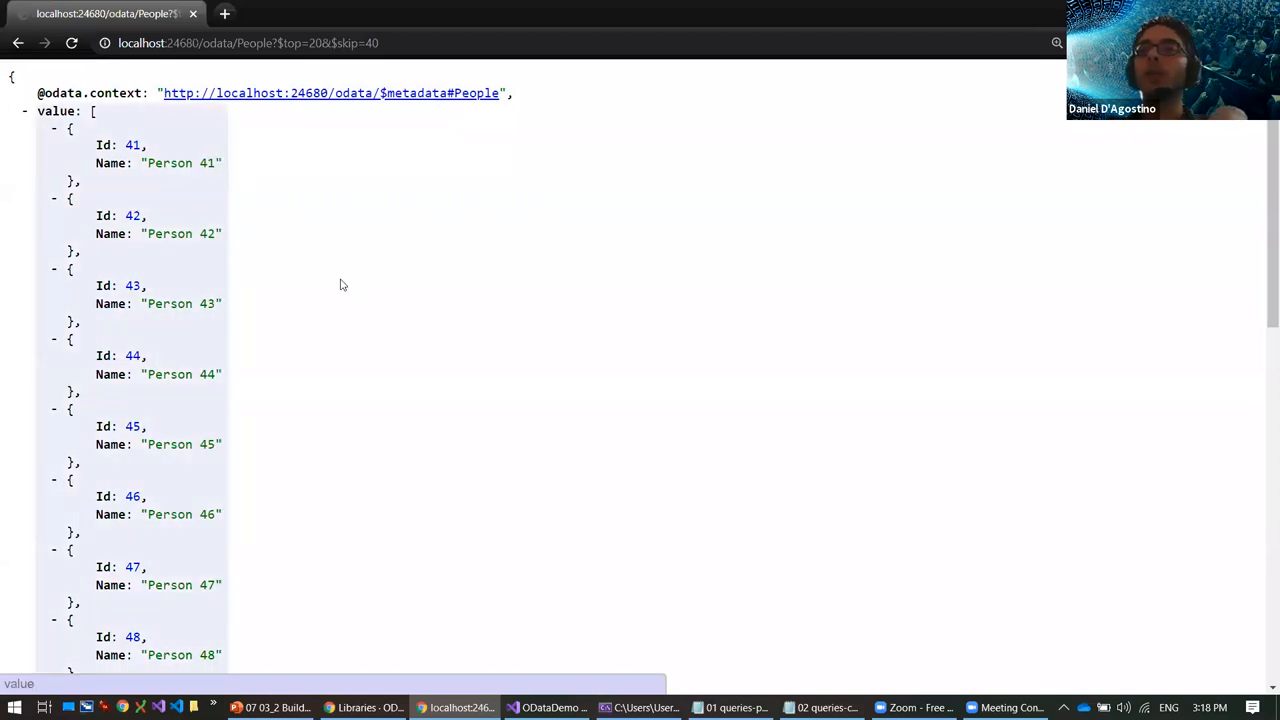
pyautogui.moveTo(413, 305)
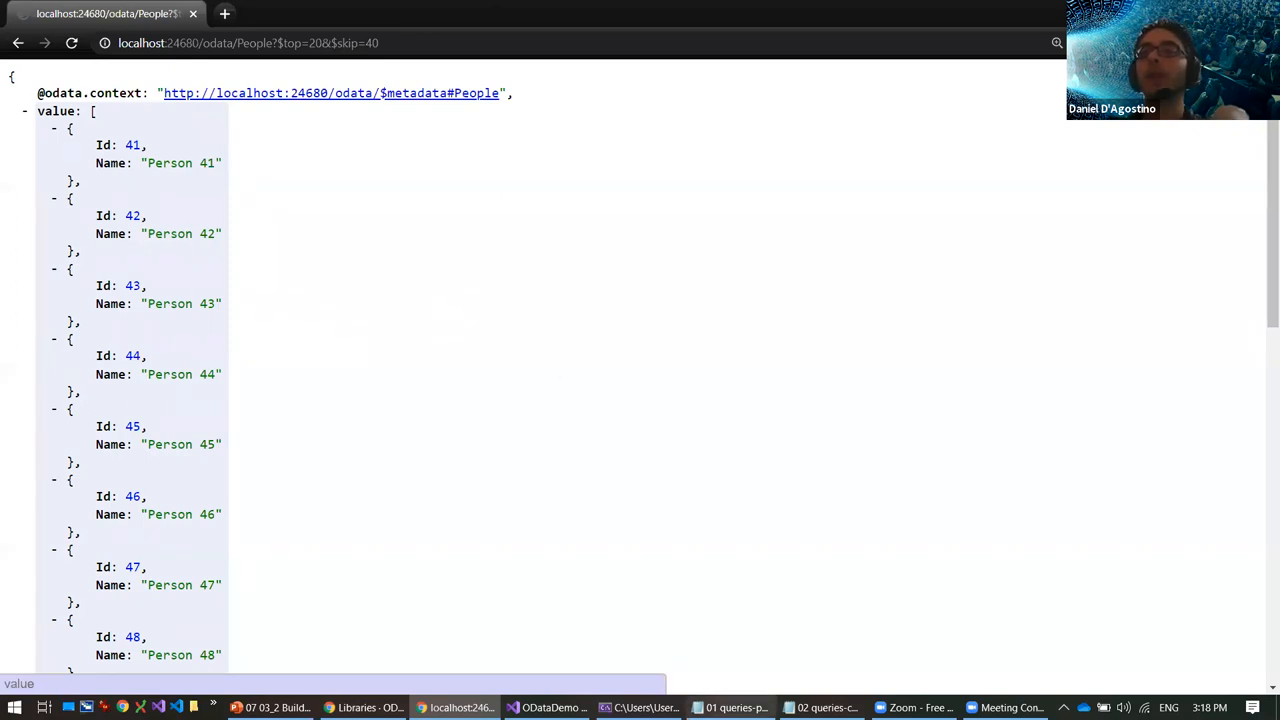
pyautogui.click(729, 707)
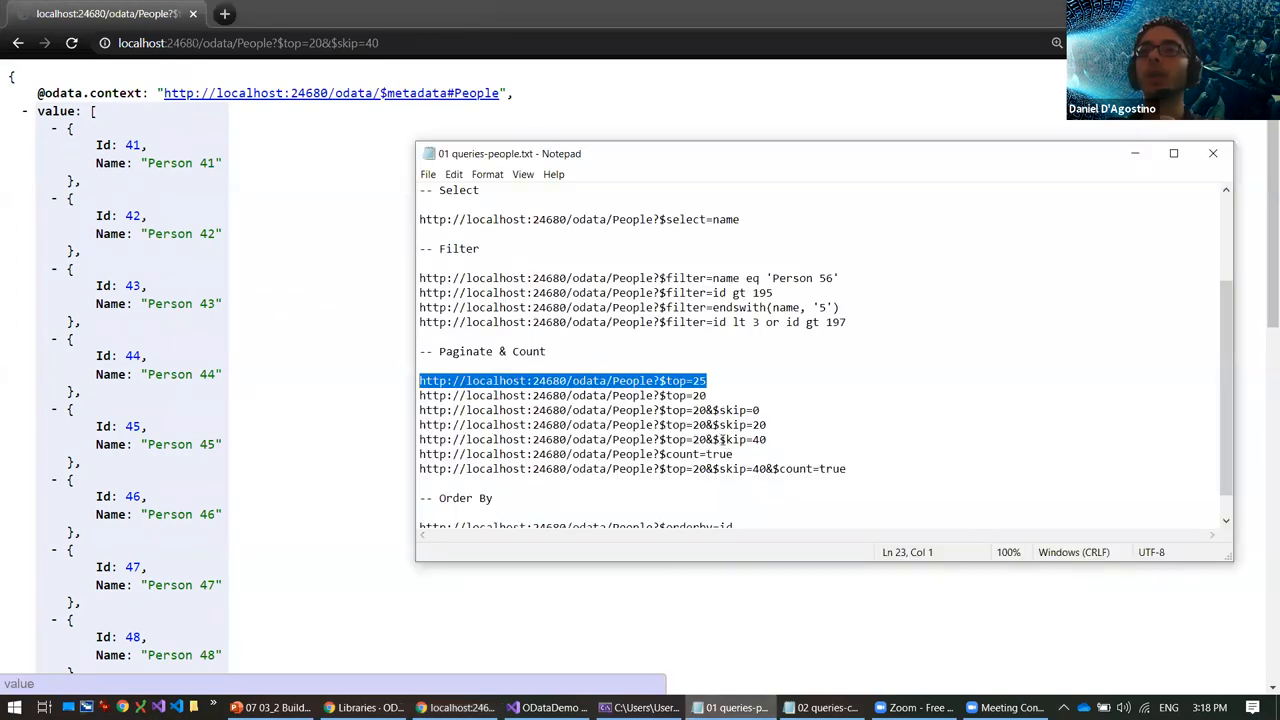
pyautogui.click(575, 454)
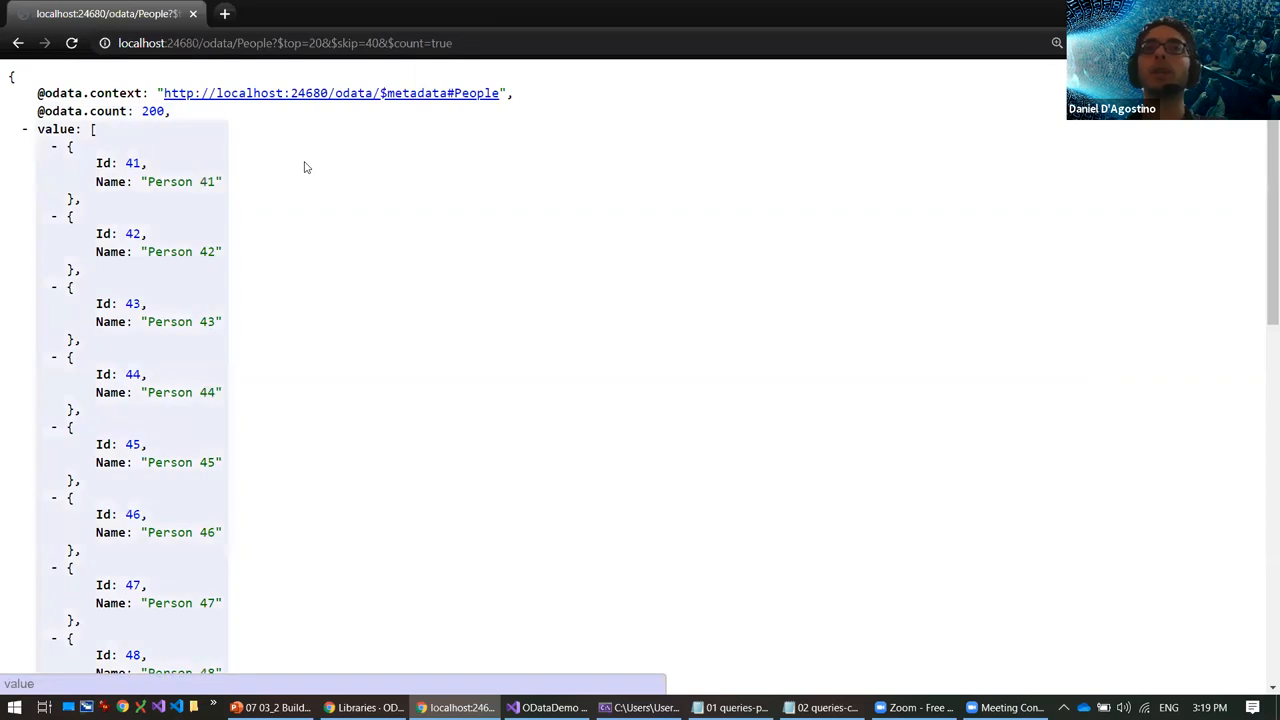
pyautogui.moveTo(340, 187)
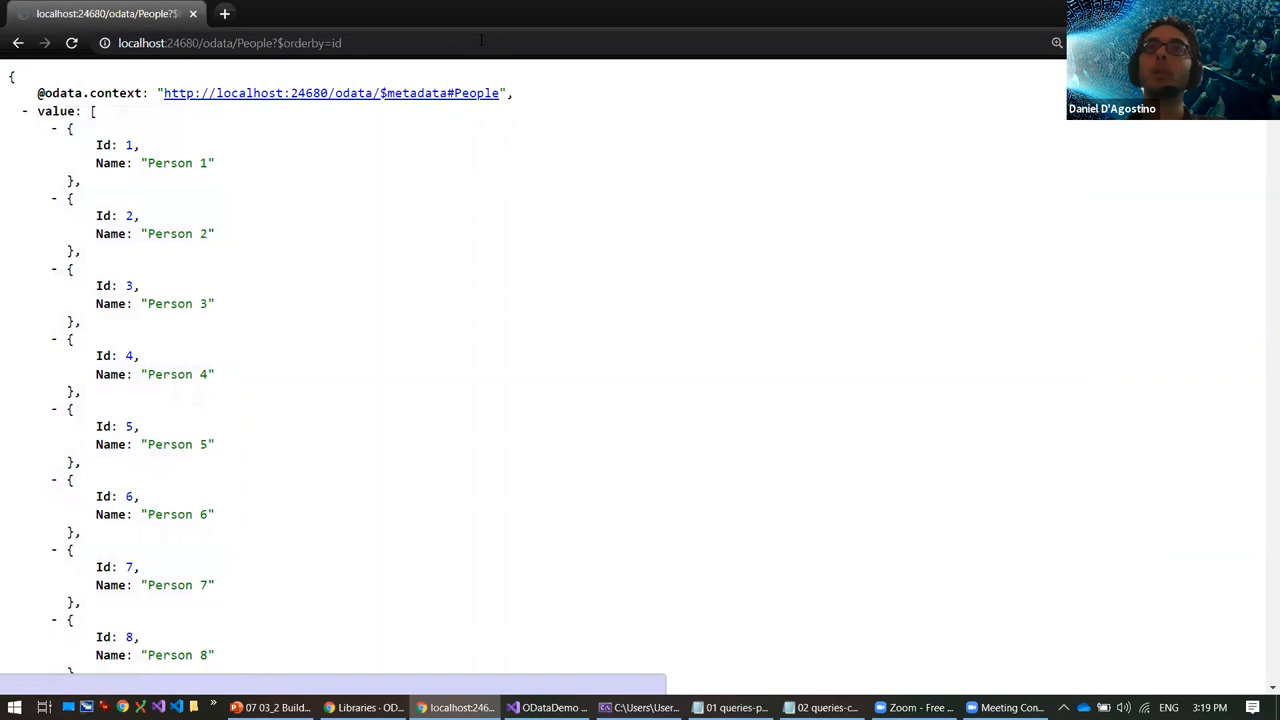
# Step: Change the People query to $orderby=id desc and run it
pyautogui.click(230, 43)
pyautogui.write('%20desc')
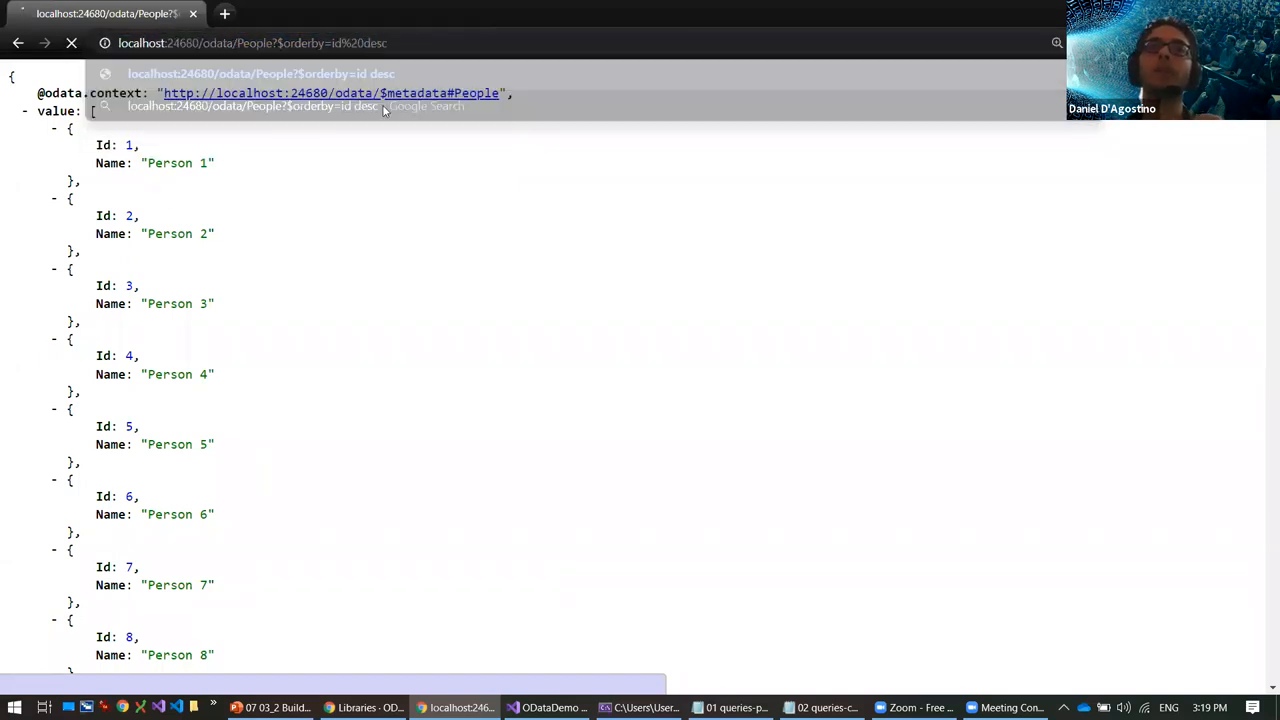
pyautogui.press('Return')
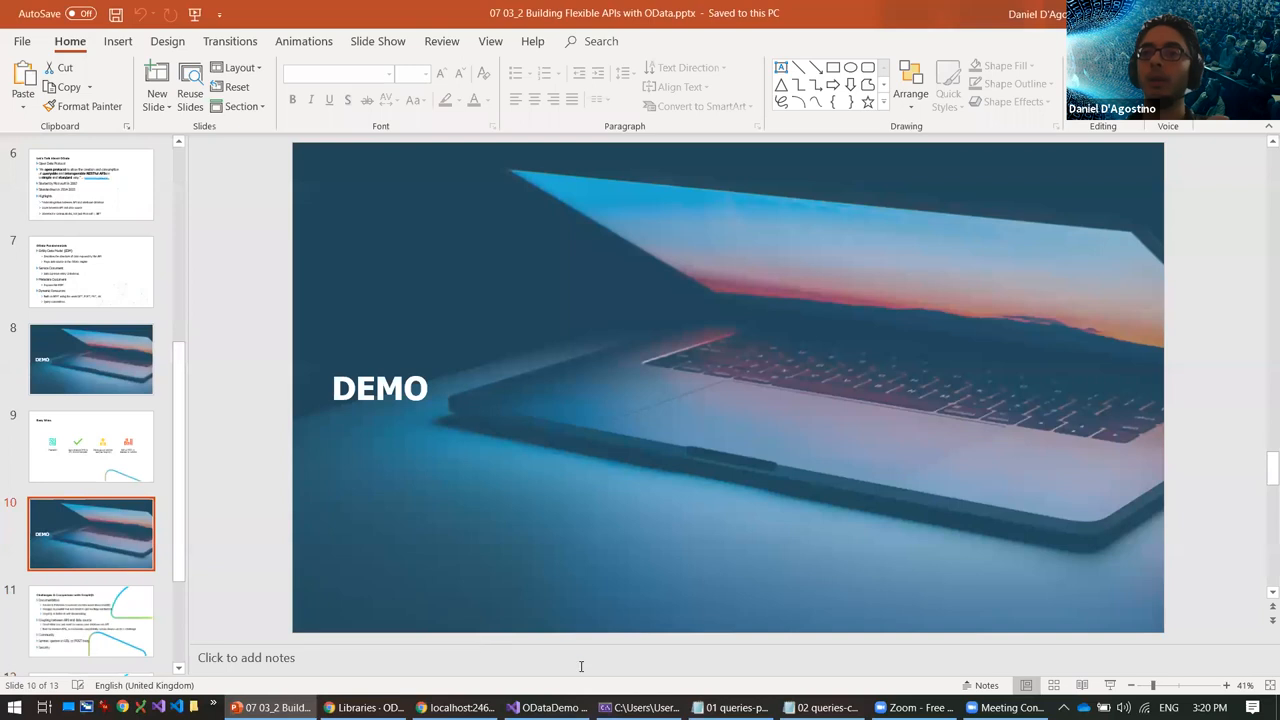
pyautogui.click(452, 707)
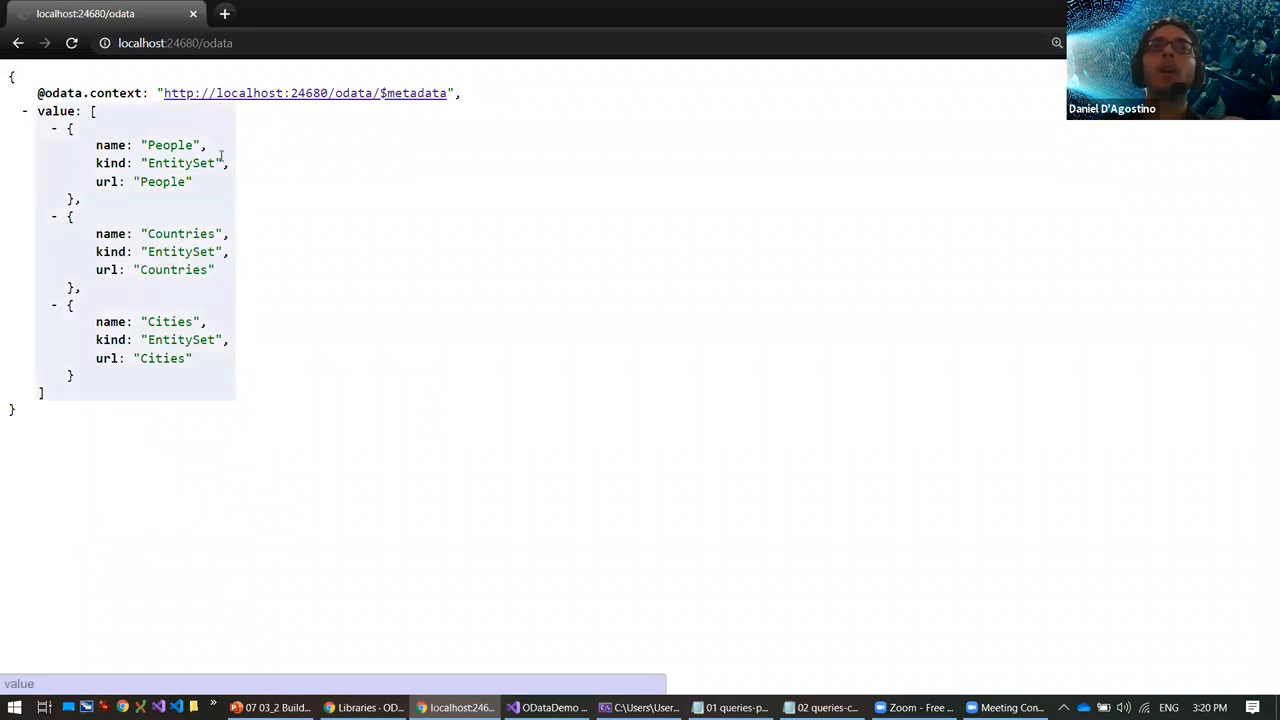
pyautogui.moveTo(168, 321)
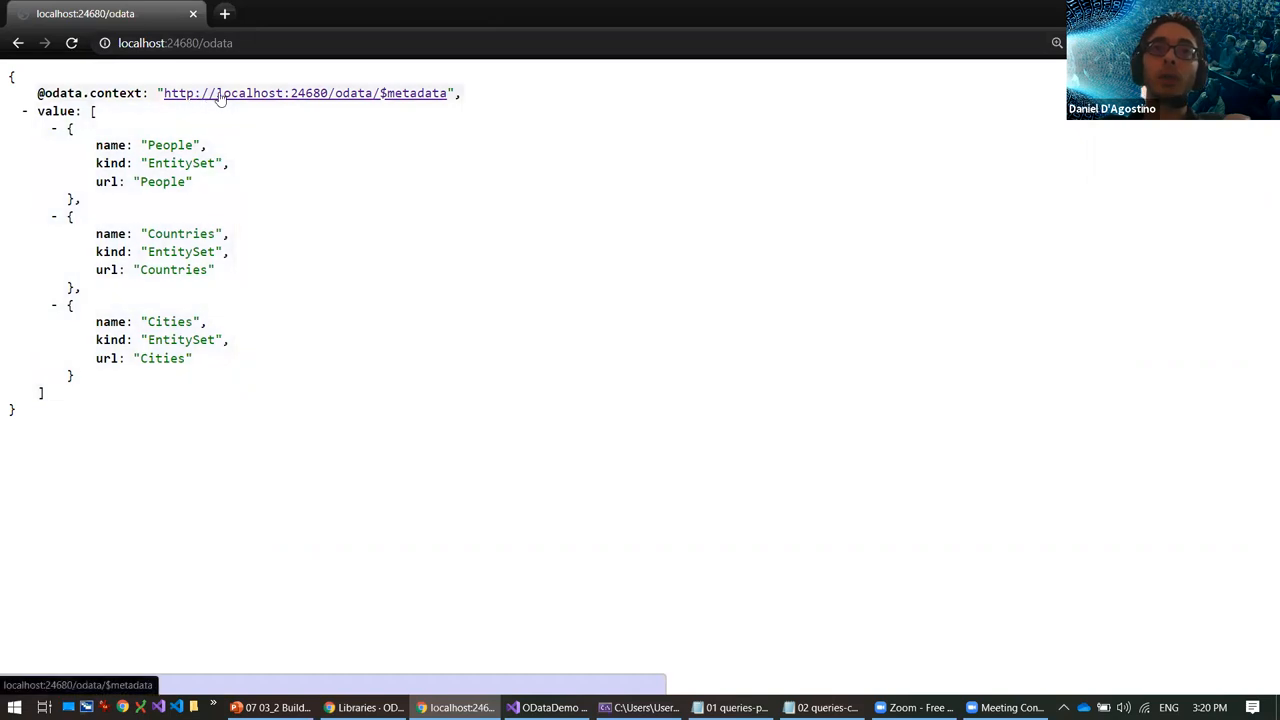
# Step: Open $metadata and highlight Country's Cities and City's Country navigation properties
pyautogui.click(307, 92)
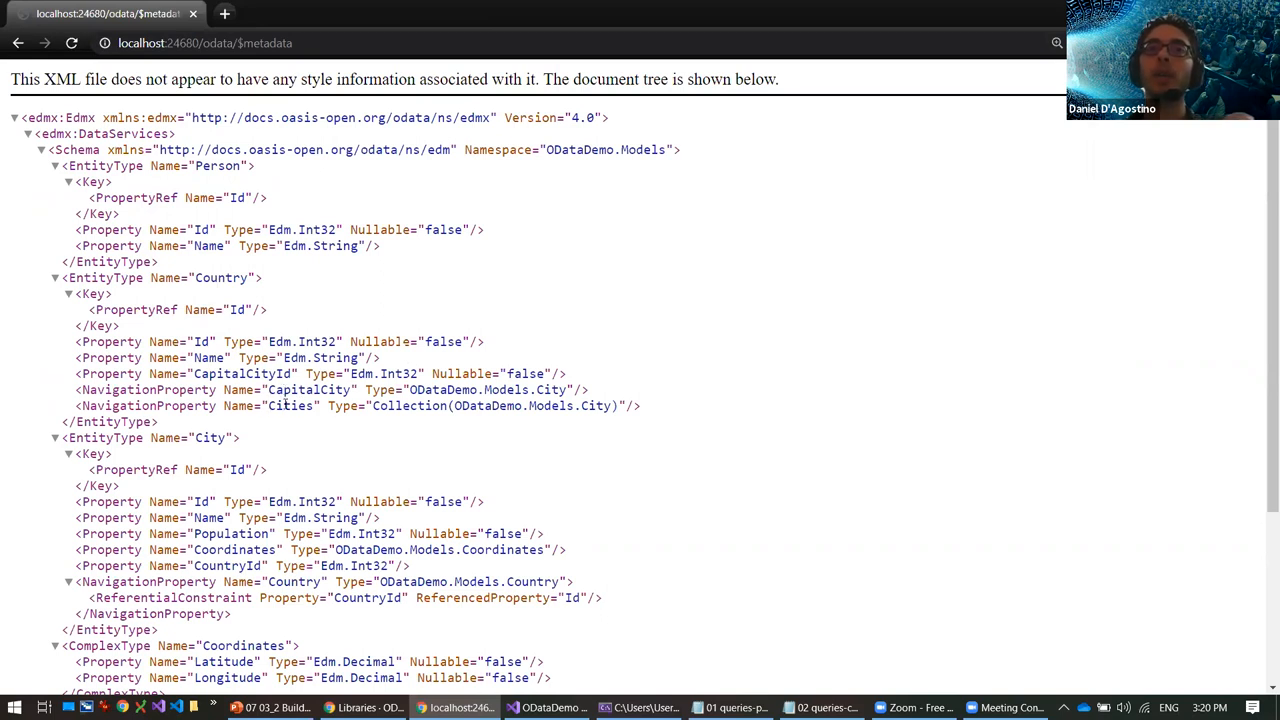
pyautogui.doubleClick(470, 405)
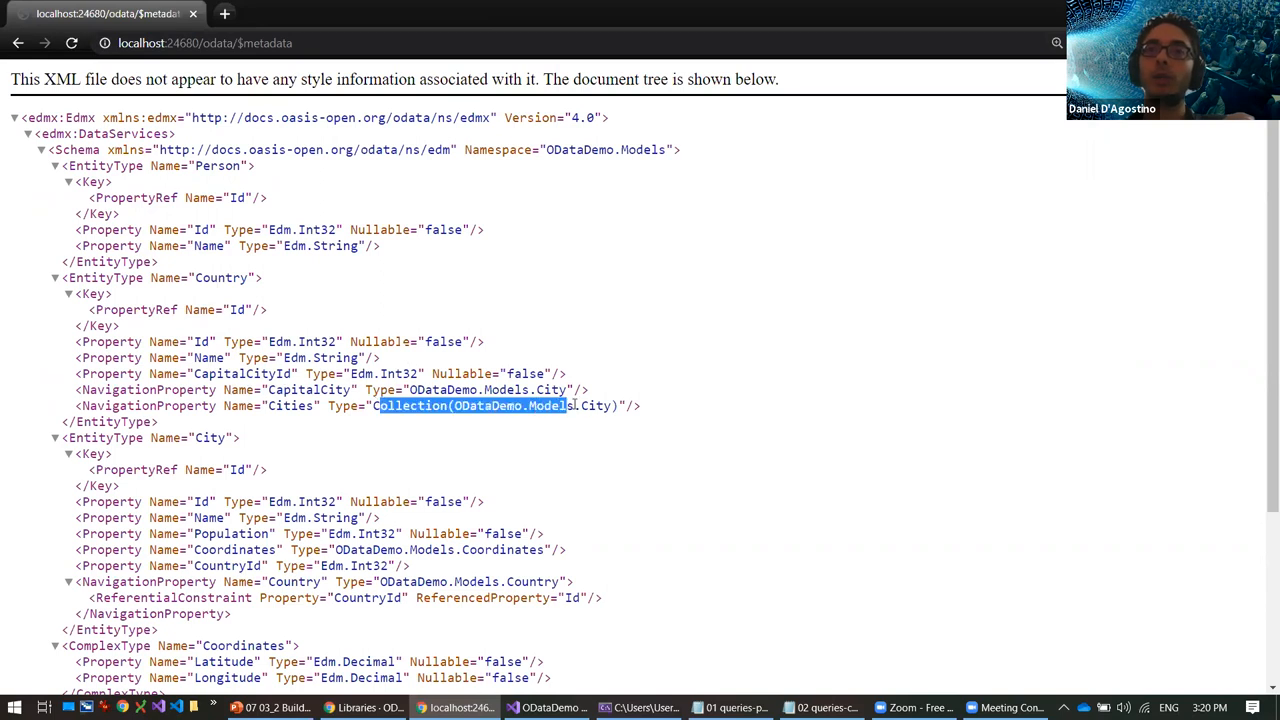
pyautogui.scroll(-3)
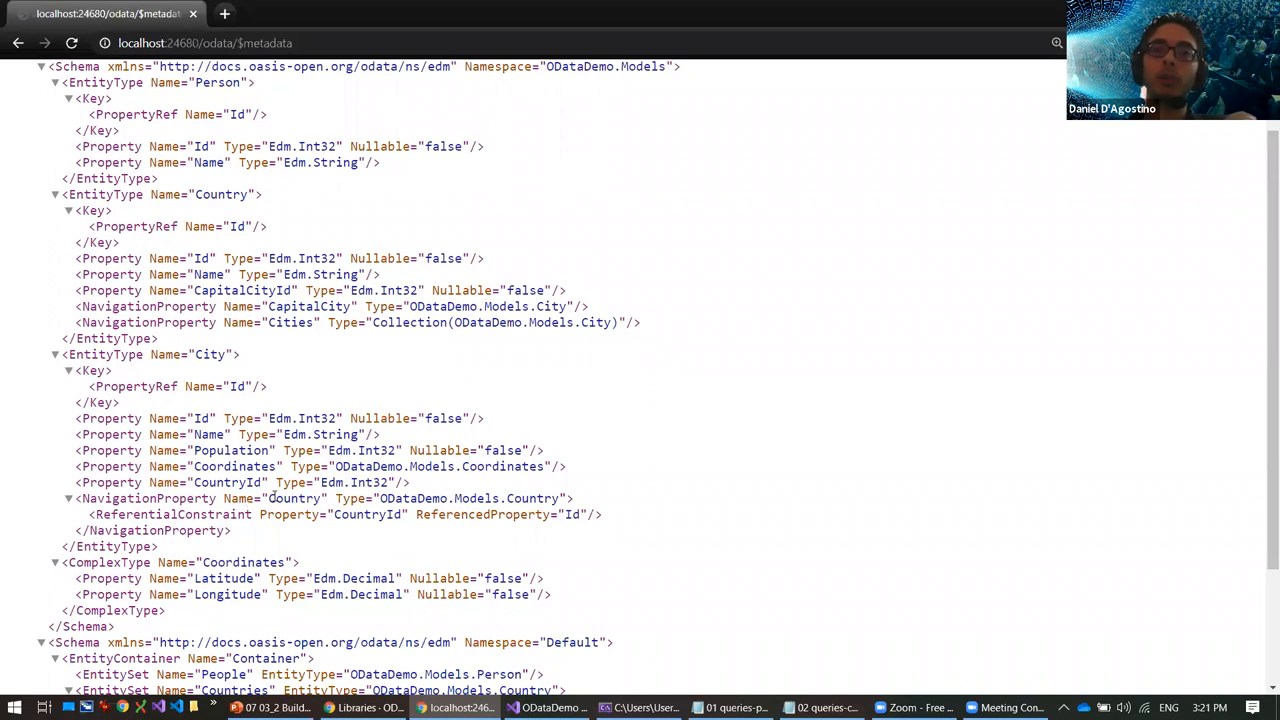
pyautogui.doubleClick(293, 498)
pyautogui.write('Countries')
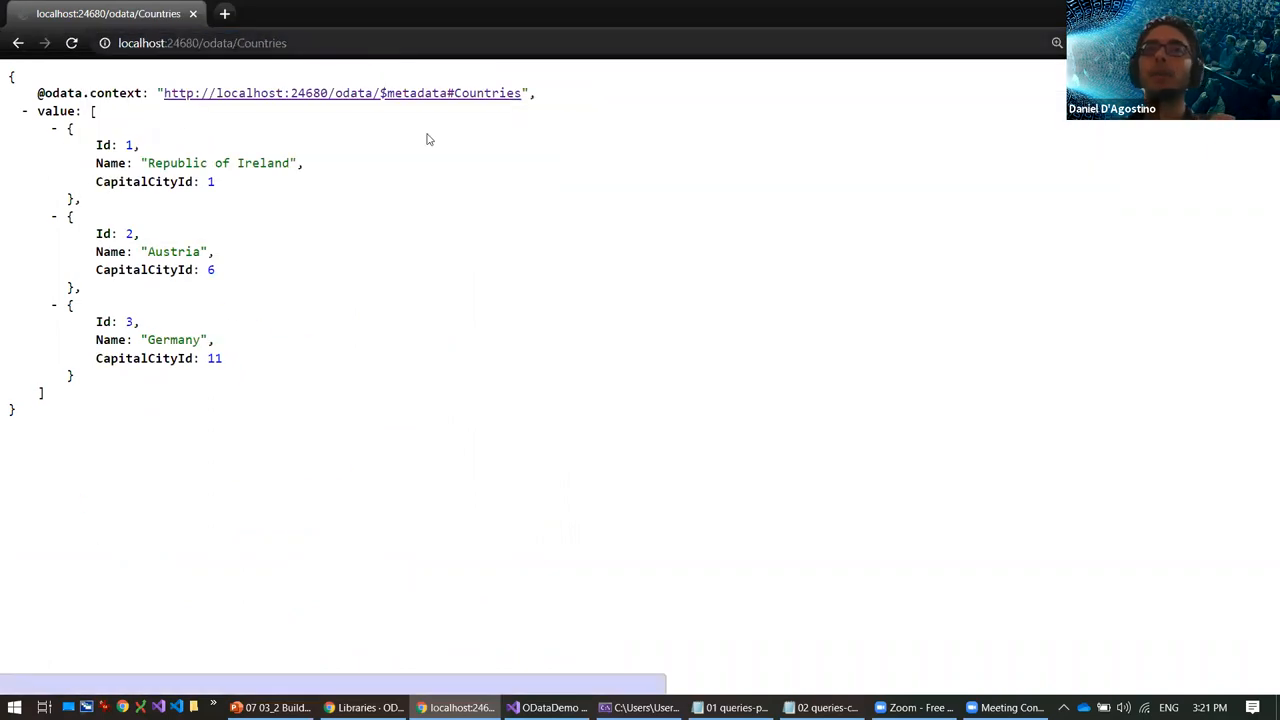
# Step: Select the Countries(2)?$select=Name query for Austria in the notes
pyautogui.click(820, 707)
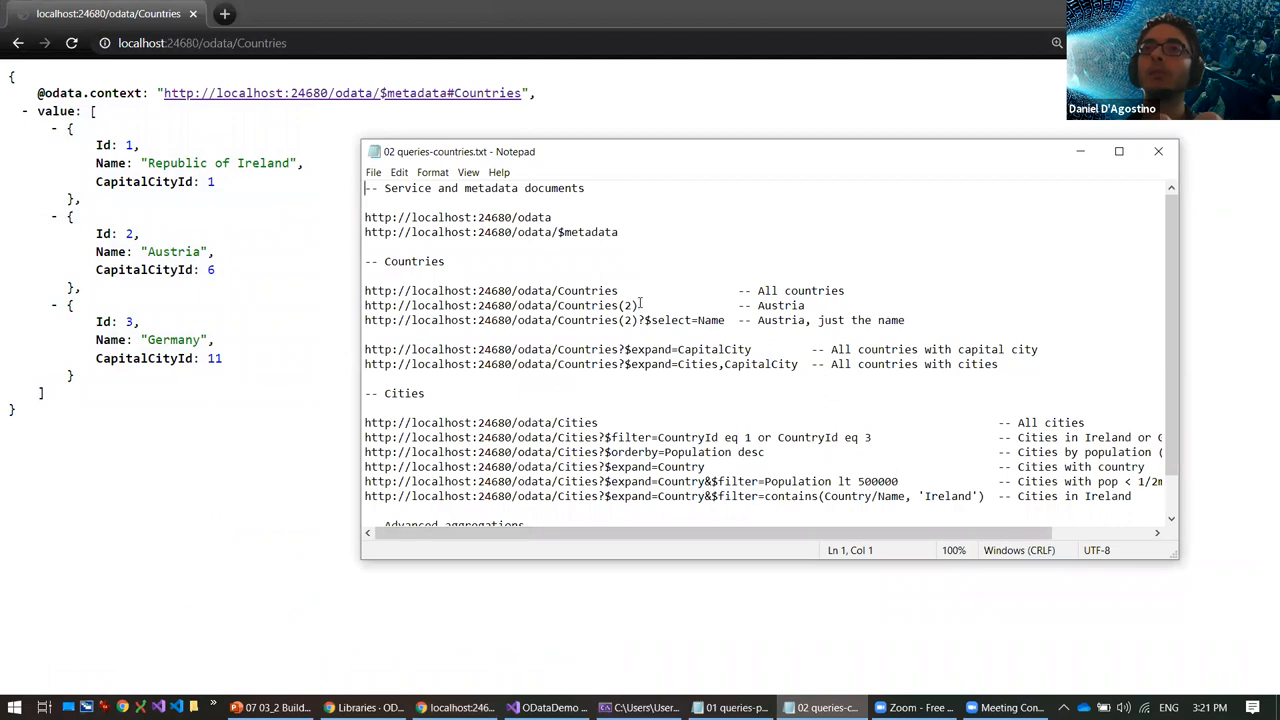
pyautogui.tripleClick(500, 305)
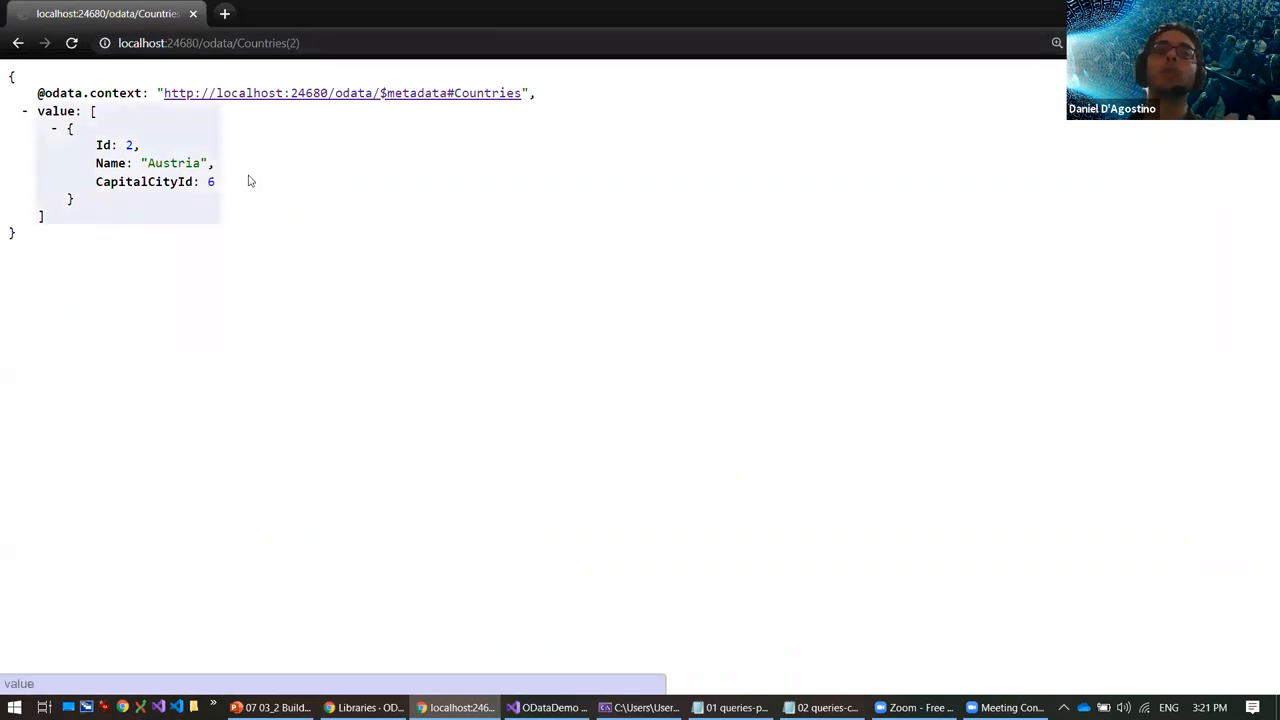
pyautogui.moveTo(258, 181)
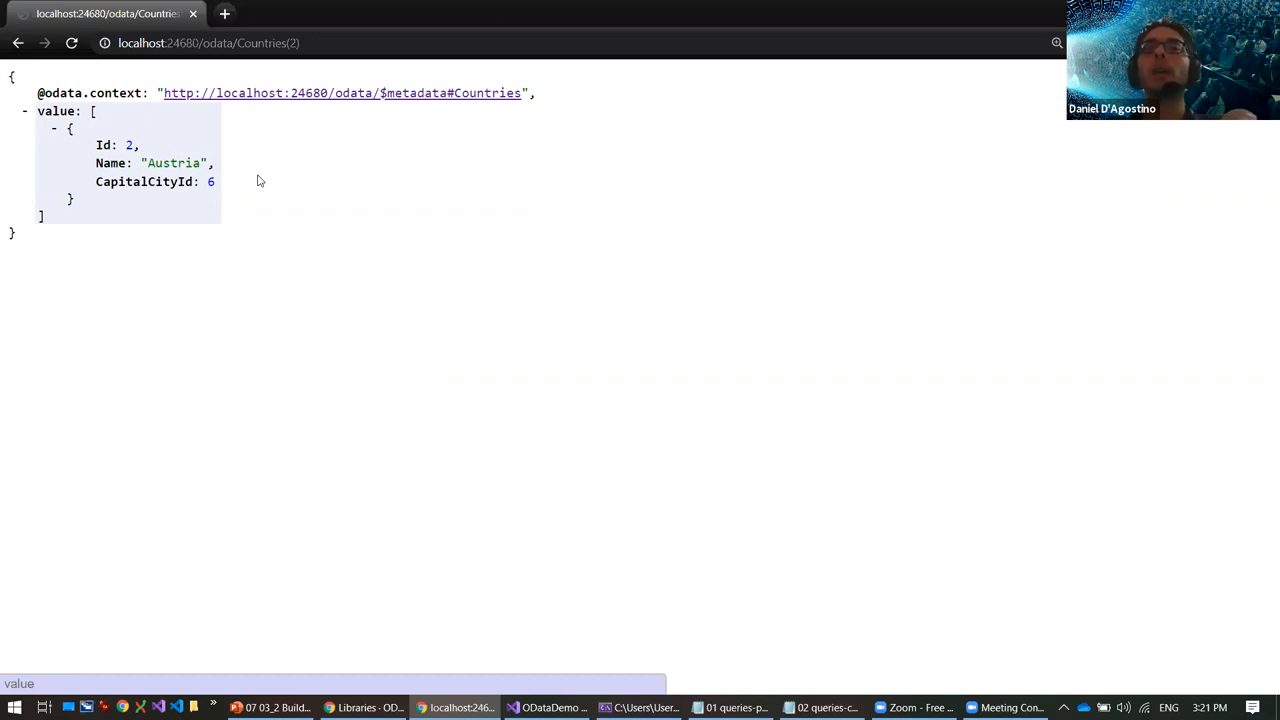
pyautogui.moveTo(253, 155)
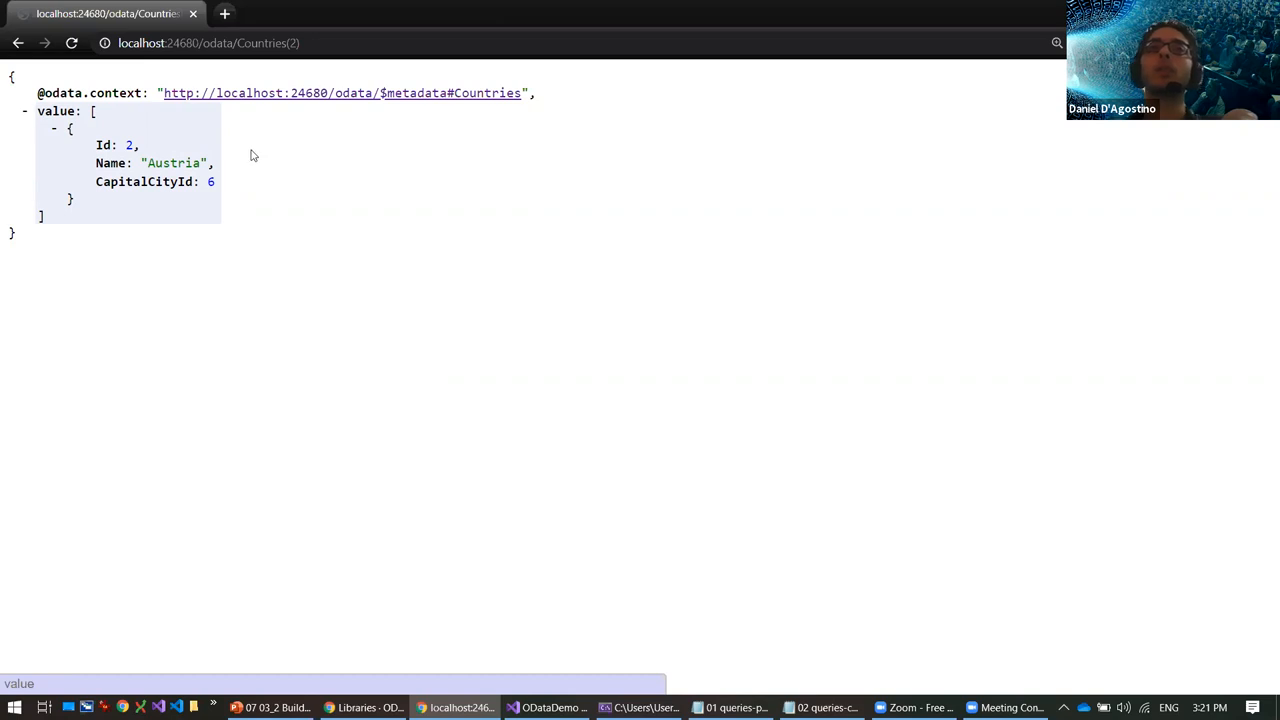
pyautogui.moveTo(367, 174)
pyautogui.write('?$select=Name')
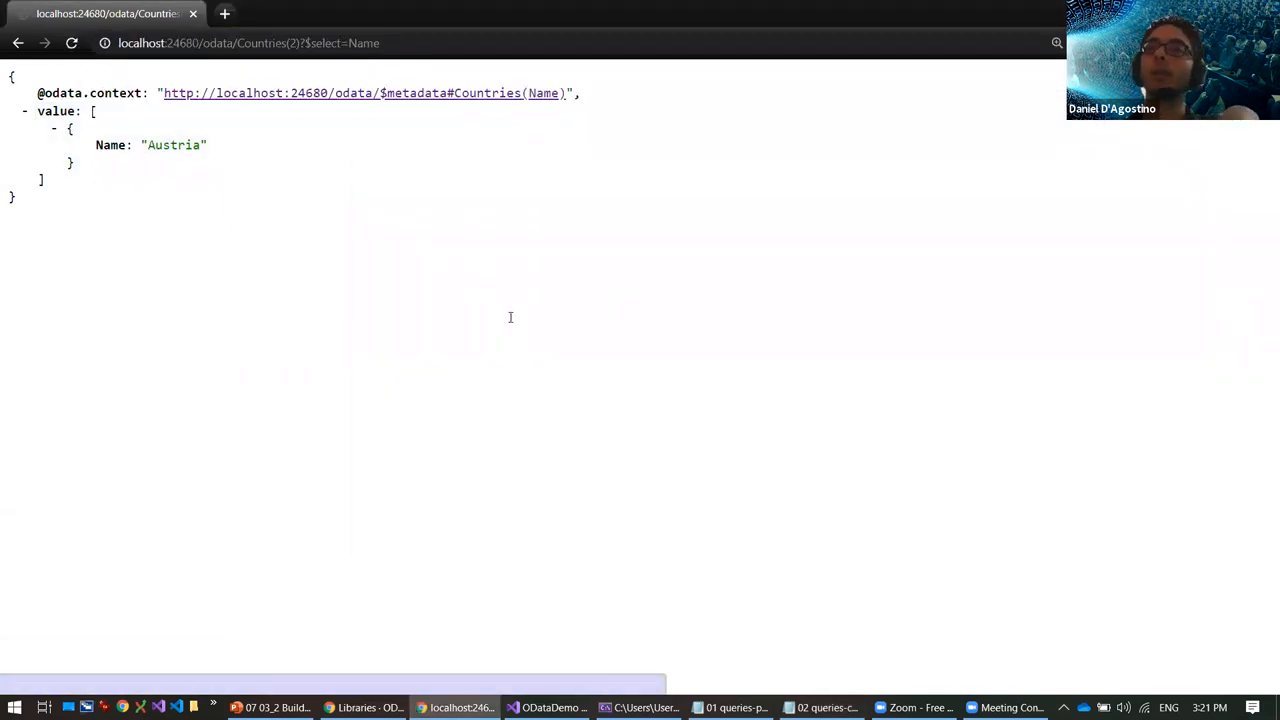
# Step: Go back to the countries list and select the Countries?$expand=Cities,CapitalCity query
pyautogui.click(823, 707)
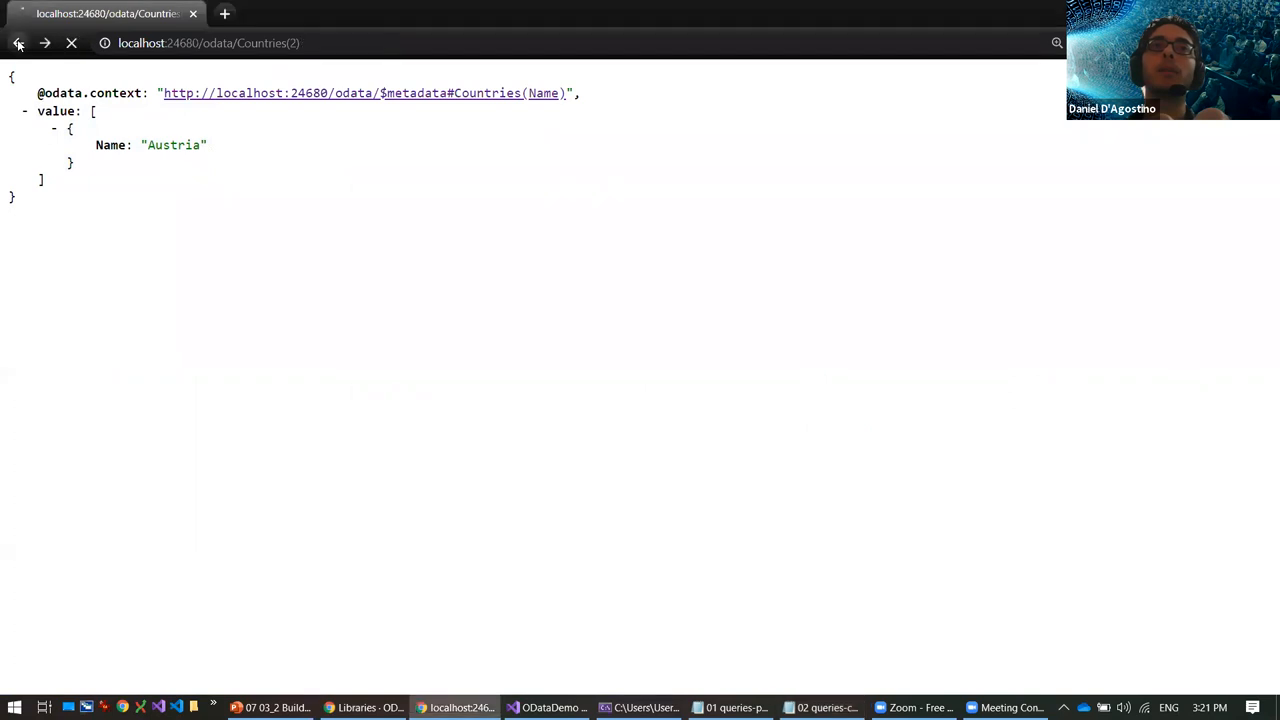
pyautogui.click(17, 43)
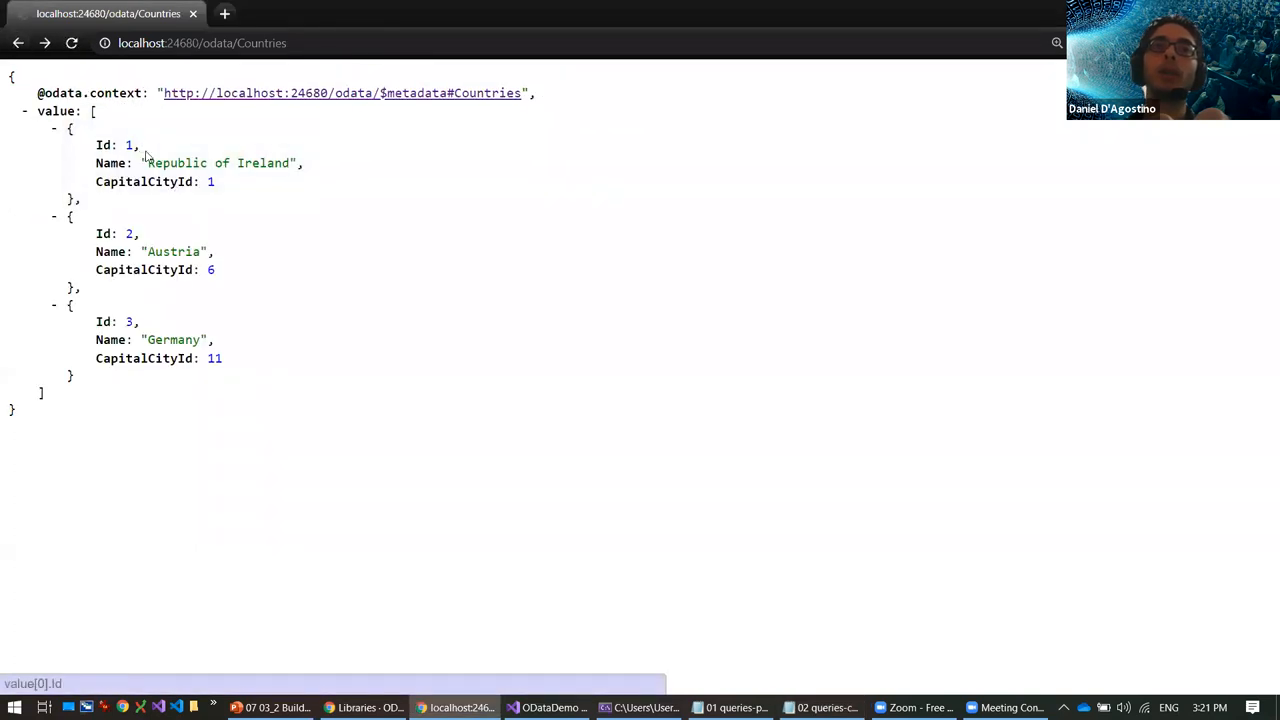
pyautogui.moveTo(212, 181)
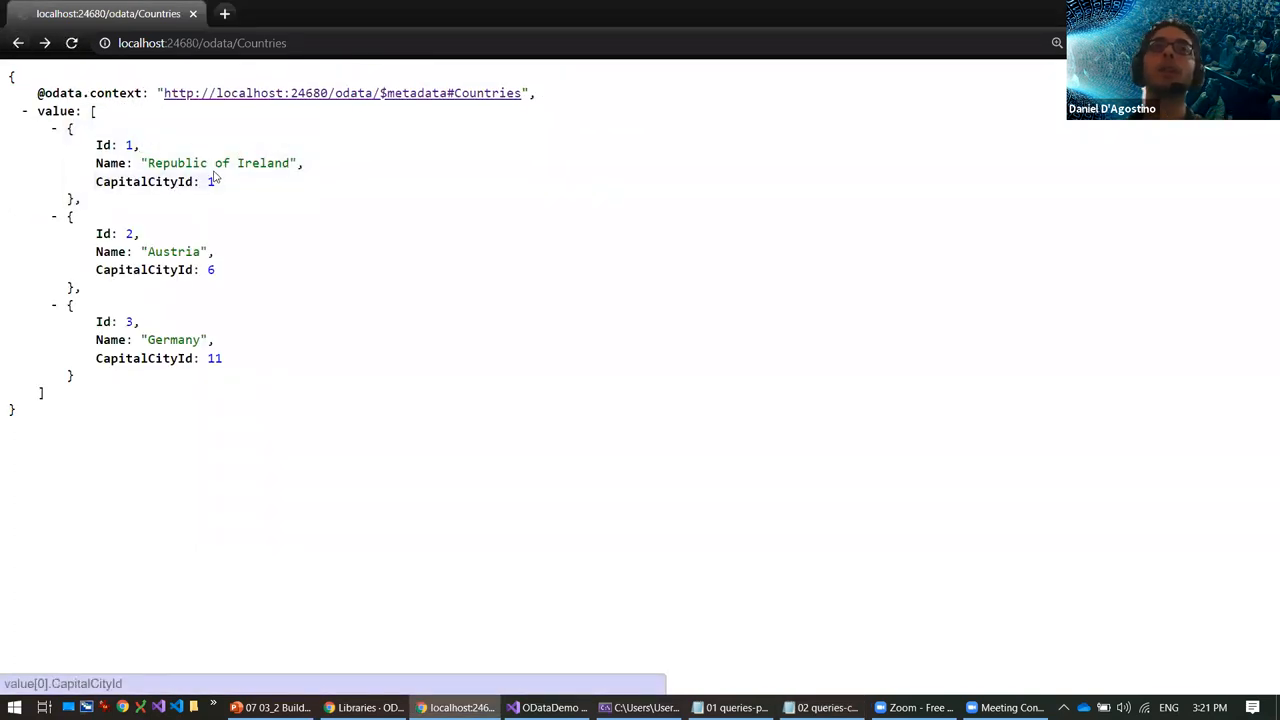
pyautogui.moveTo(296, 183)
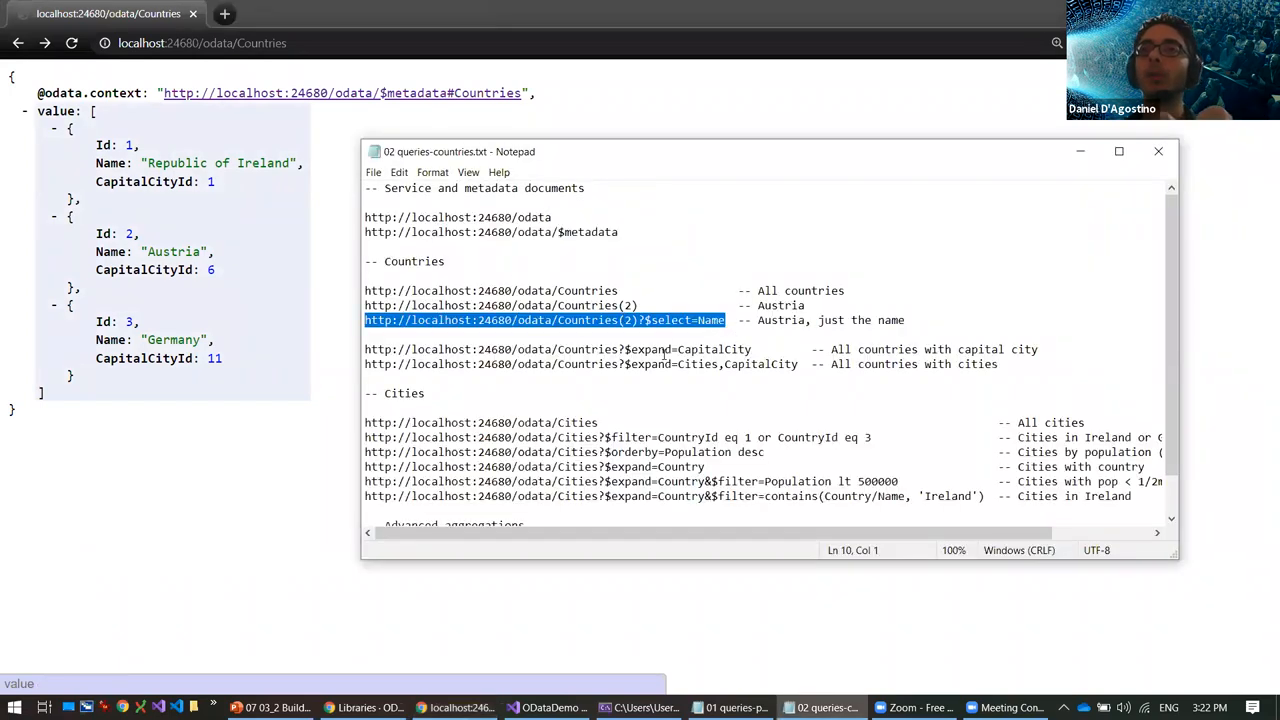
pyautogui.doubleClick(651, 349)
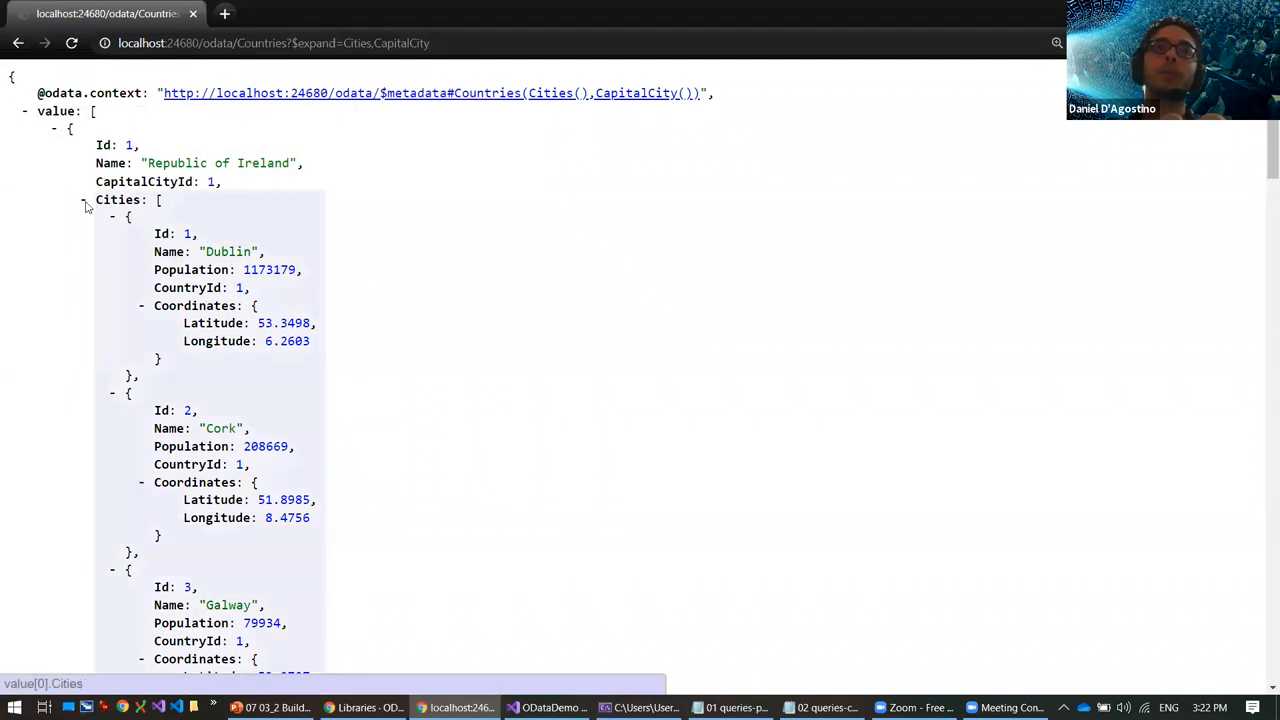
# Step: Collapse and re-expand Ireland's cities, then select the all-cities query
pyautogui.click(84, 199)
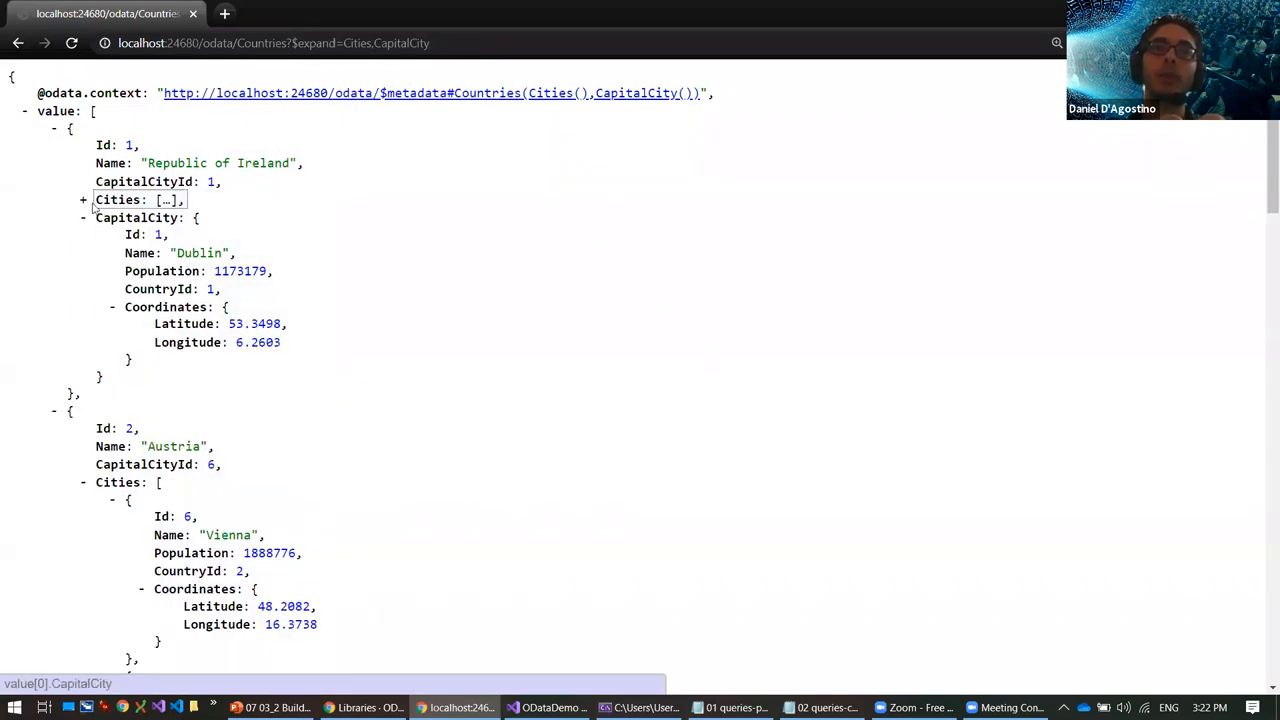
pyautogui.click(83, 199)
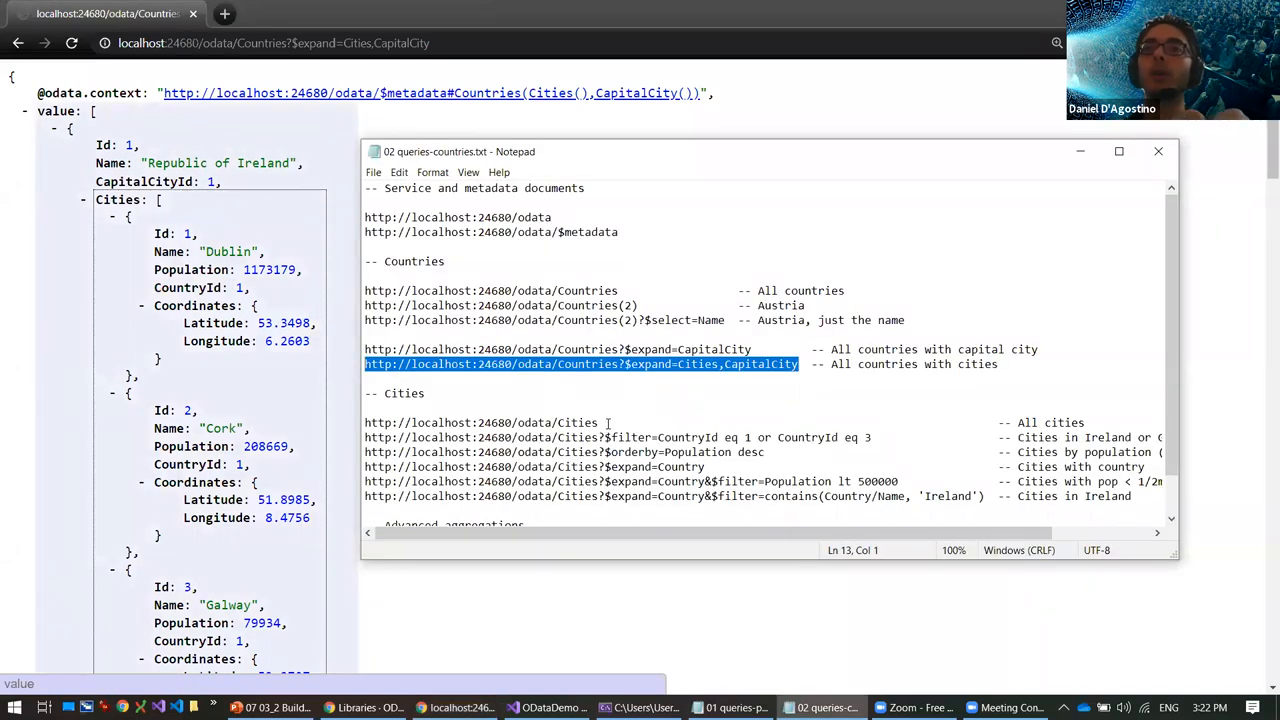
pyautogui.click(483, 422)
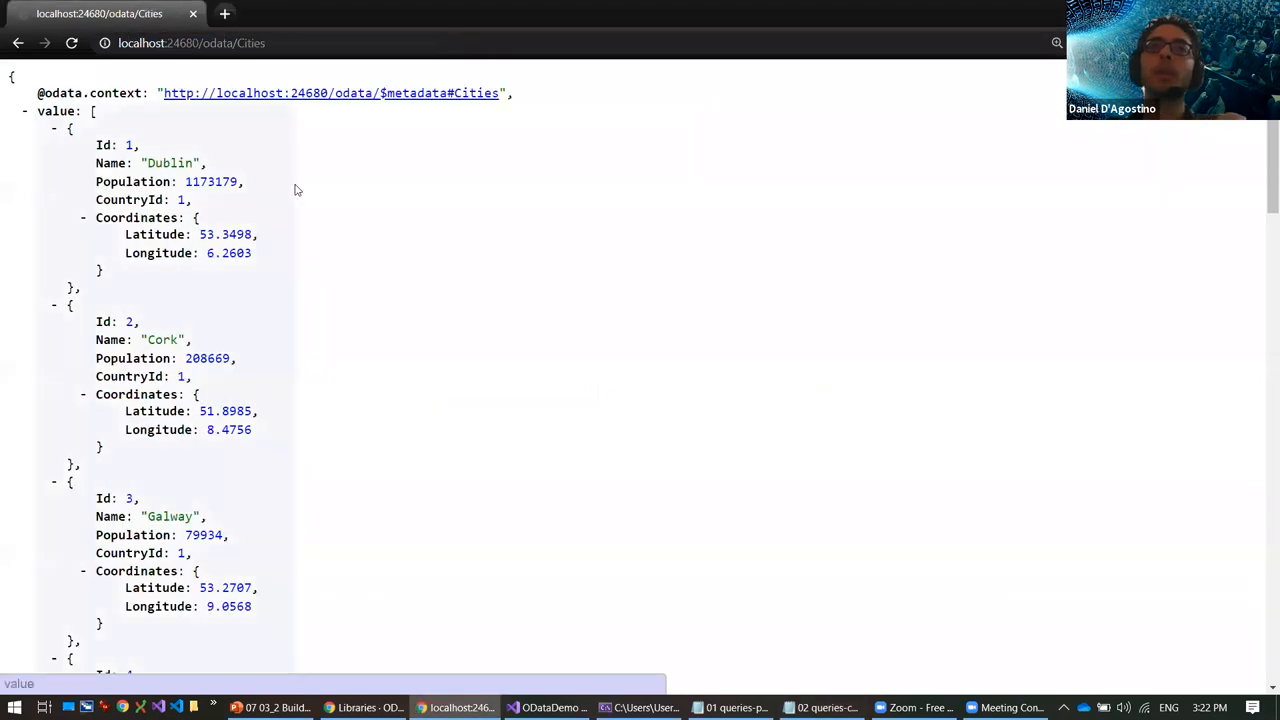
pyautogui.moveTo(150, 293)
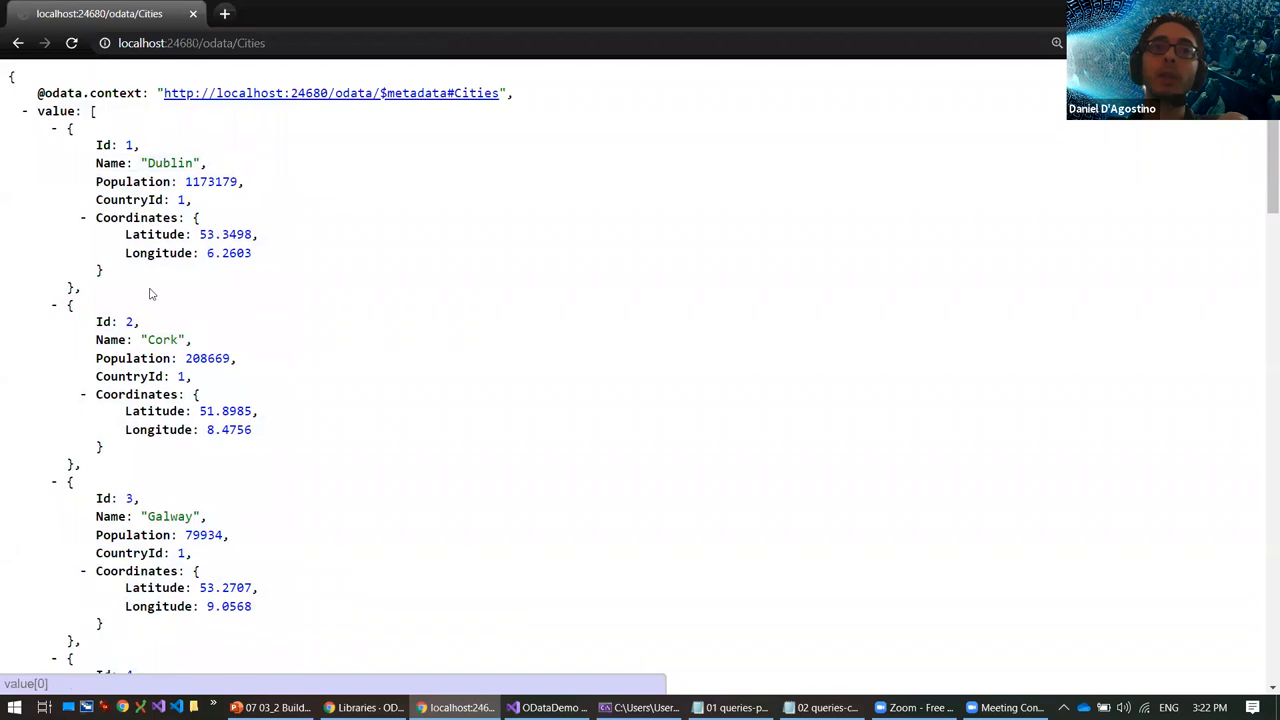
# Step: Copy the Cities?$orderby=Population desc query from the notes and load it
pyautogui.scroll(-3)
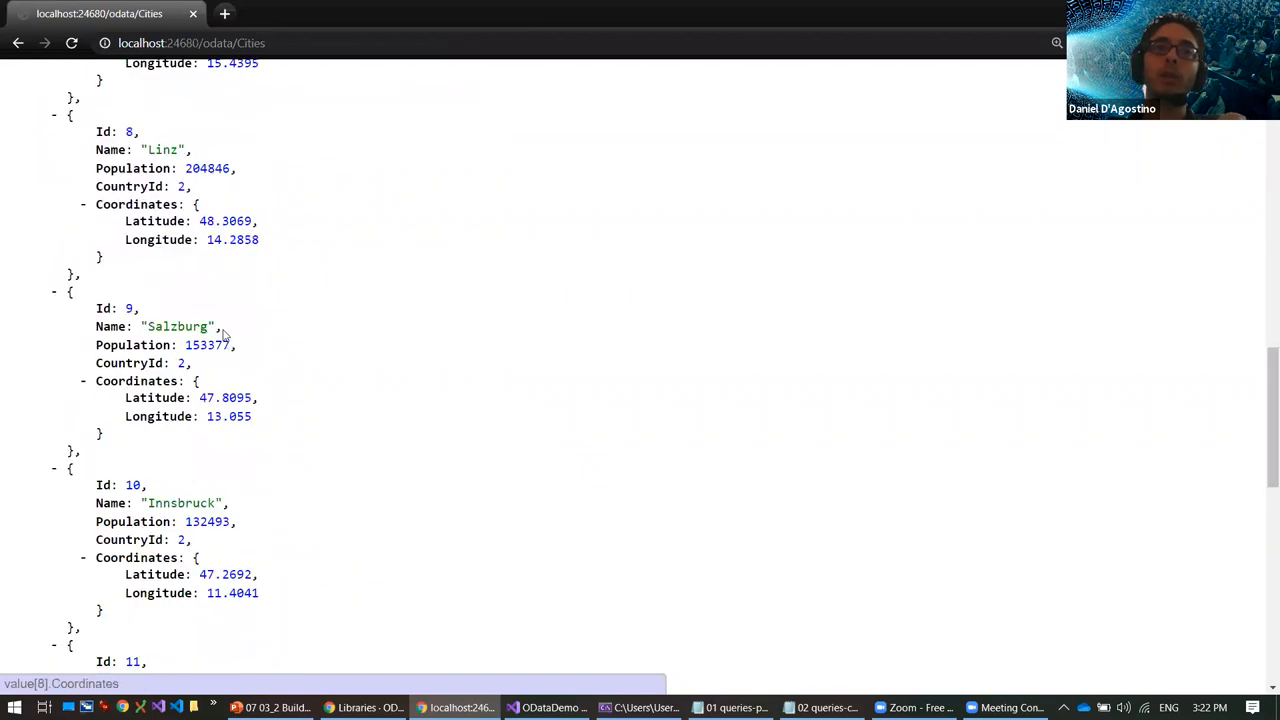
pyautogui.scroll(3)
pyautogui.write('?$filter=CountryId%20eq%201%20or%20CountryId%20eq%203')
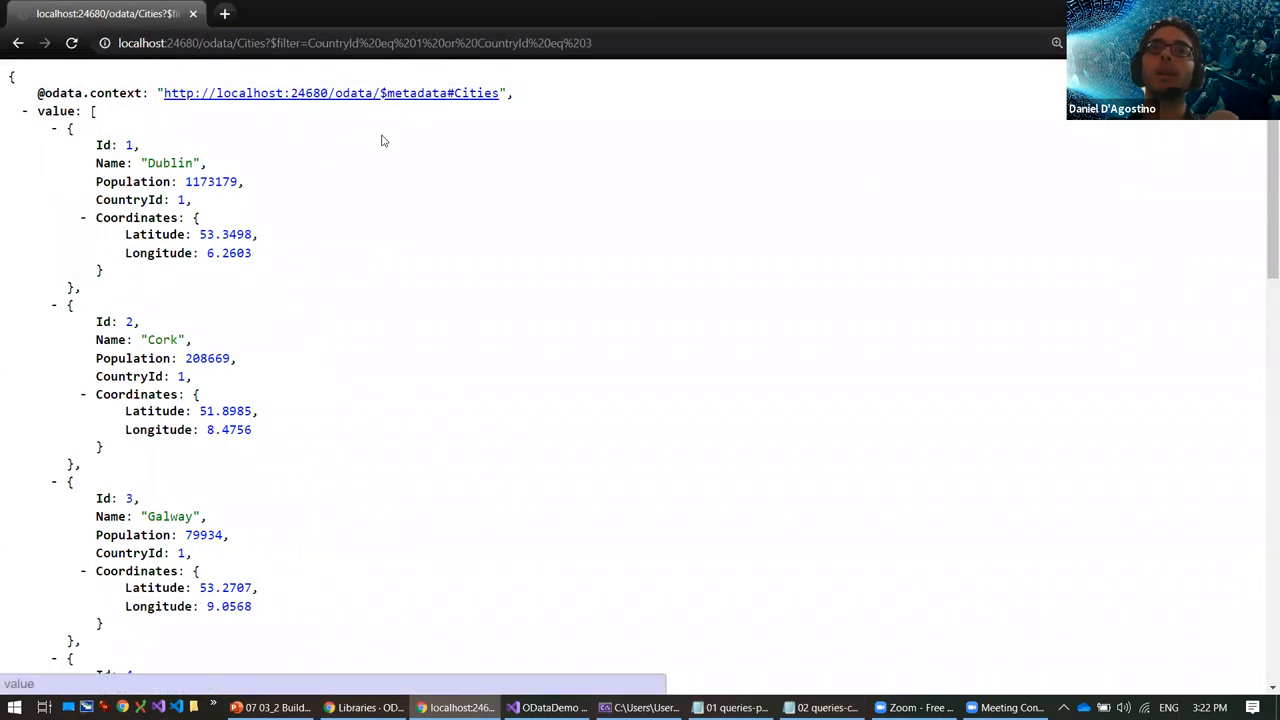
pyautogui.click(822, 707)
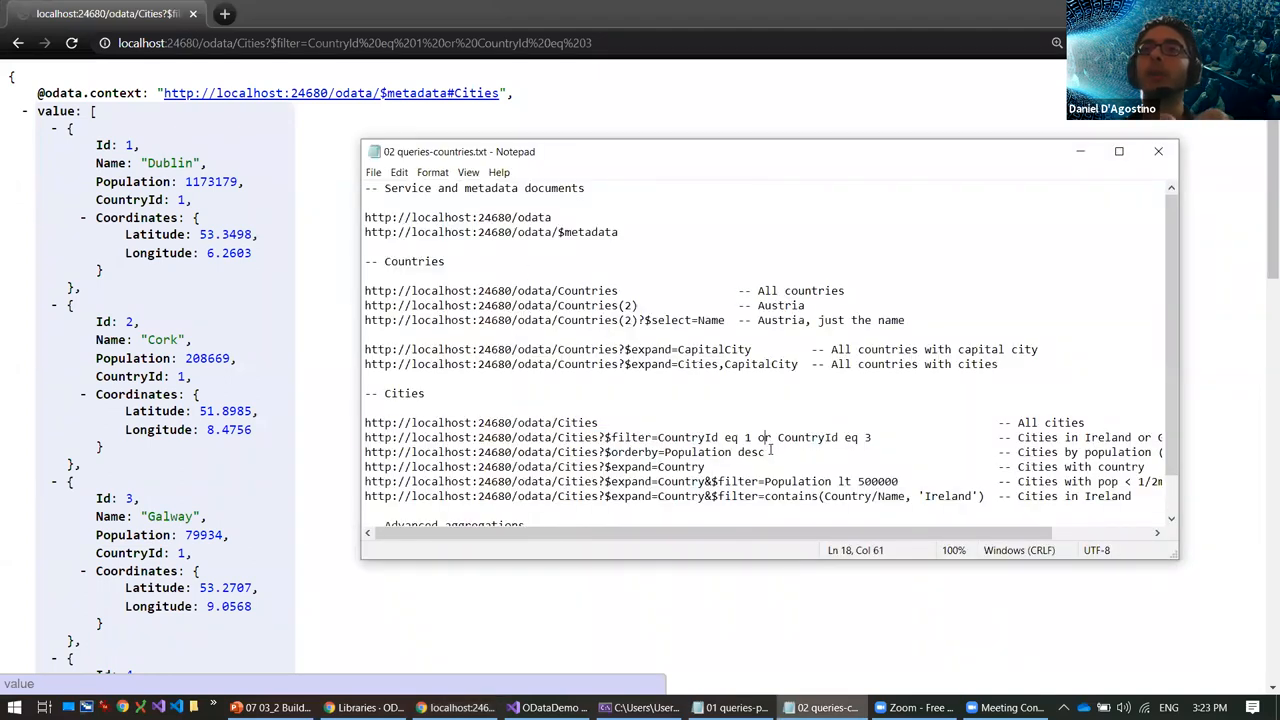
pyautogui.tripleClick(565, 452)
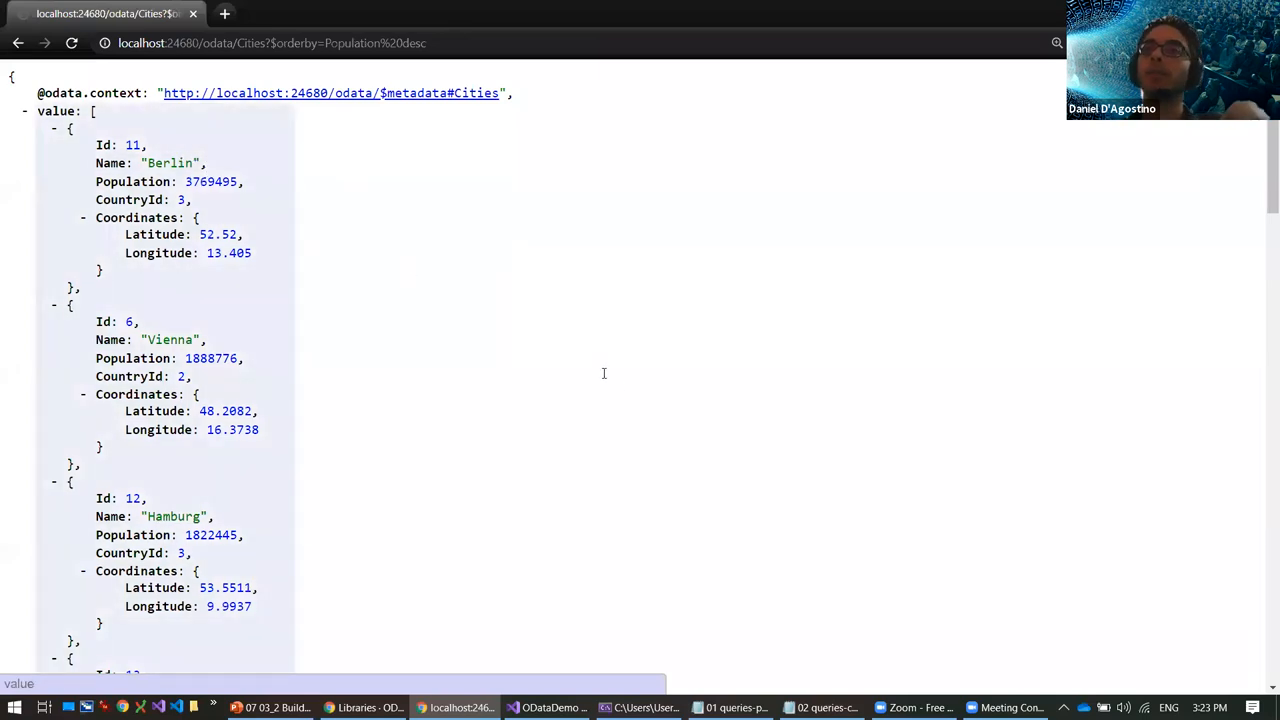
pyautogui.click(820, 707)
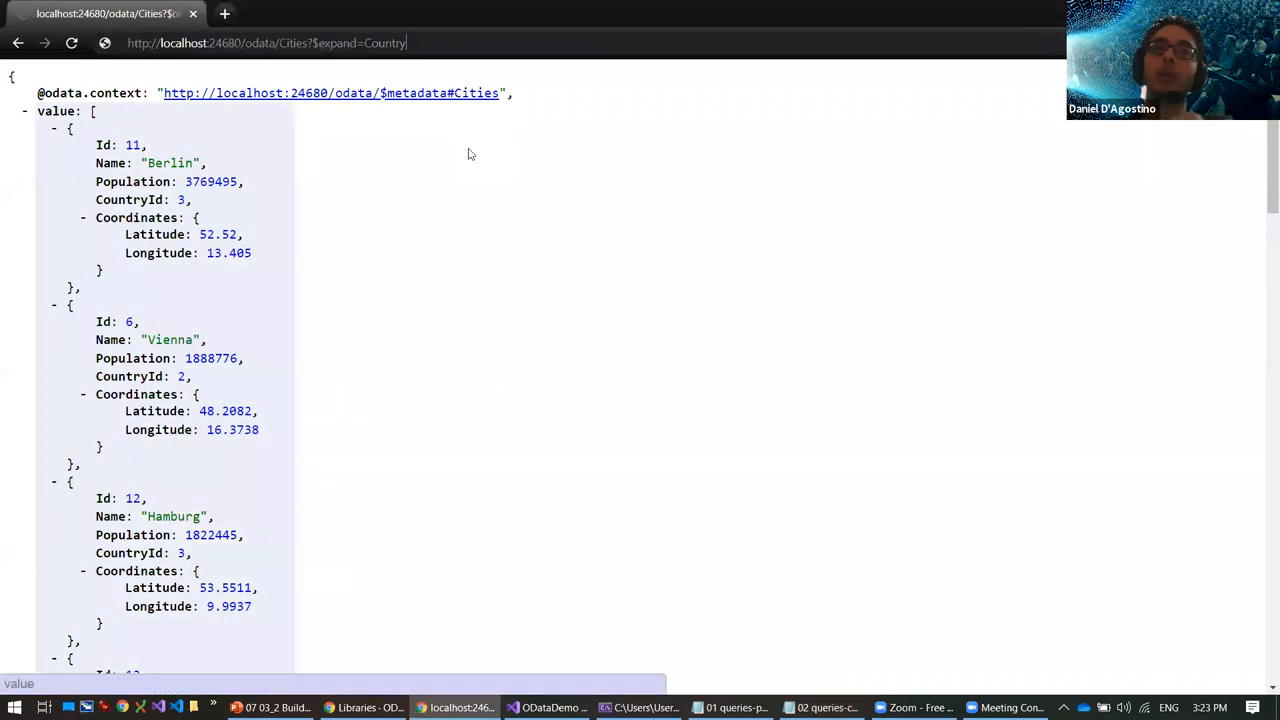
# Step: Load Cities?$expand=Country, then Population lt 500000, then contains(Country/Name,'Ireland') filters
pyautogui.press('Return')
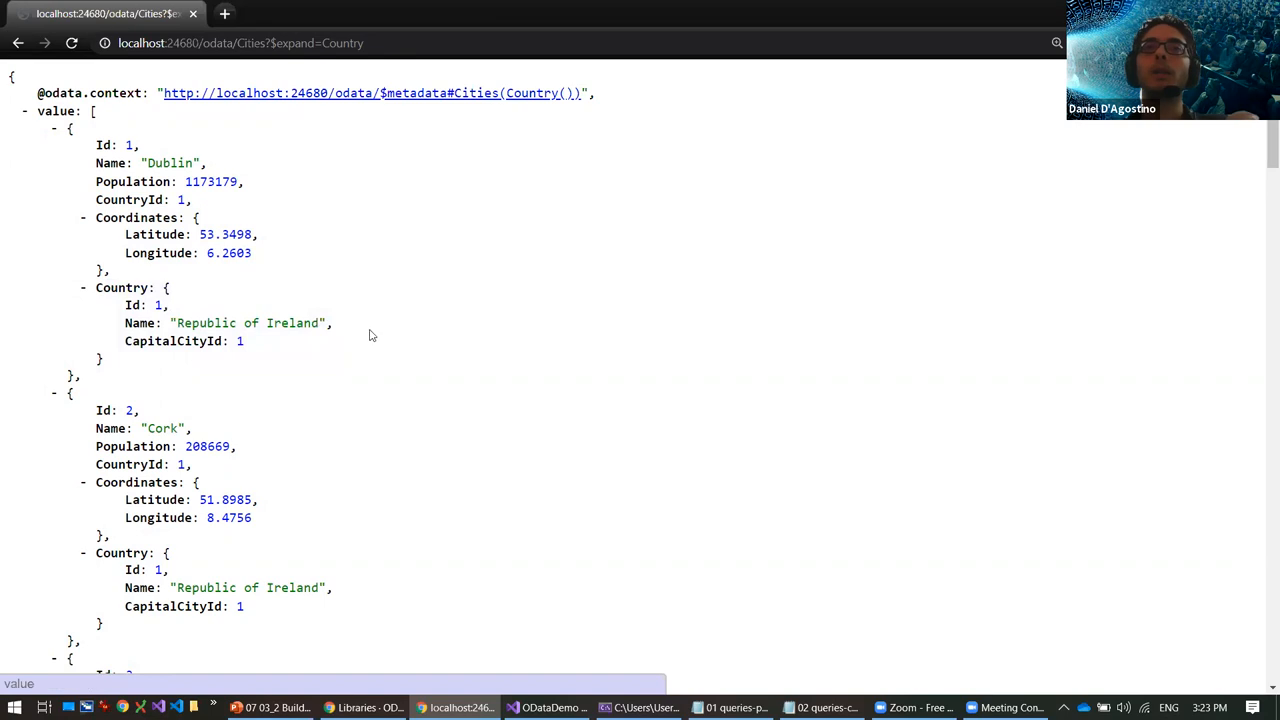
pyautogui.click(822, 707)
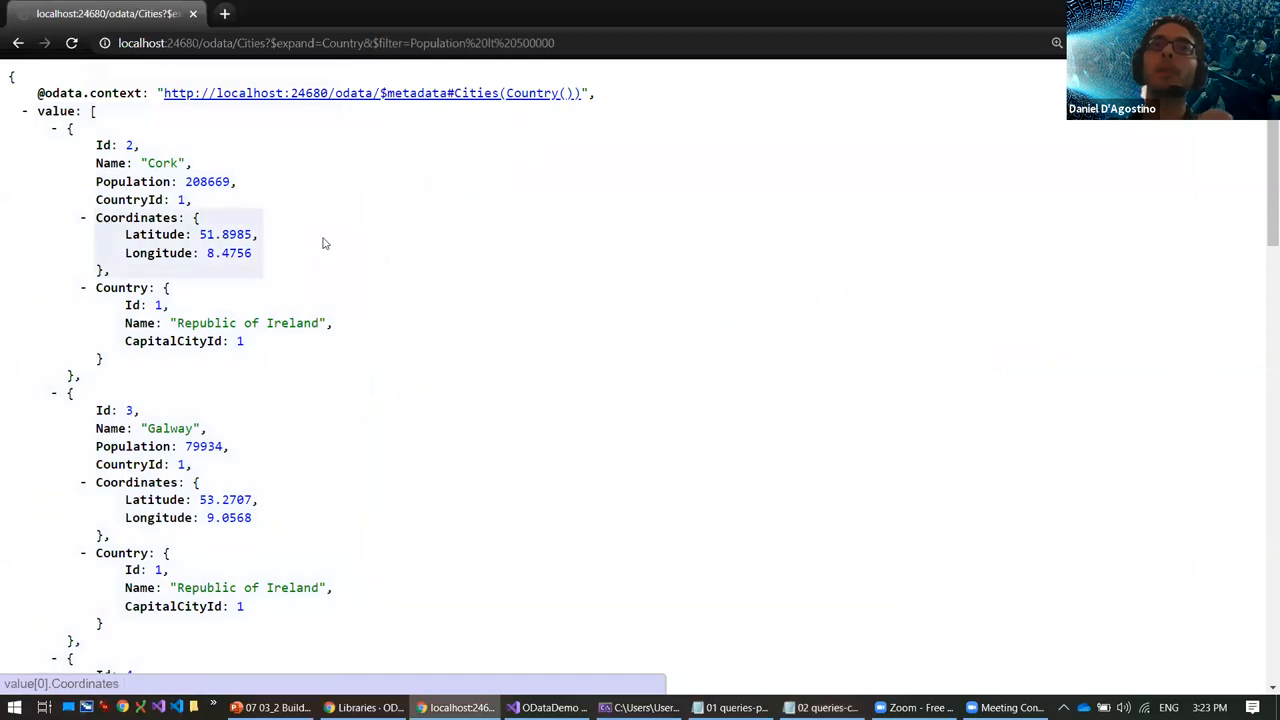
pyautogui.click(823, 707)
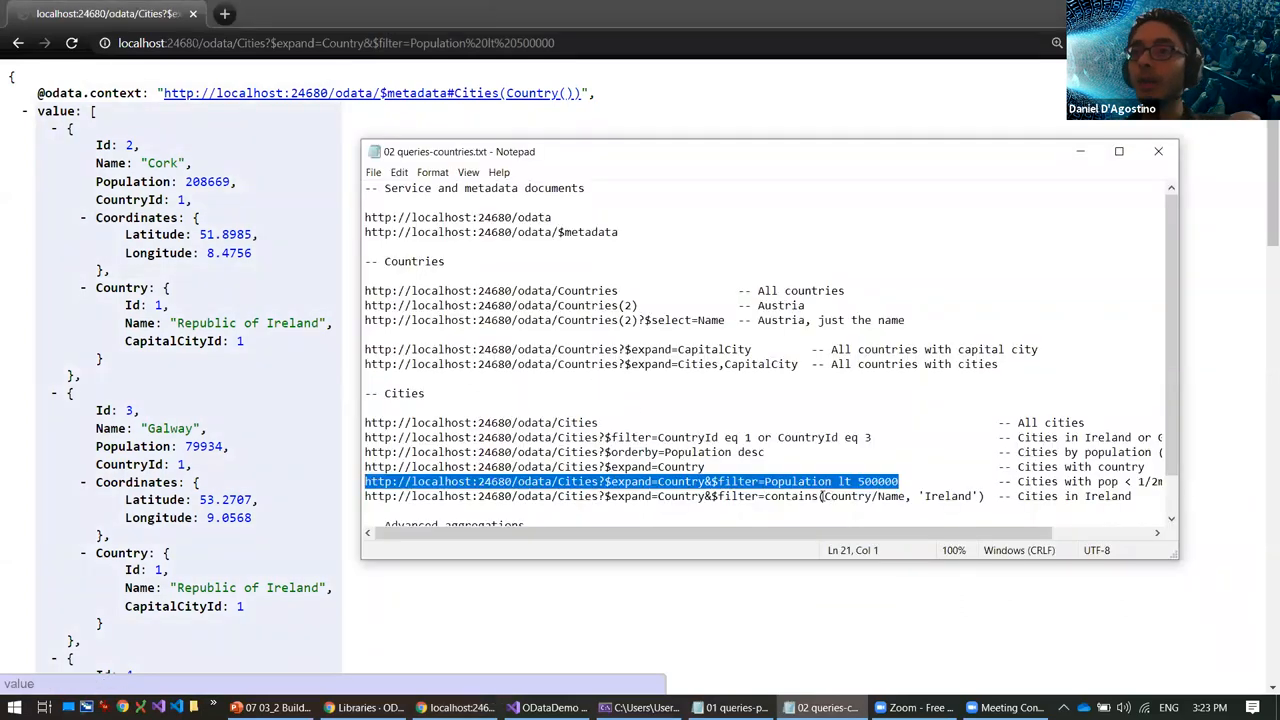
pyautogui.doubleClick(863, 496)
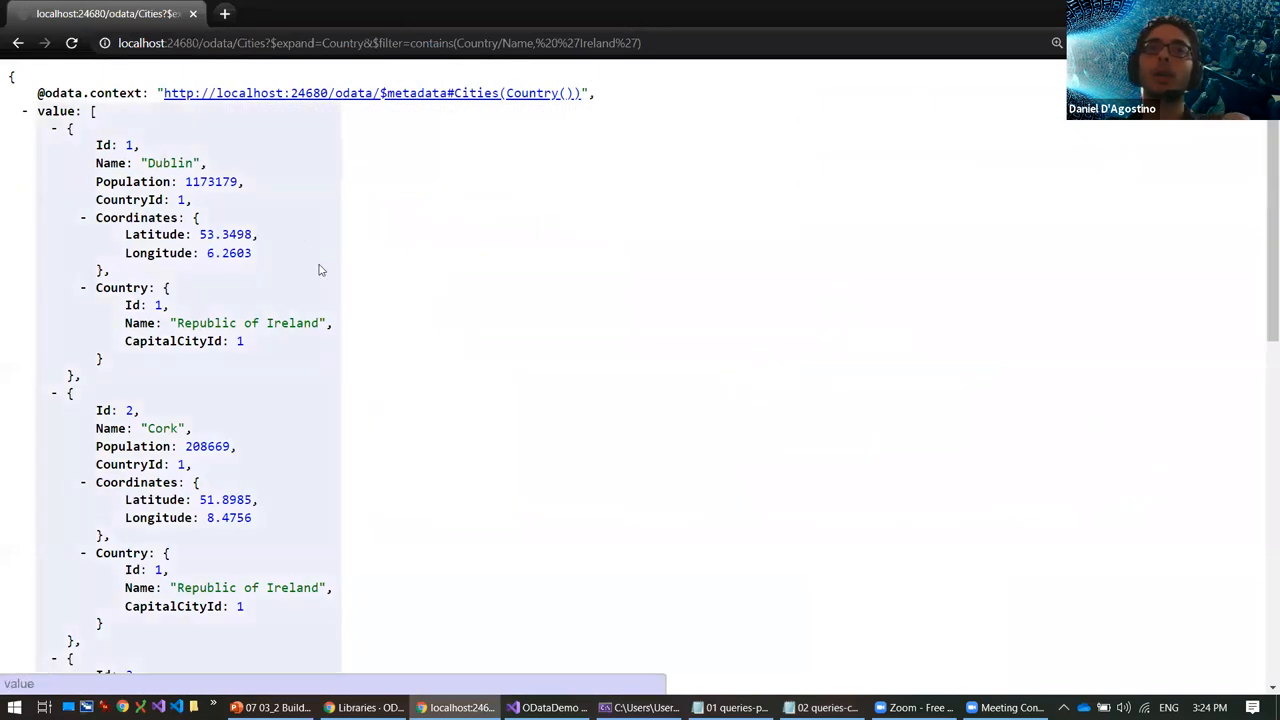
pyautogui.moveTo(374, 357)
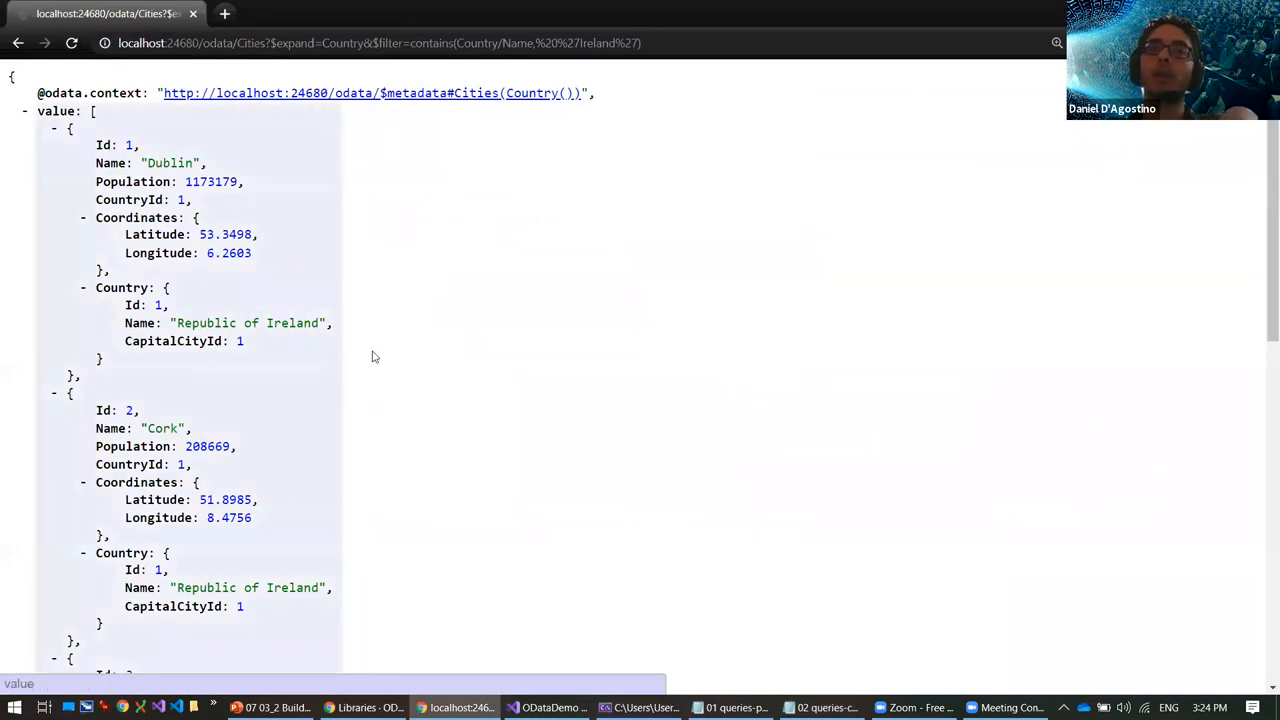
pyautogui.click(820, 707)
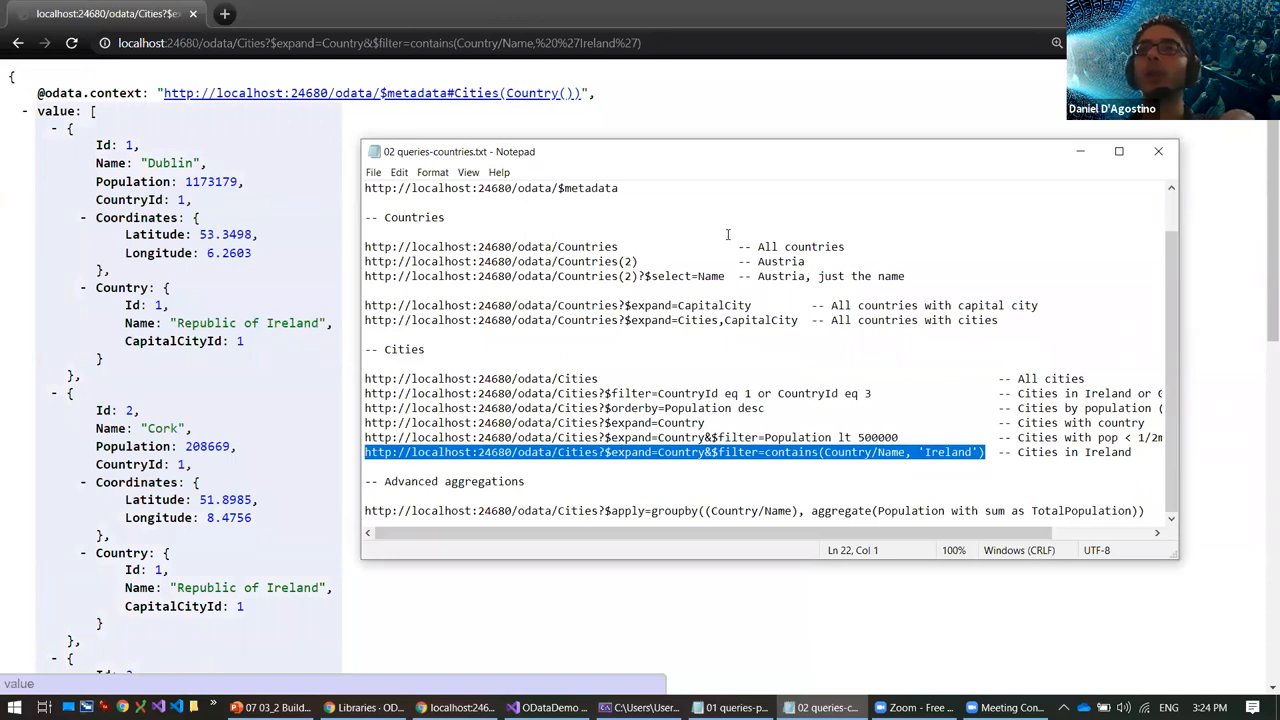
pyautogui.moveTo(793, 158)
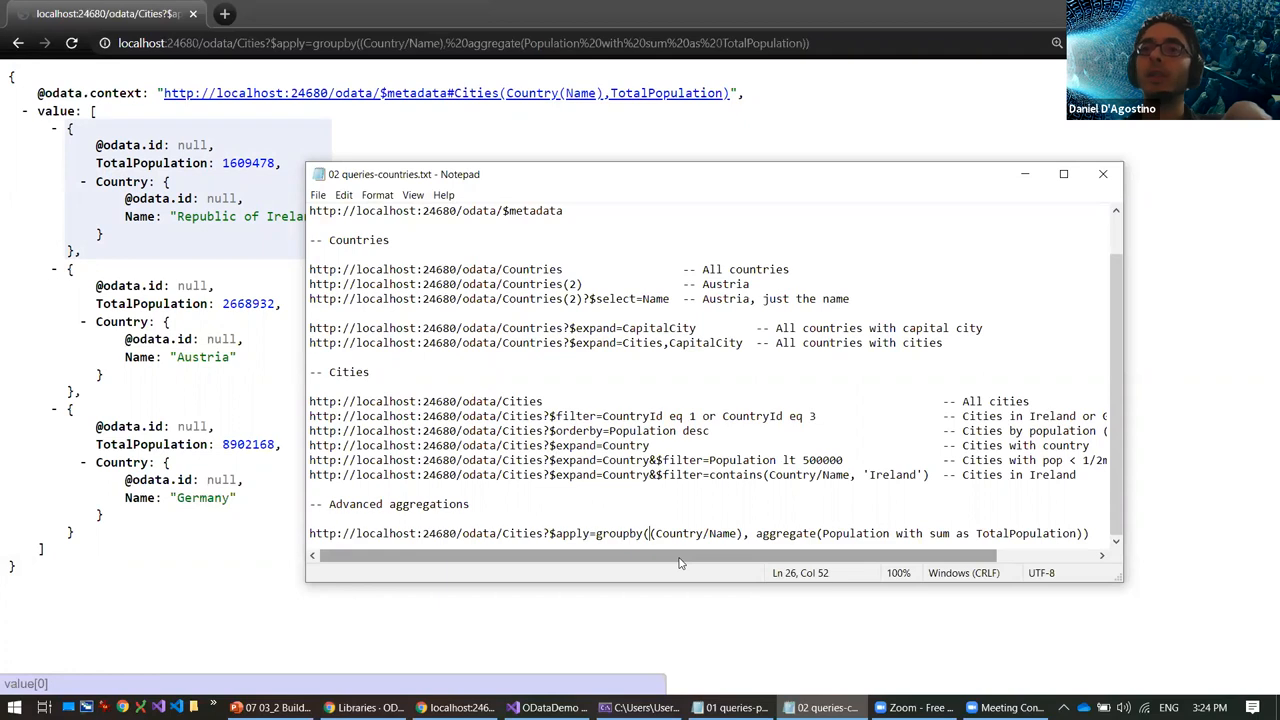
# Step: Highlight Cities and Population in the groupby-with-sum TotalPopulation aggregation query
pyautogui.doubleClick(510, 533)
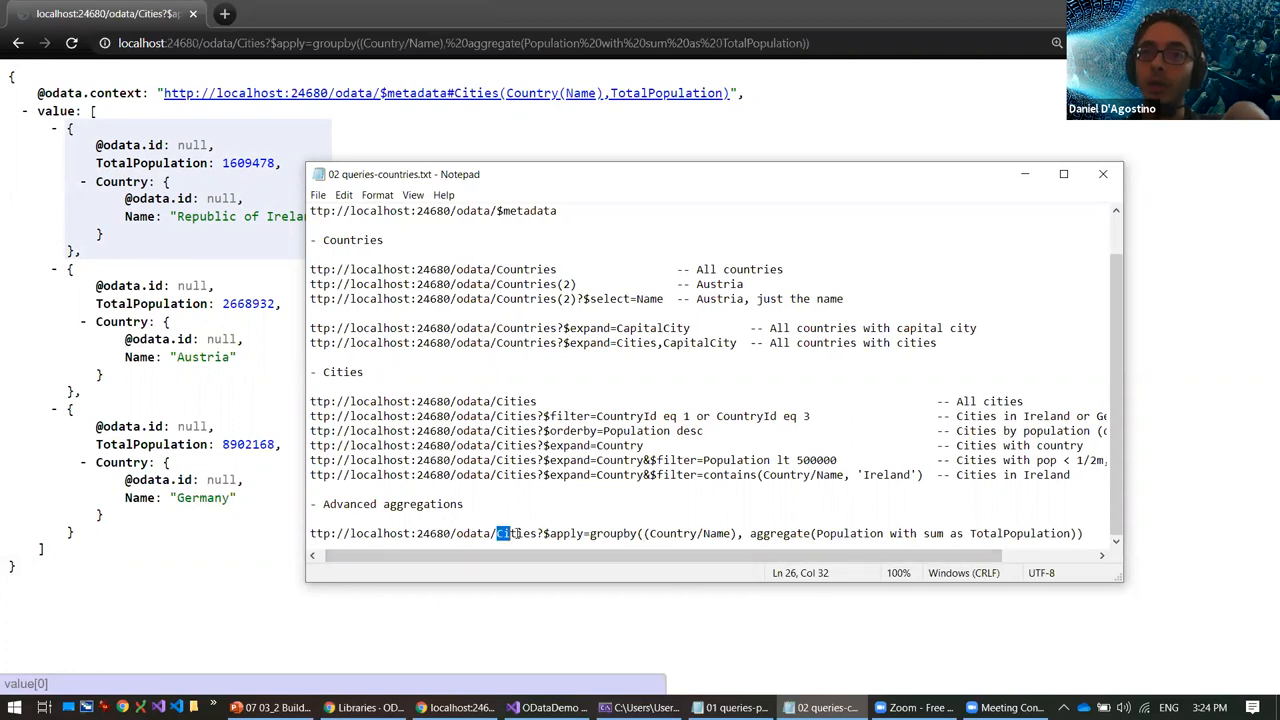
pyautogui.doubleClick(516, 533)
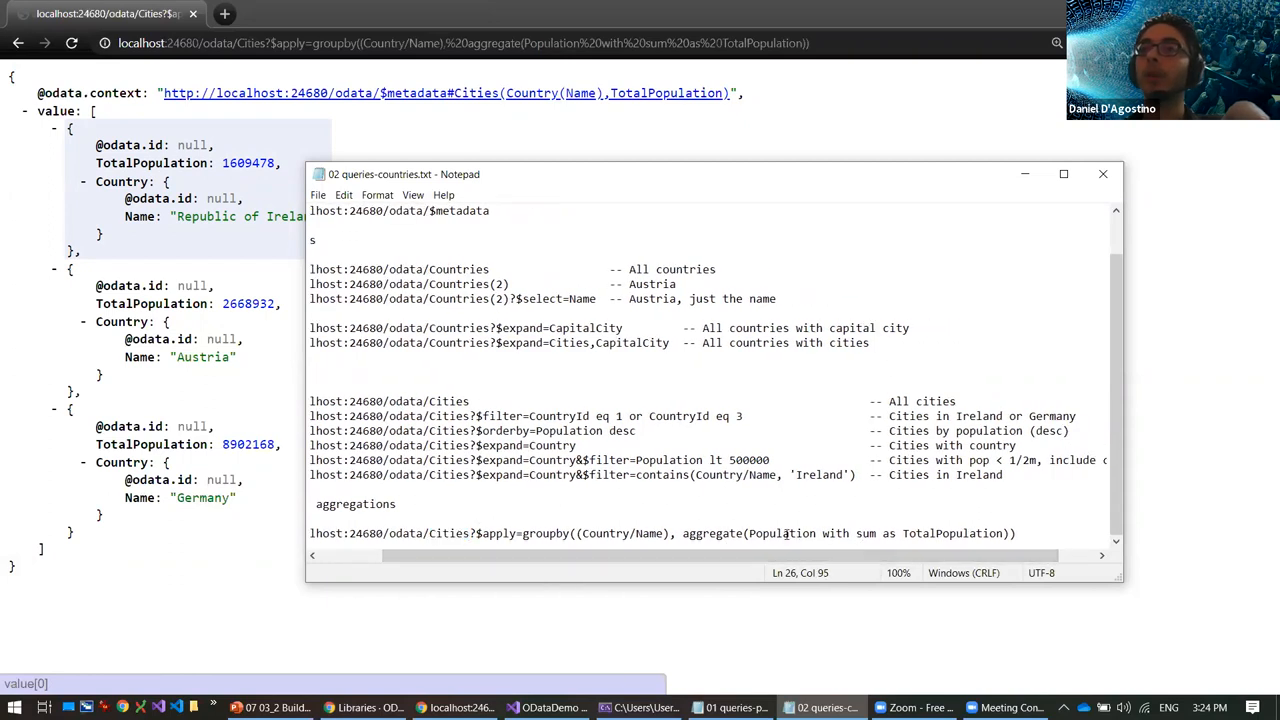
pyautogui.doubleClick(781, 533)
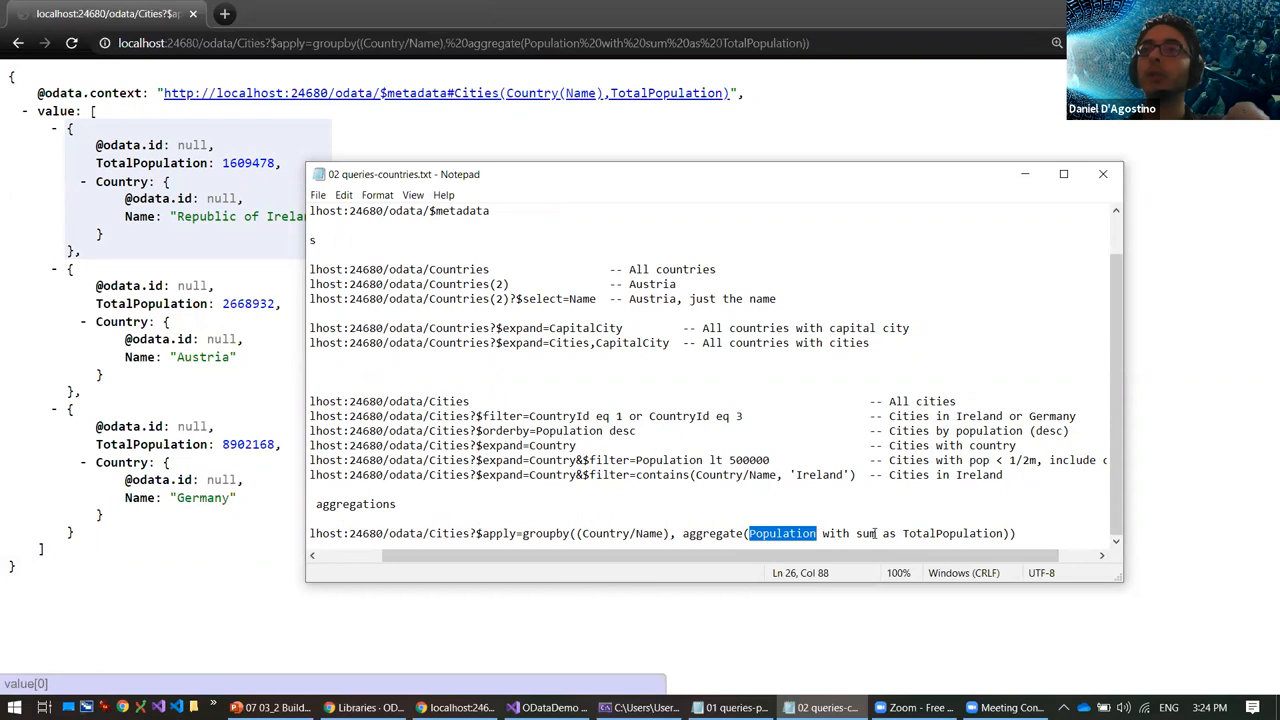